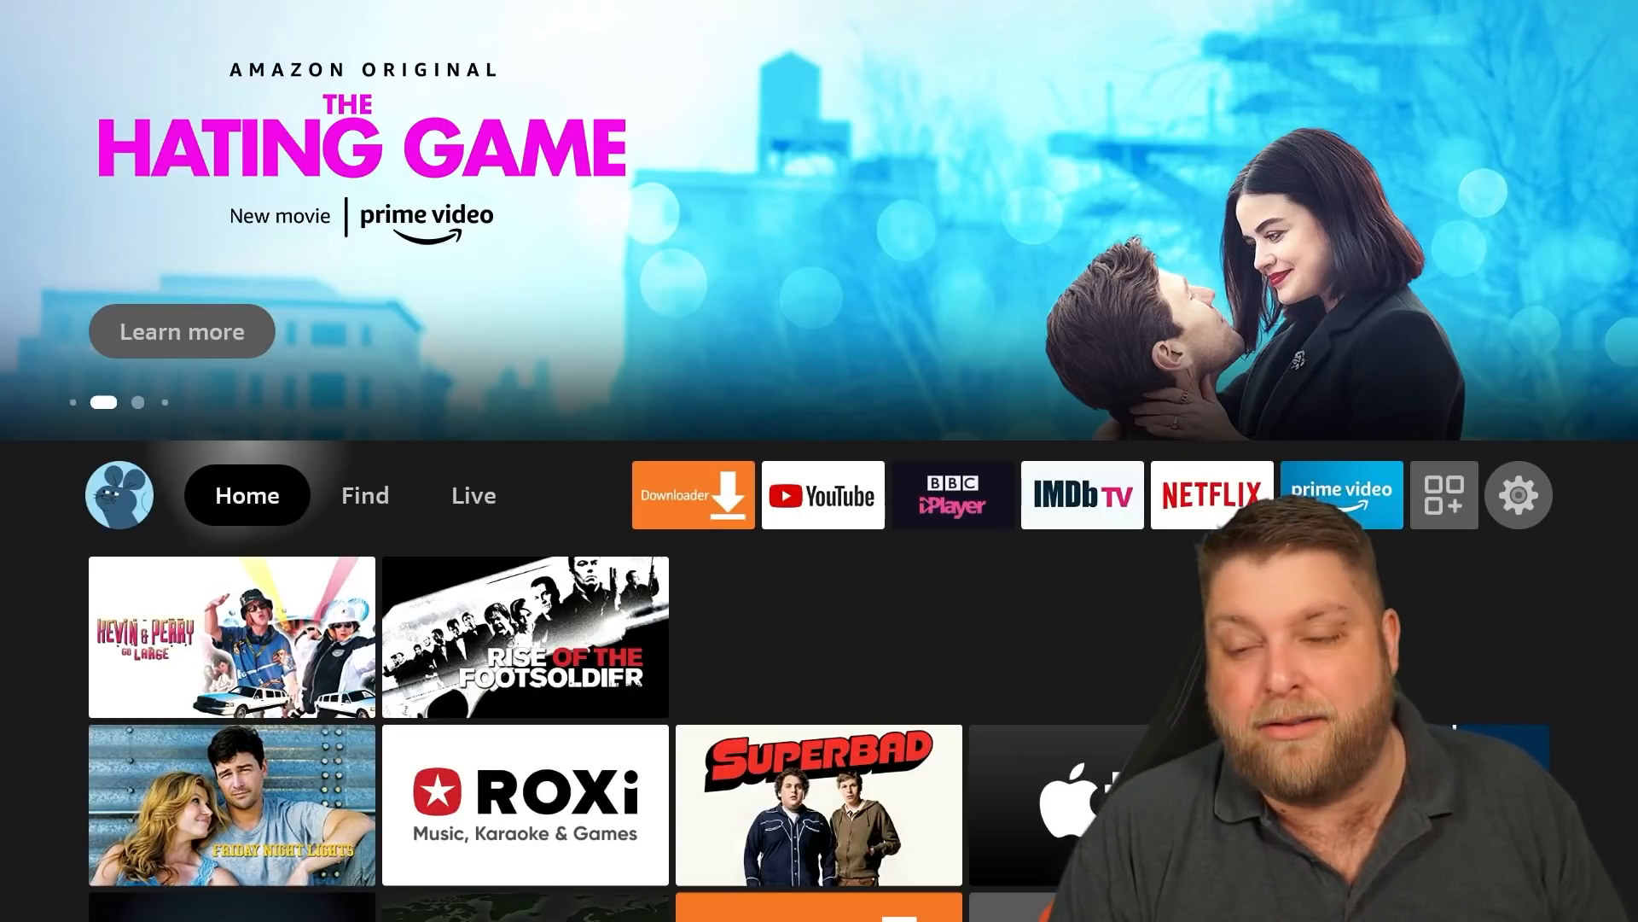
Step: Launch Reelgood from Your Apps & Channels to reach its home page
left_click(1443, 495)
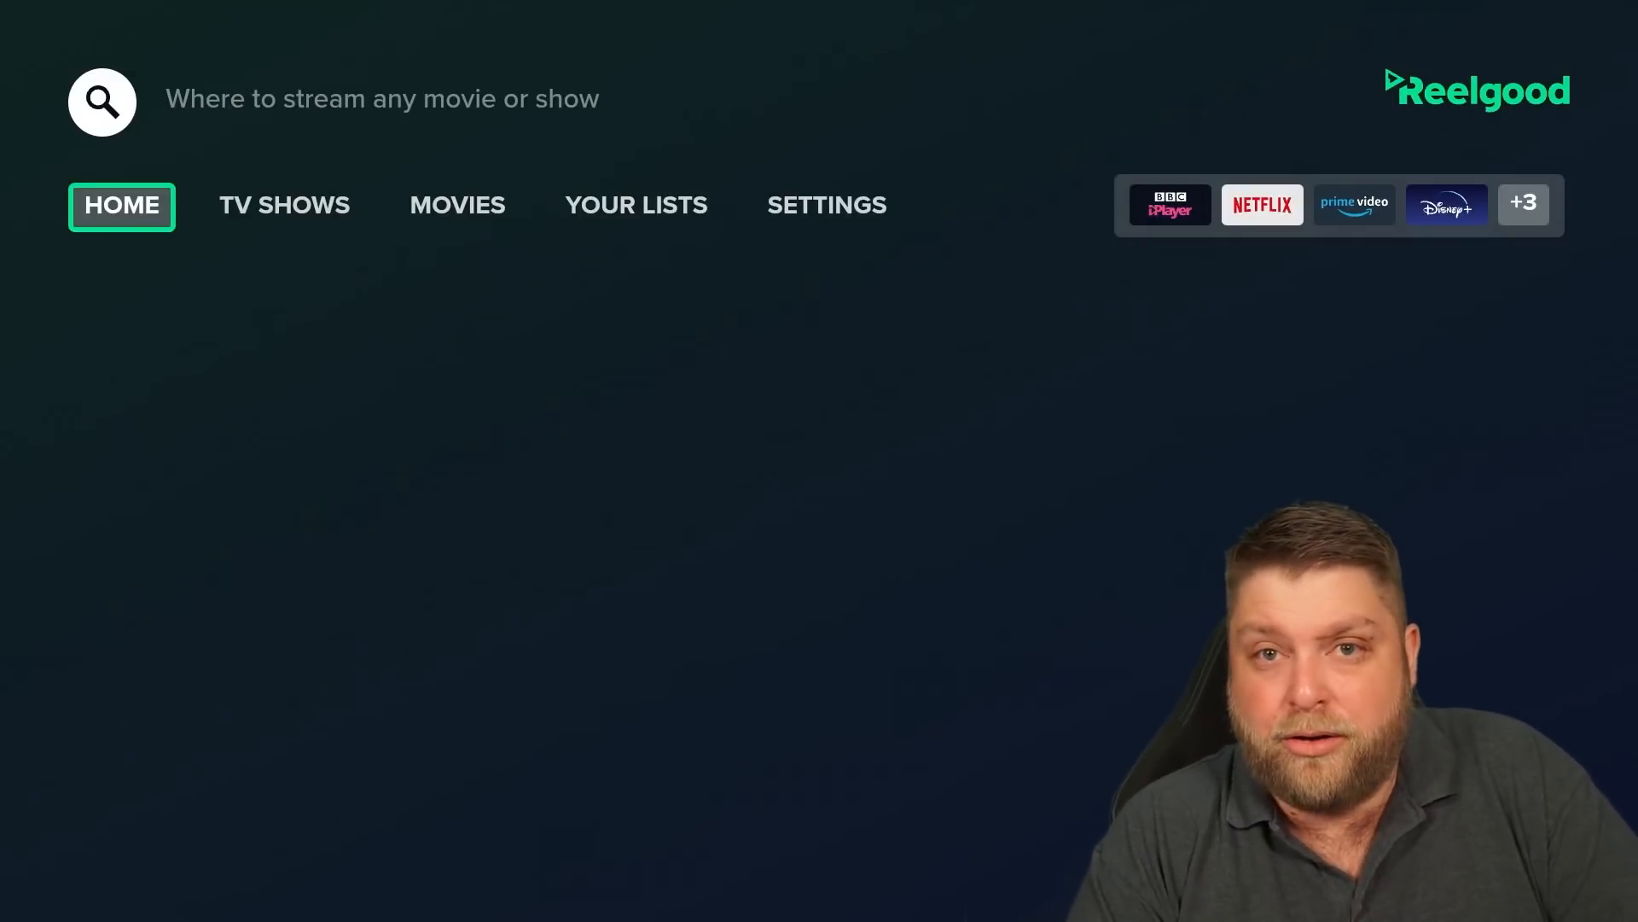
Step: Move across Reelgood's top tabs, then exit to the Fire TV home screen
left_click(285, 205)
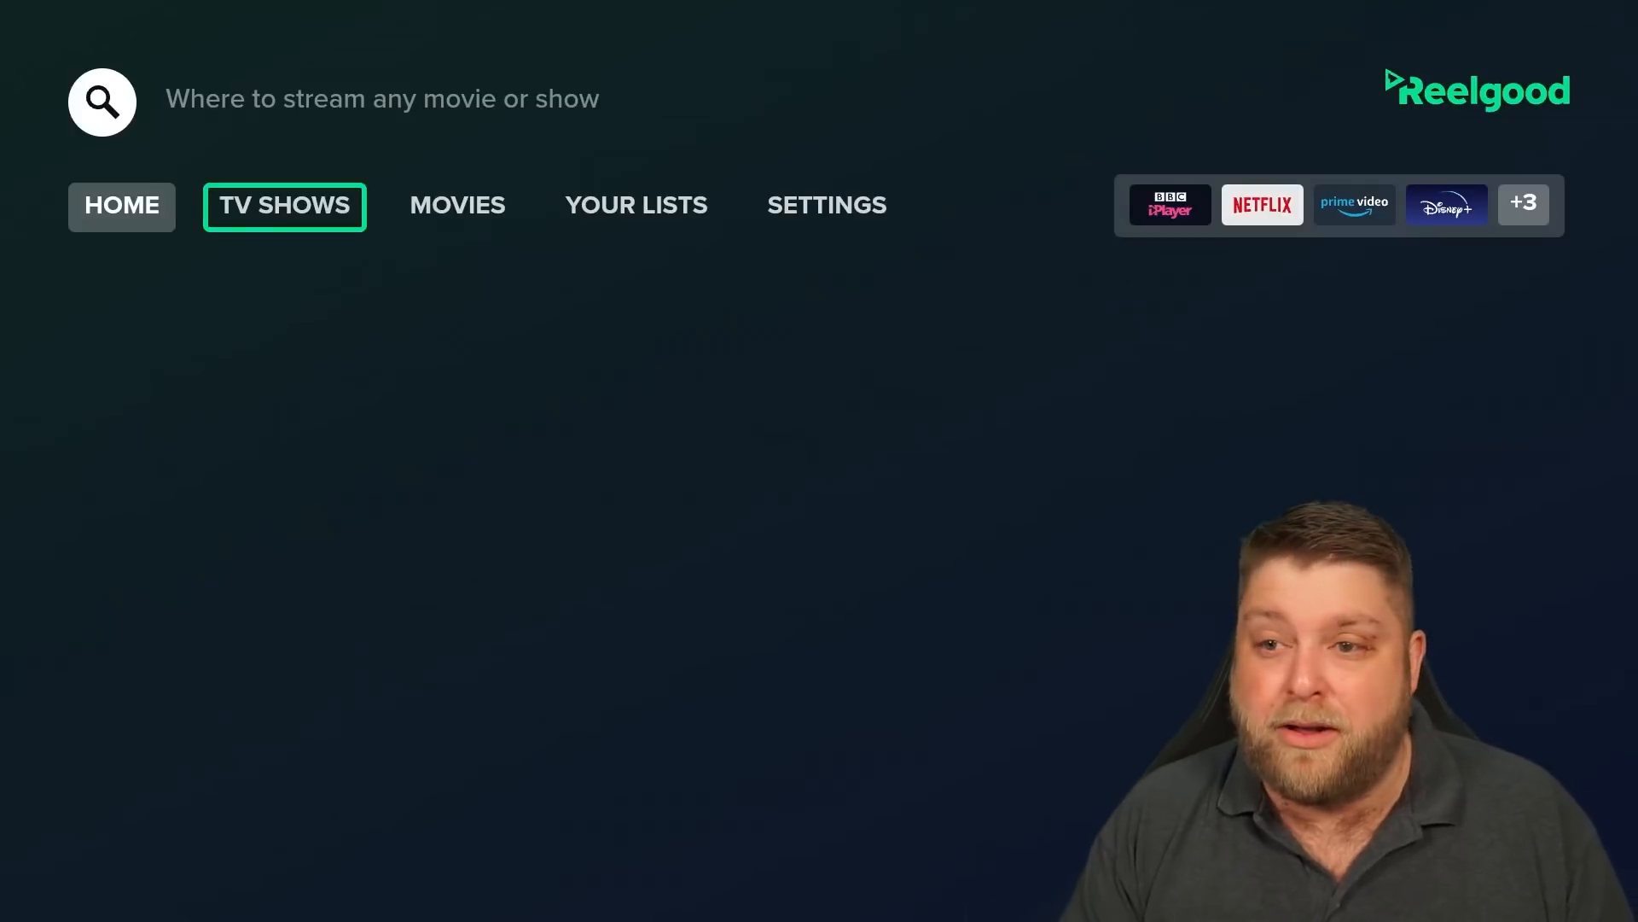
left_click(457, 204)
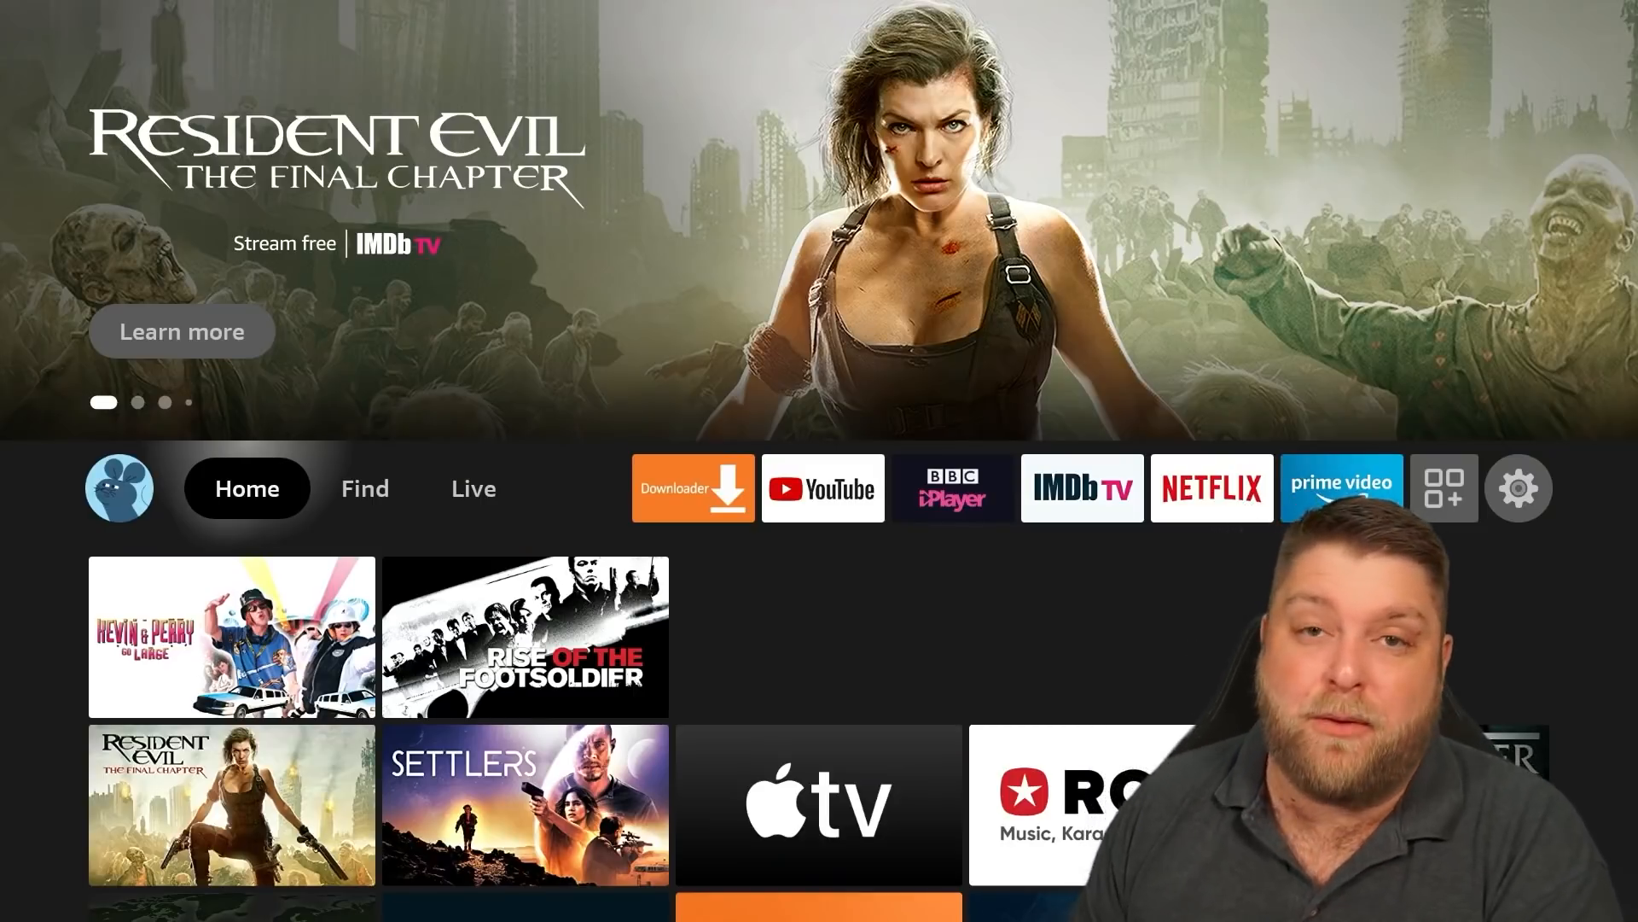
Step: Launch Background Apps & Process List and browse the 12 background app tiles
left_click(473, 488)
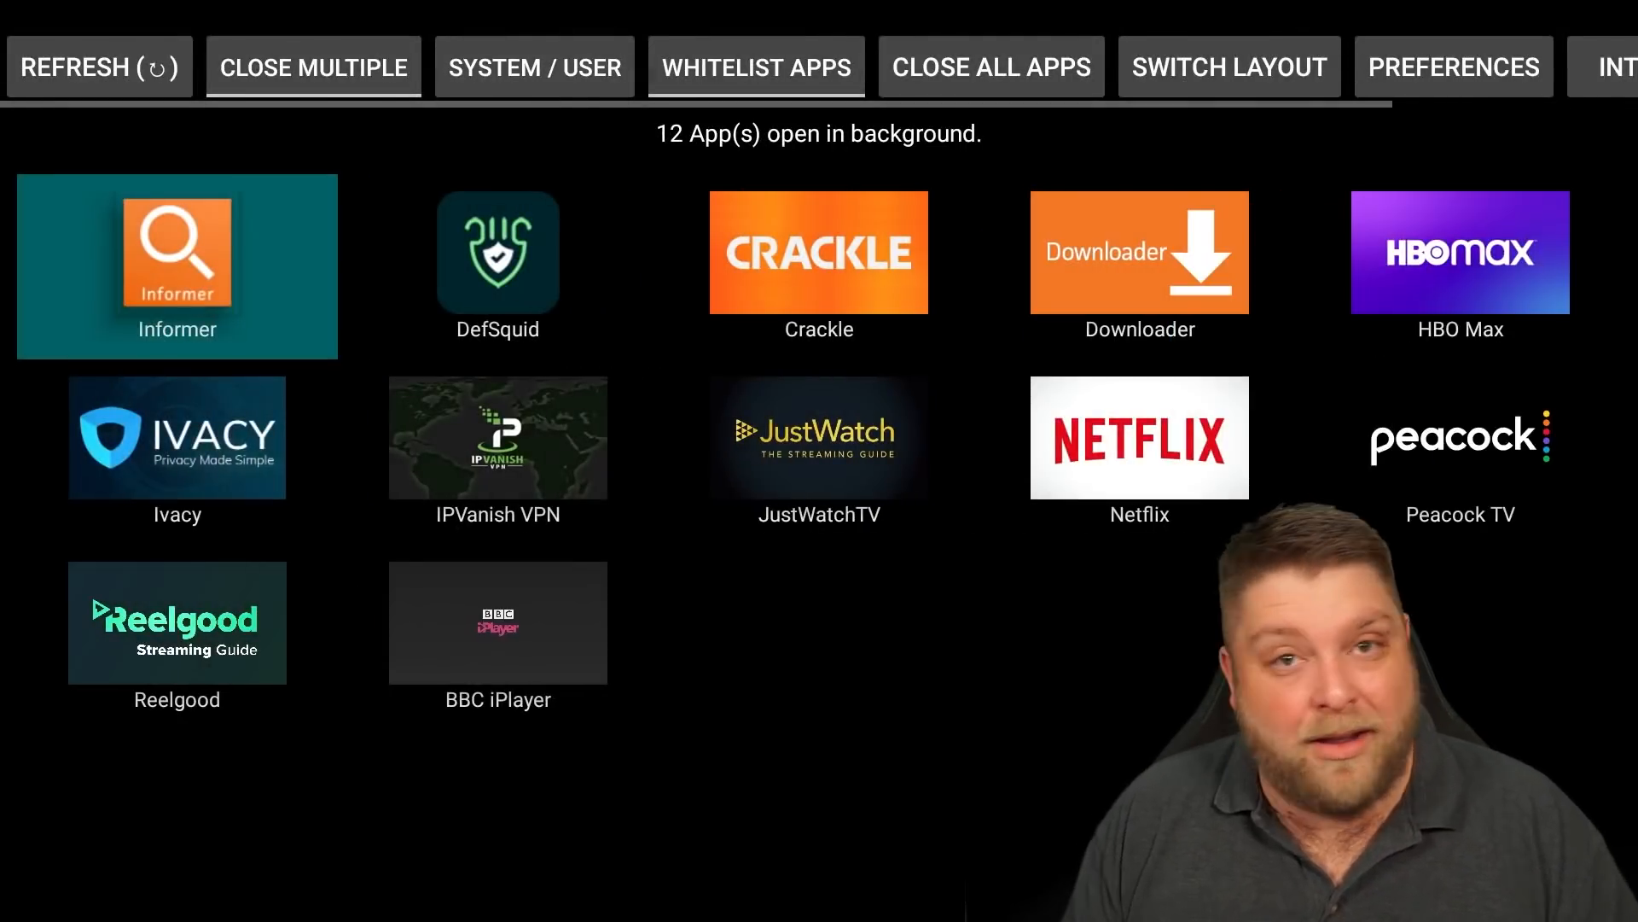
left_click(819, 251)
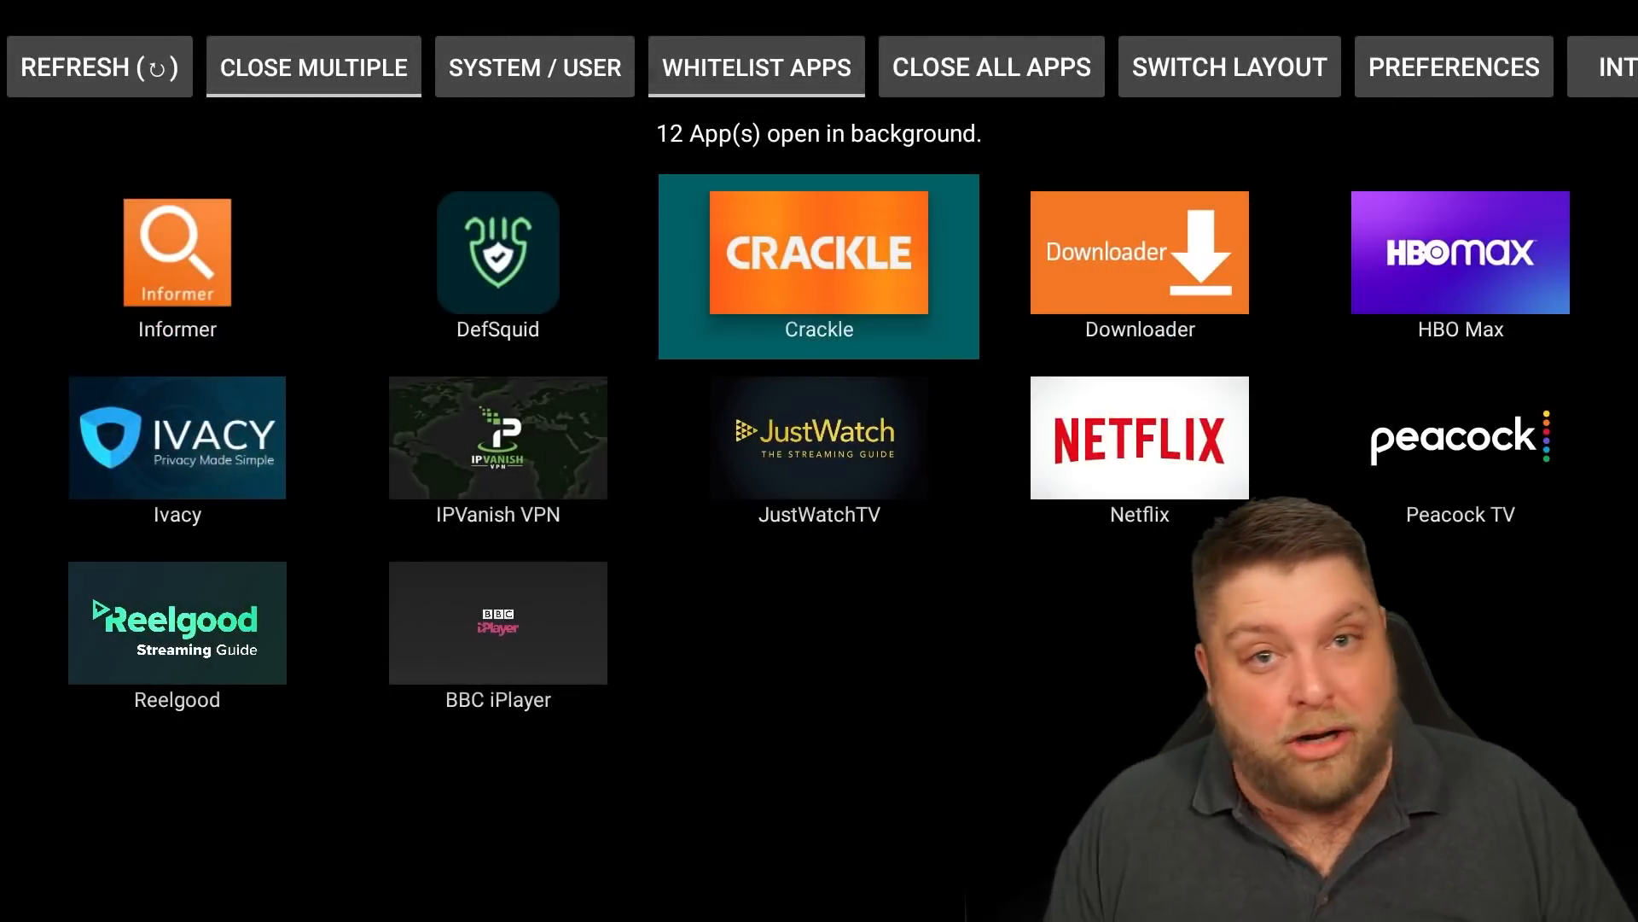
mouse_move(496, 437)
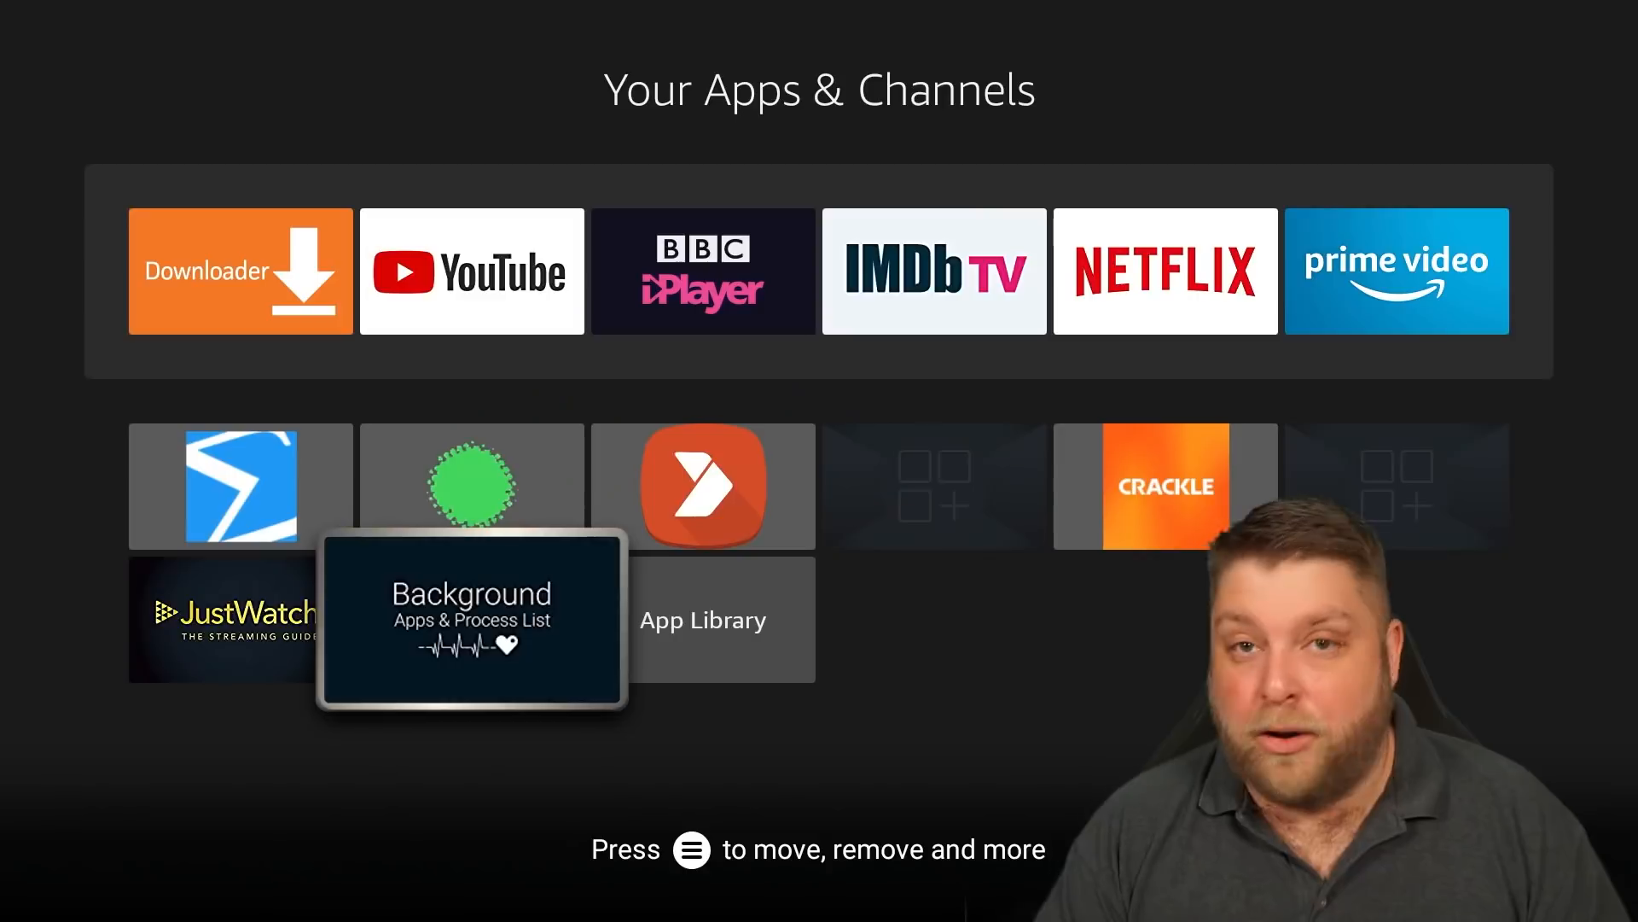
Step: Launch DefSquid and view the VPN Privacy Test results
scroll("down", 3)
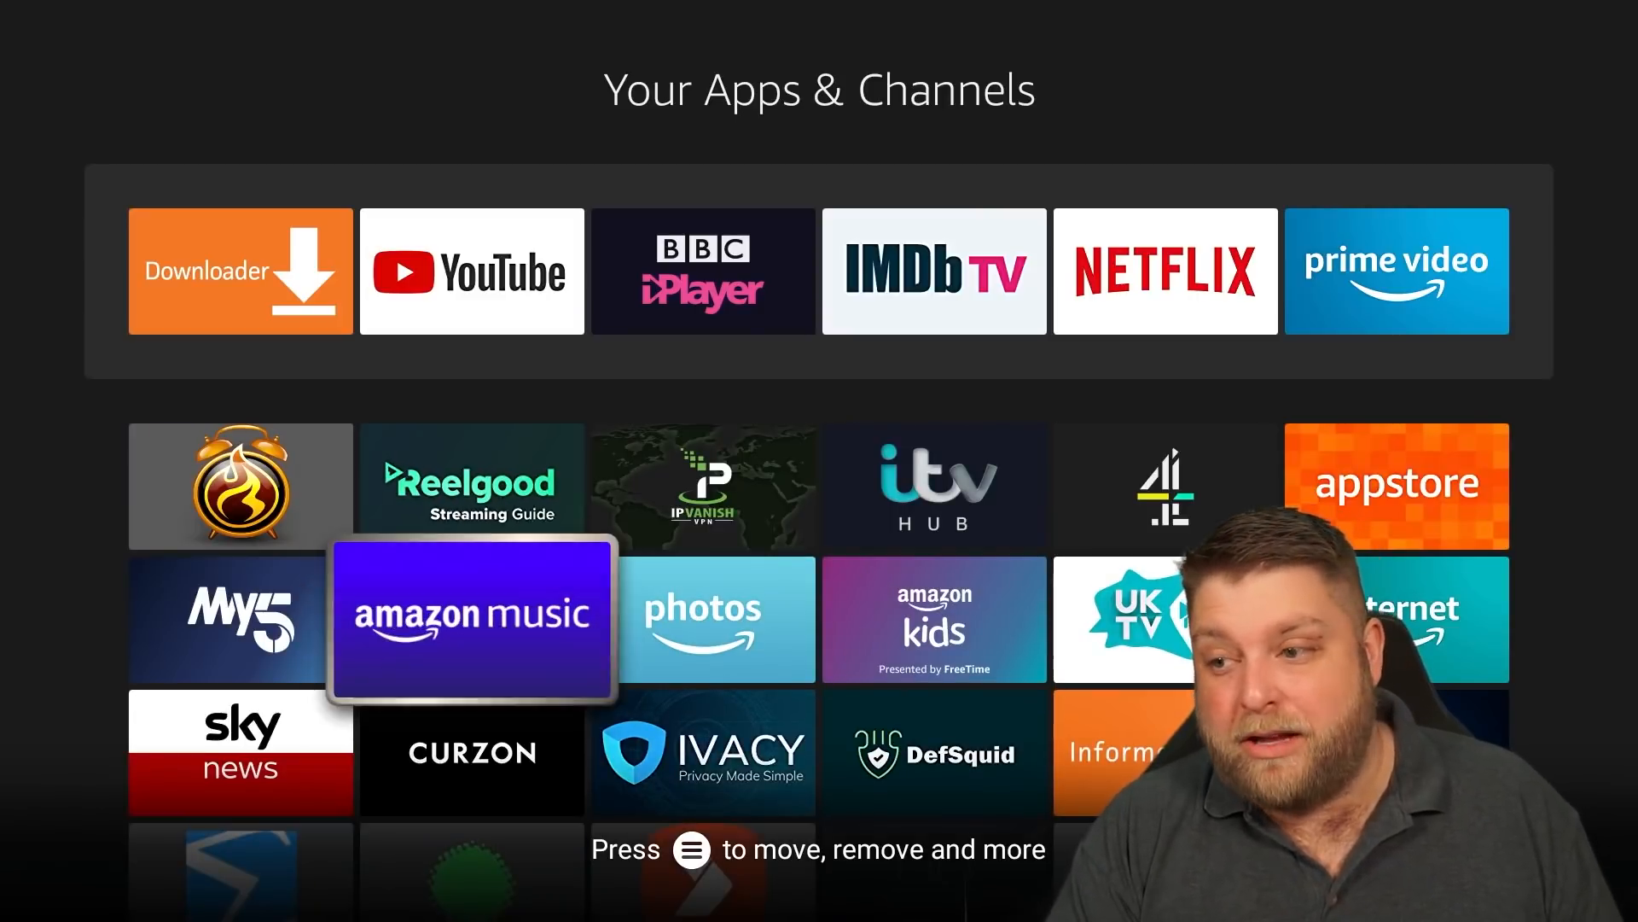
left_click(934, 751)
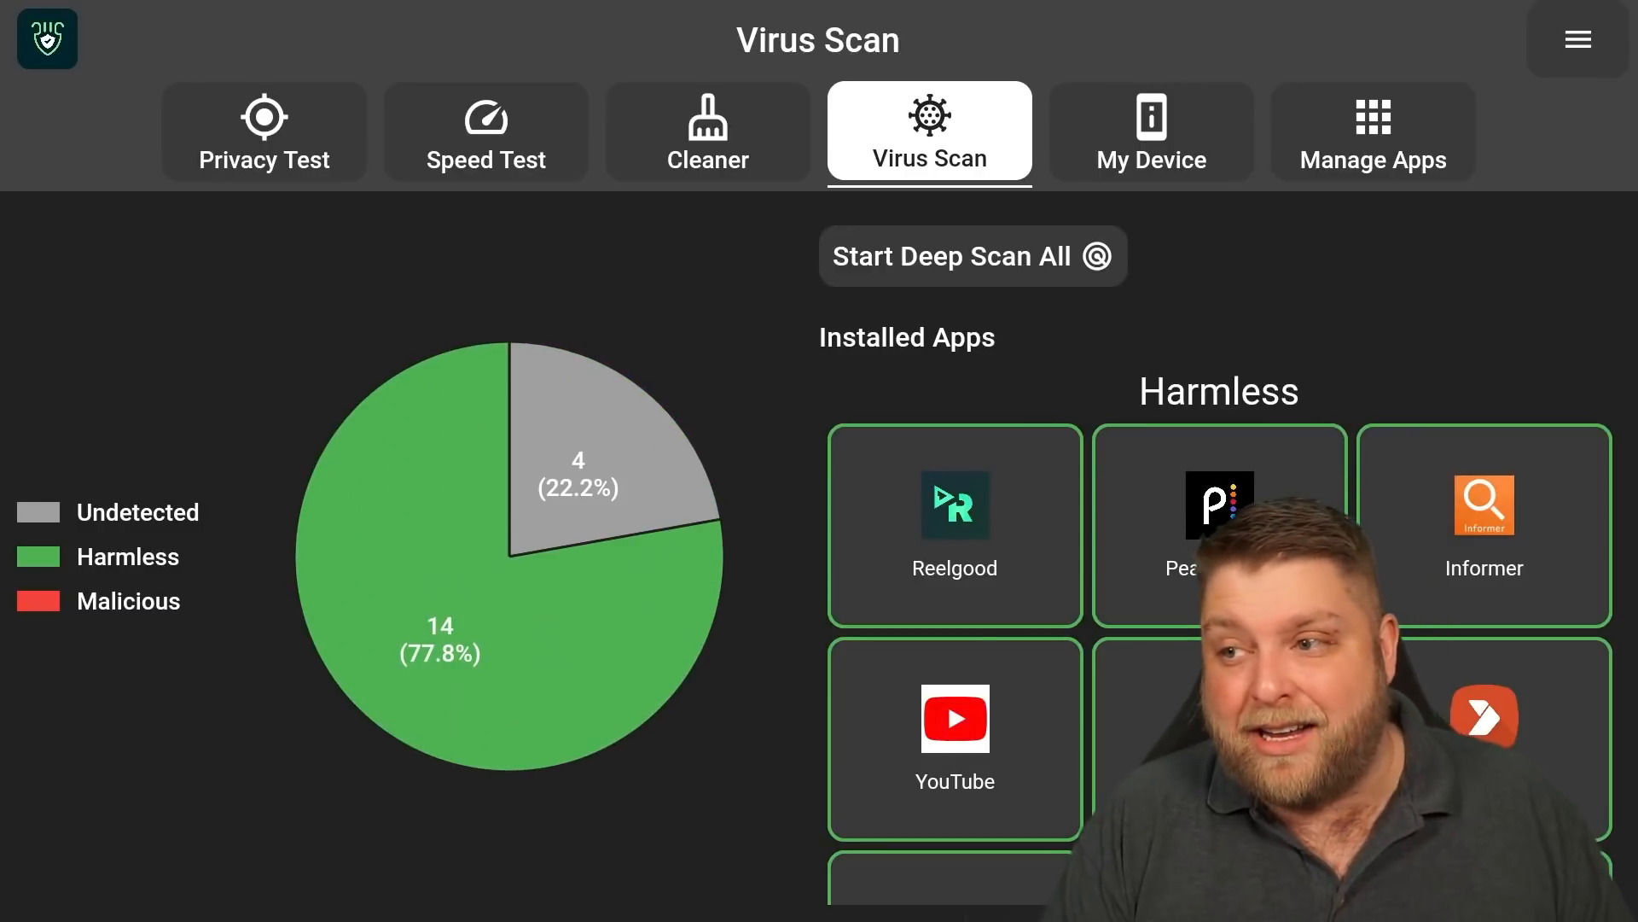
left_click(265, 132)
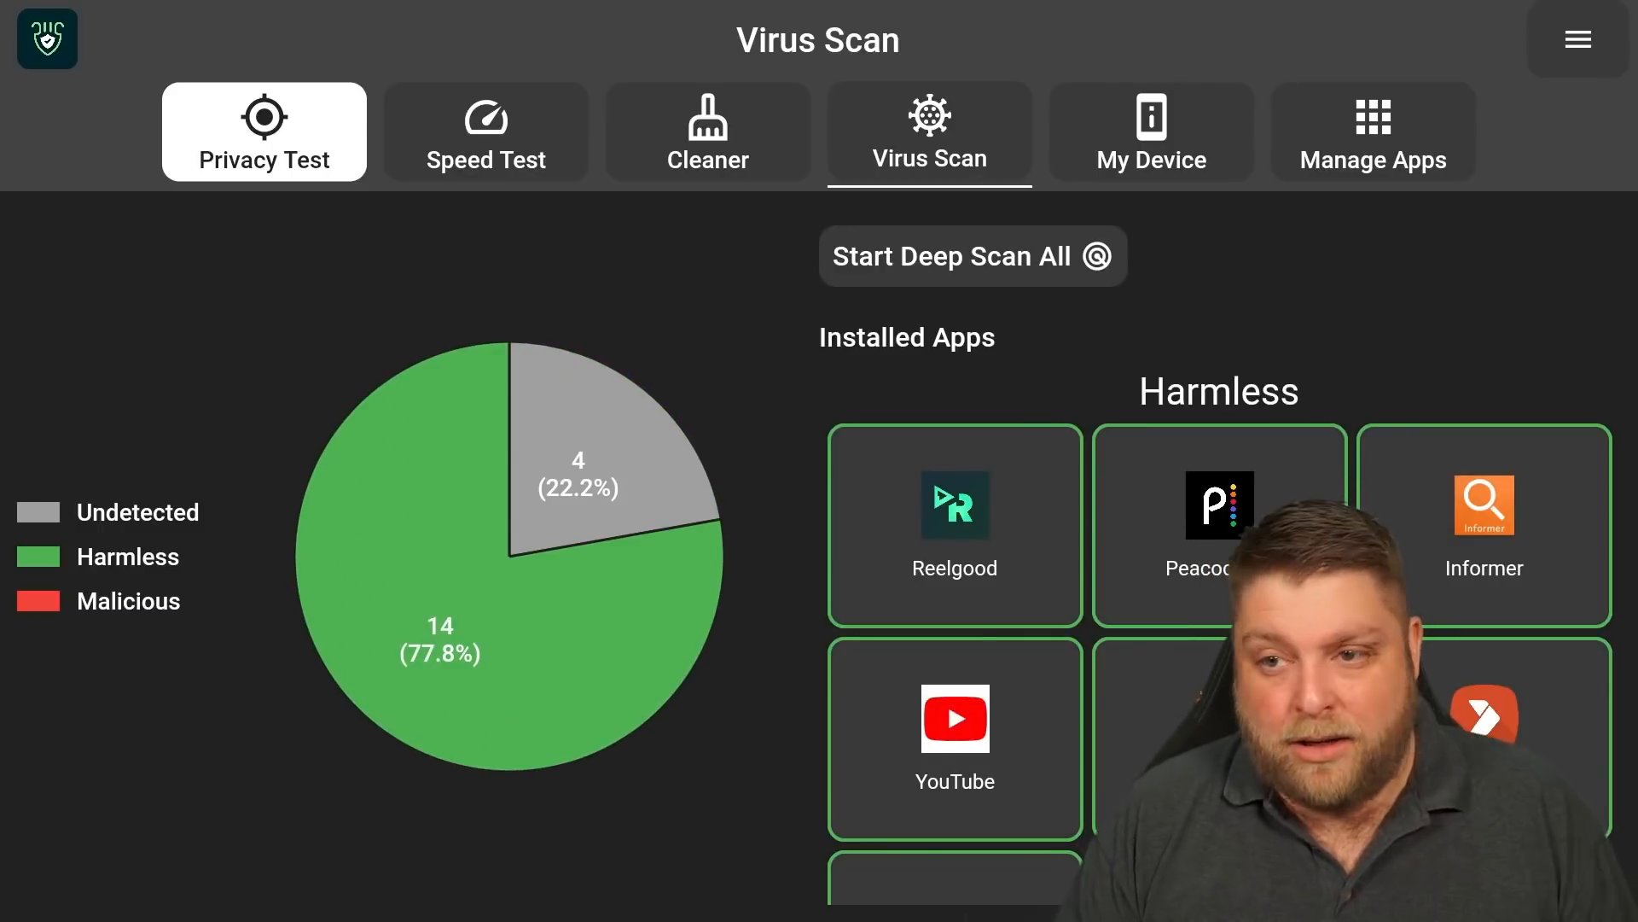
left_click(263, 131)
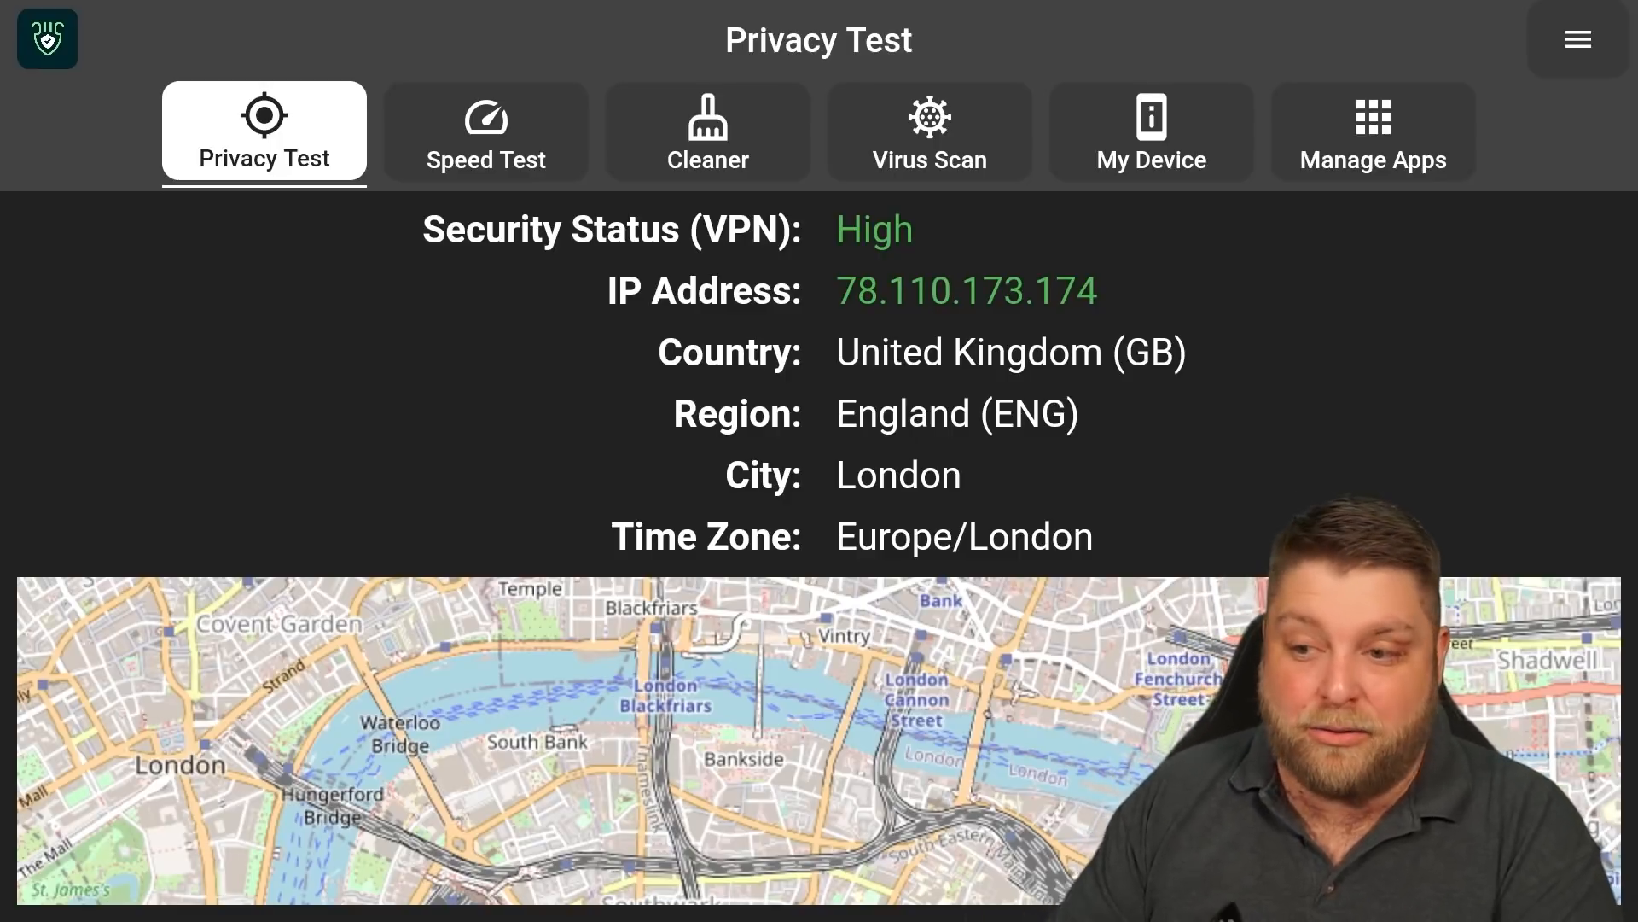
Step: Check the Speed Test results, then leave for the Fire TV Find page
left_click(485, 131)
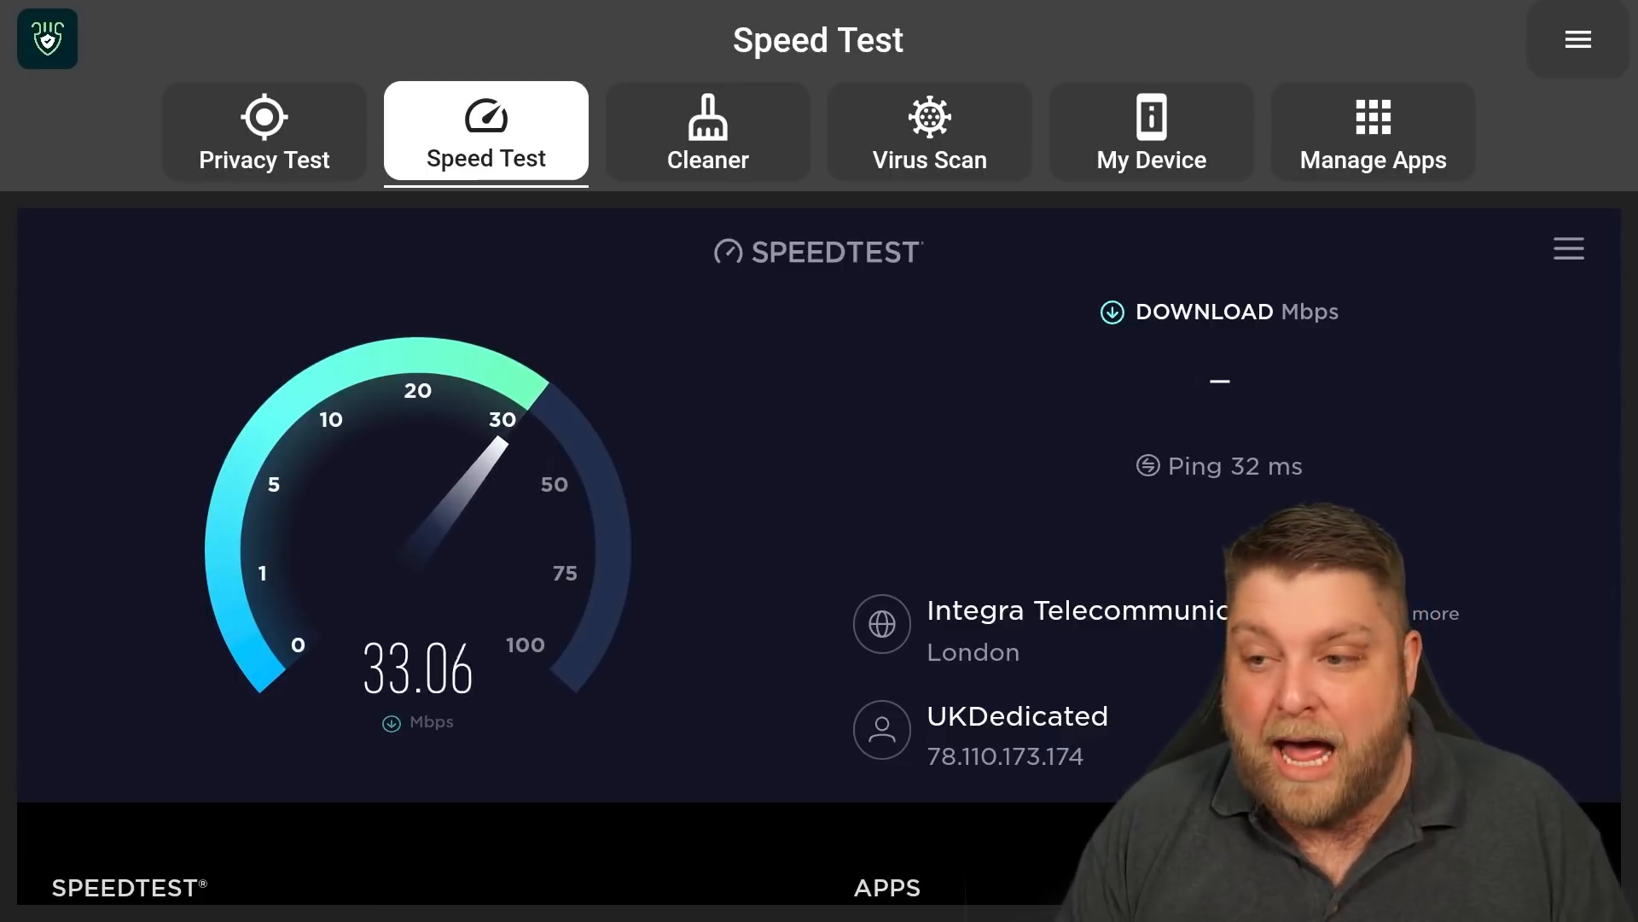
left_click(1372, 131)
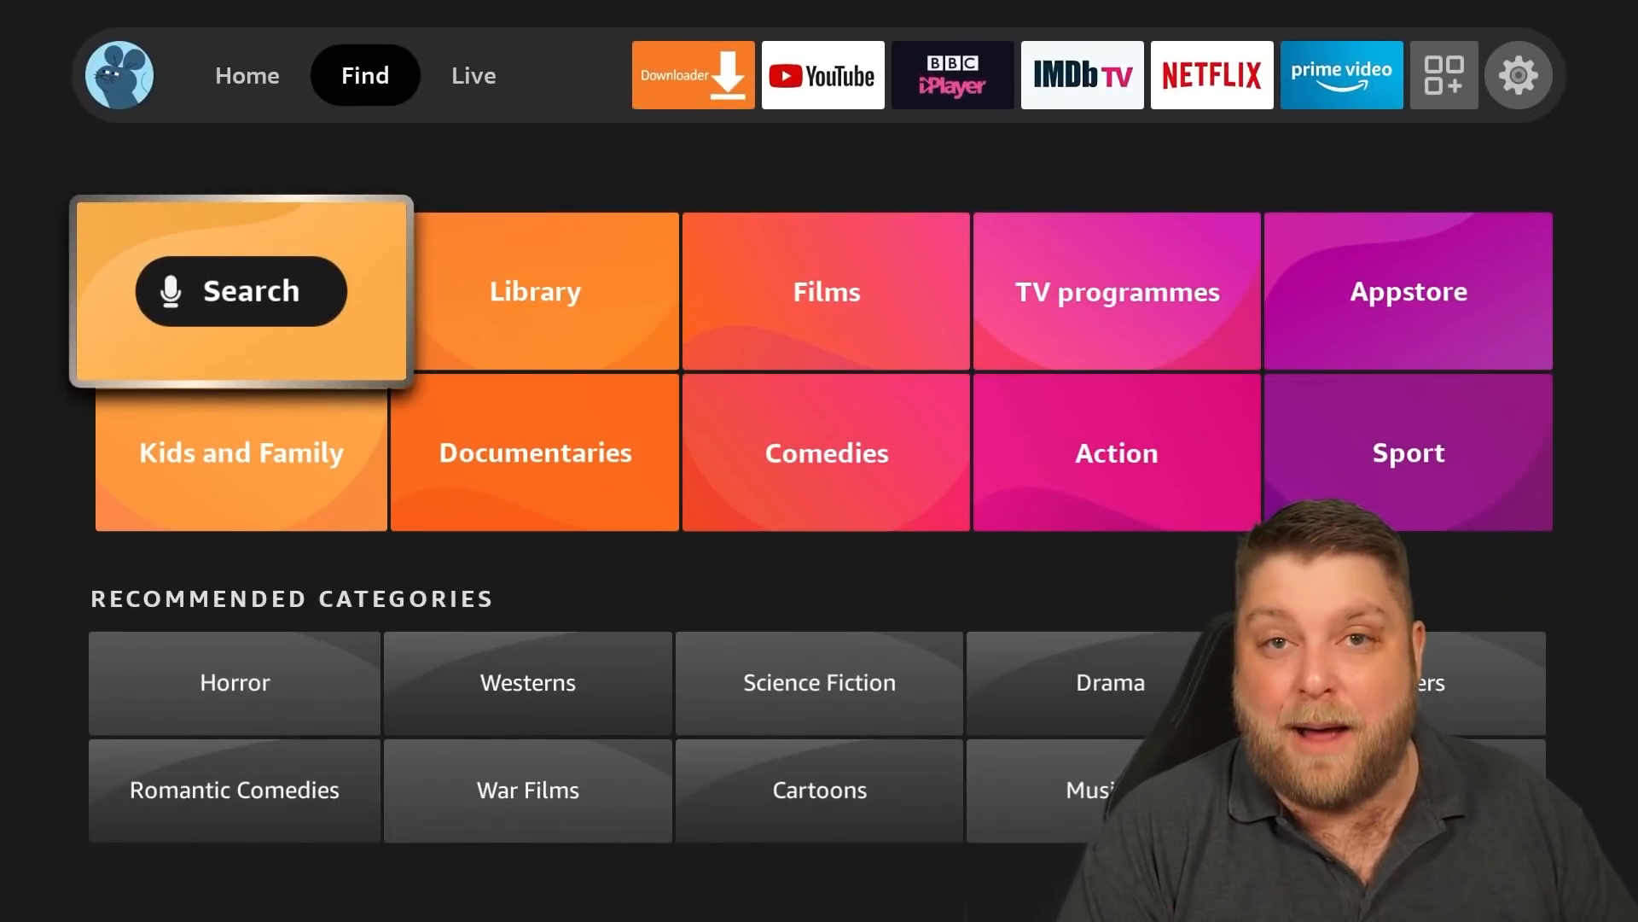
Step: Launch Developer Tools Menu, switch System X-Ray to ON, and exit to home
left_click(246, 73)
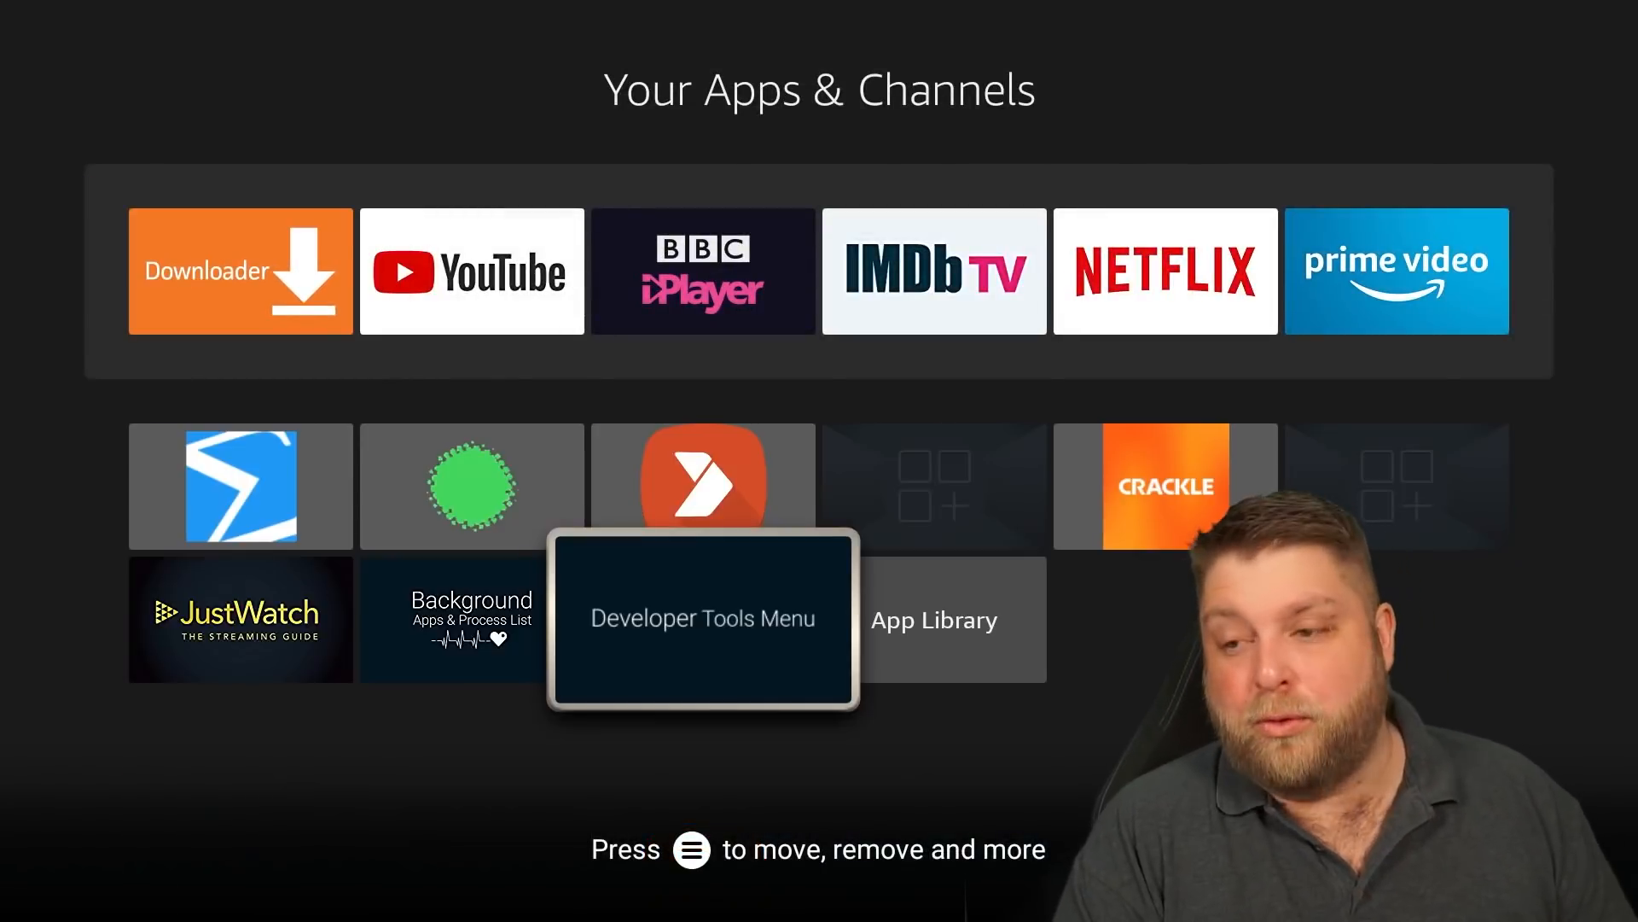
left_click(703, 618)
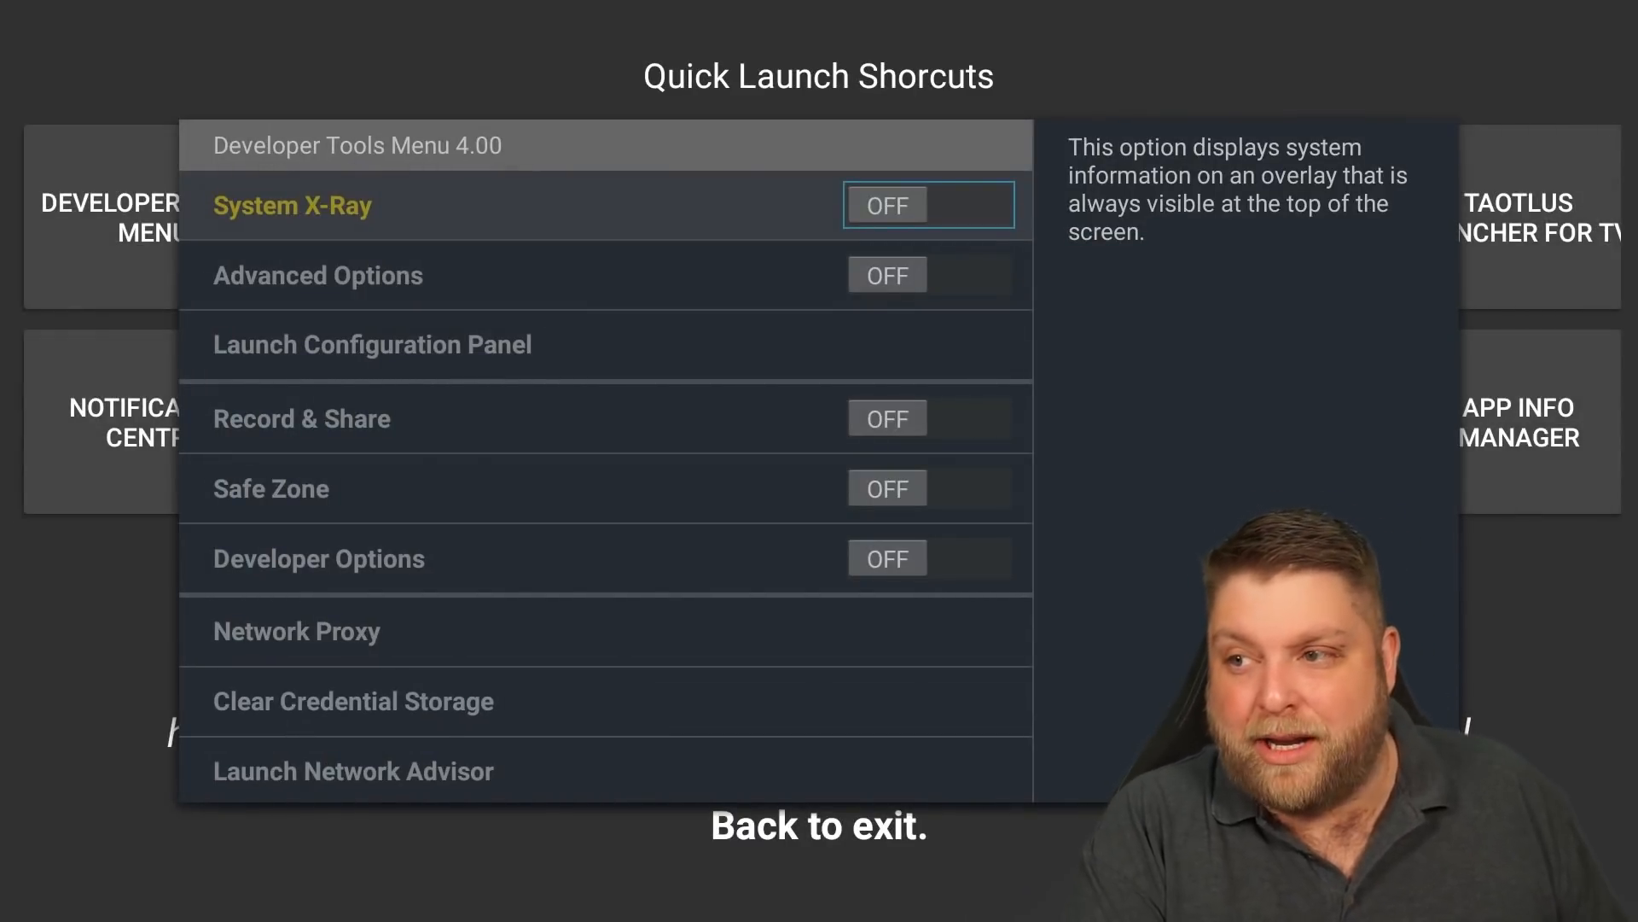
left_click(927, 205)
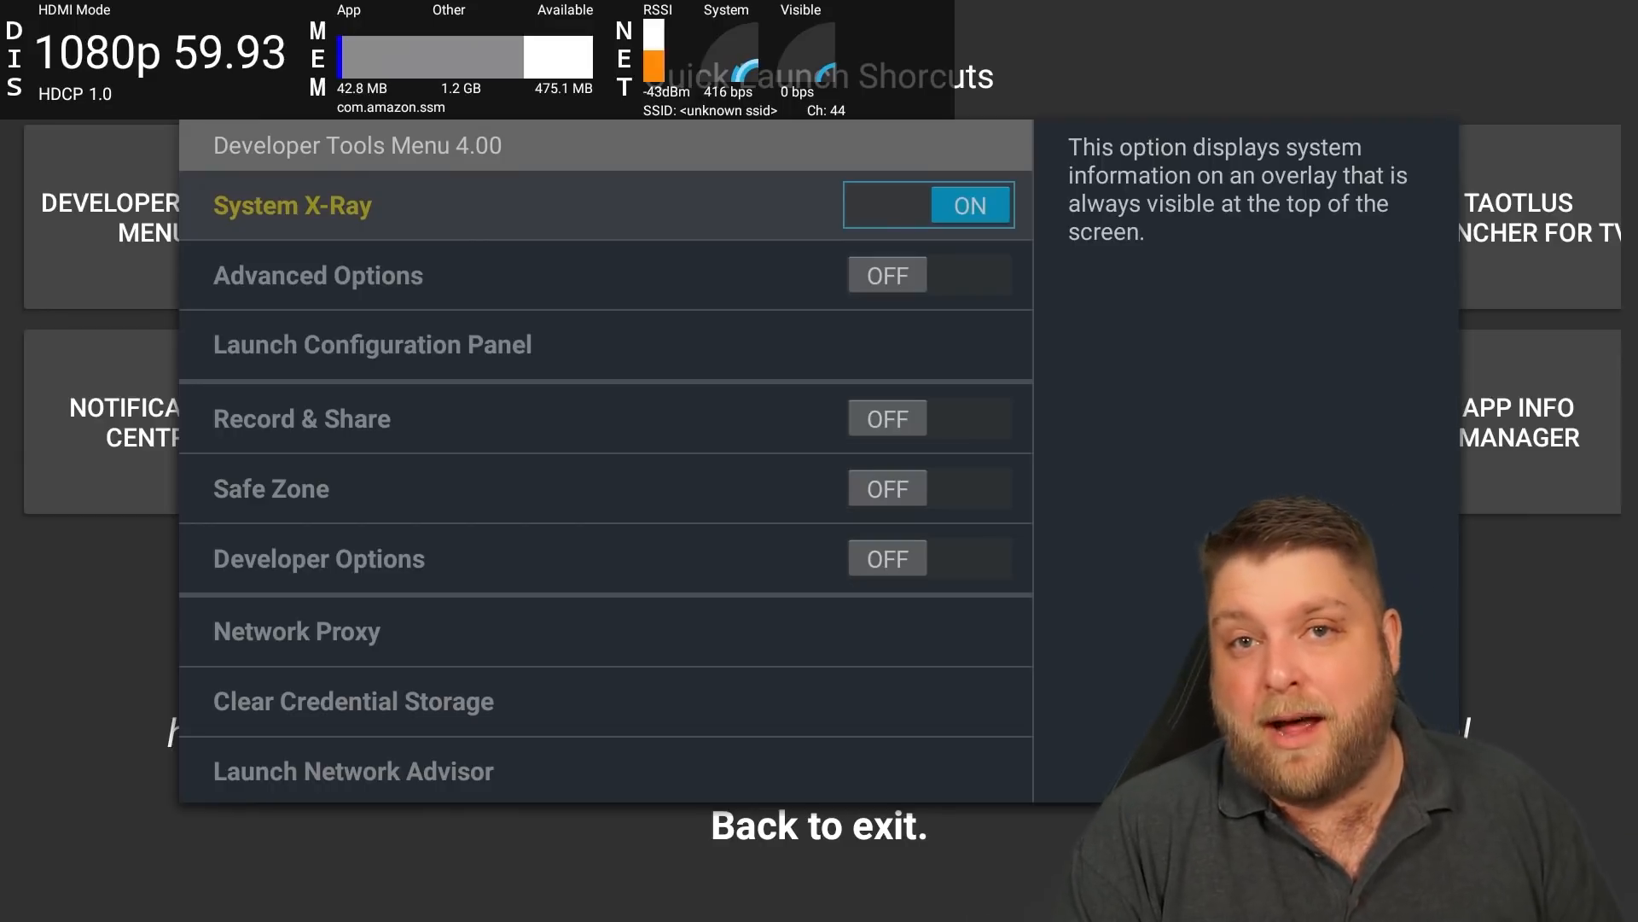
key("Back")
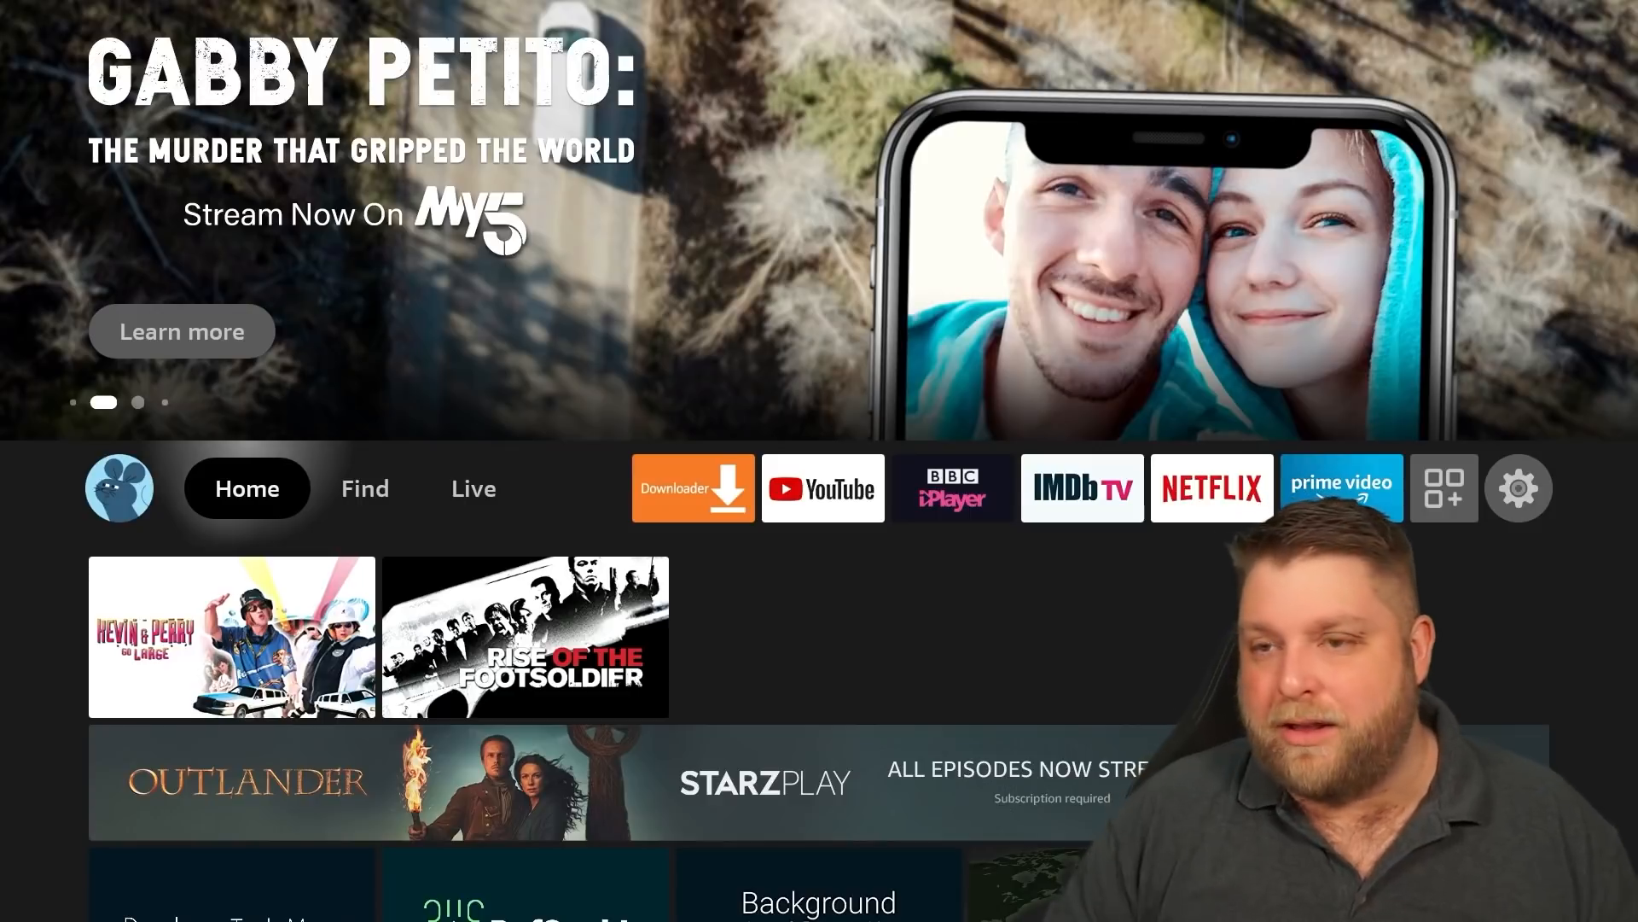
Step: Launch Downloader, load letscrackon.org and go to its downloads page, dismissing the ad
left_click(365, 488)
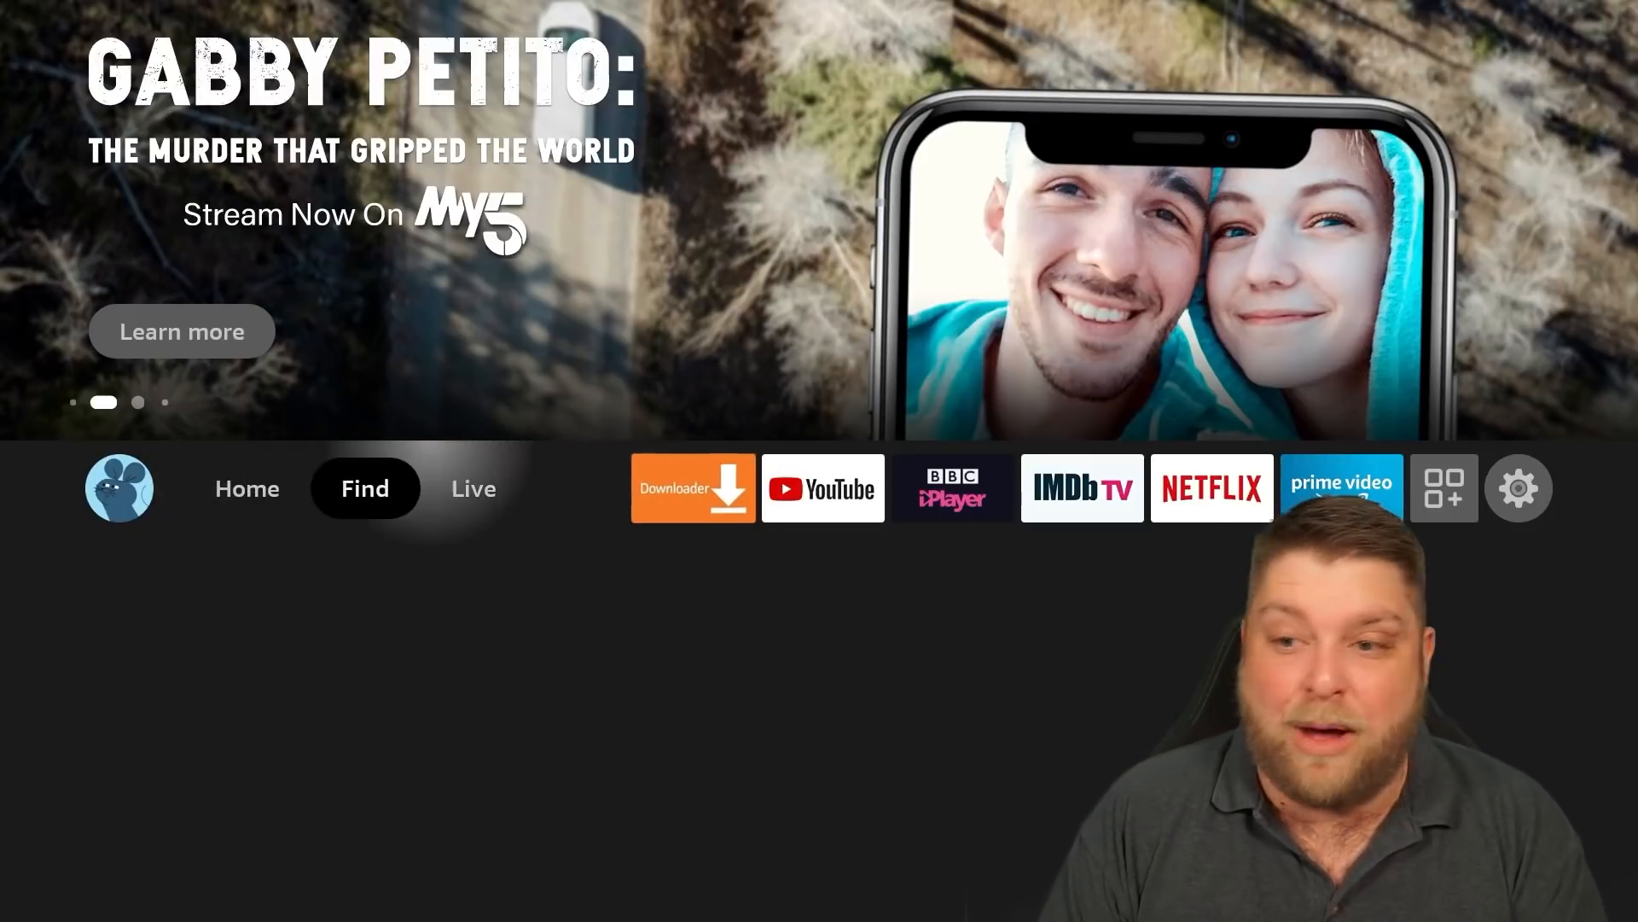
left_click(473, 488)
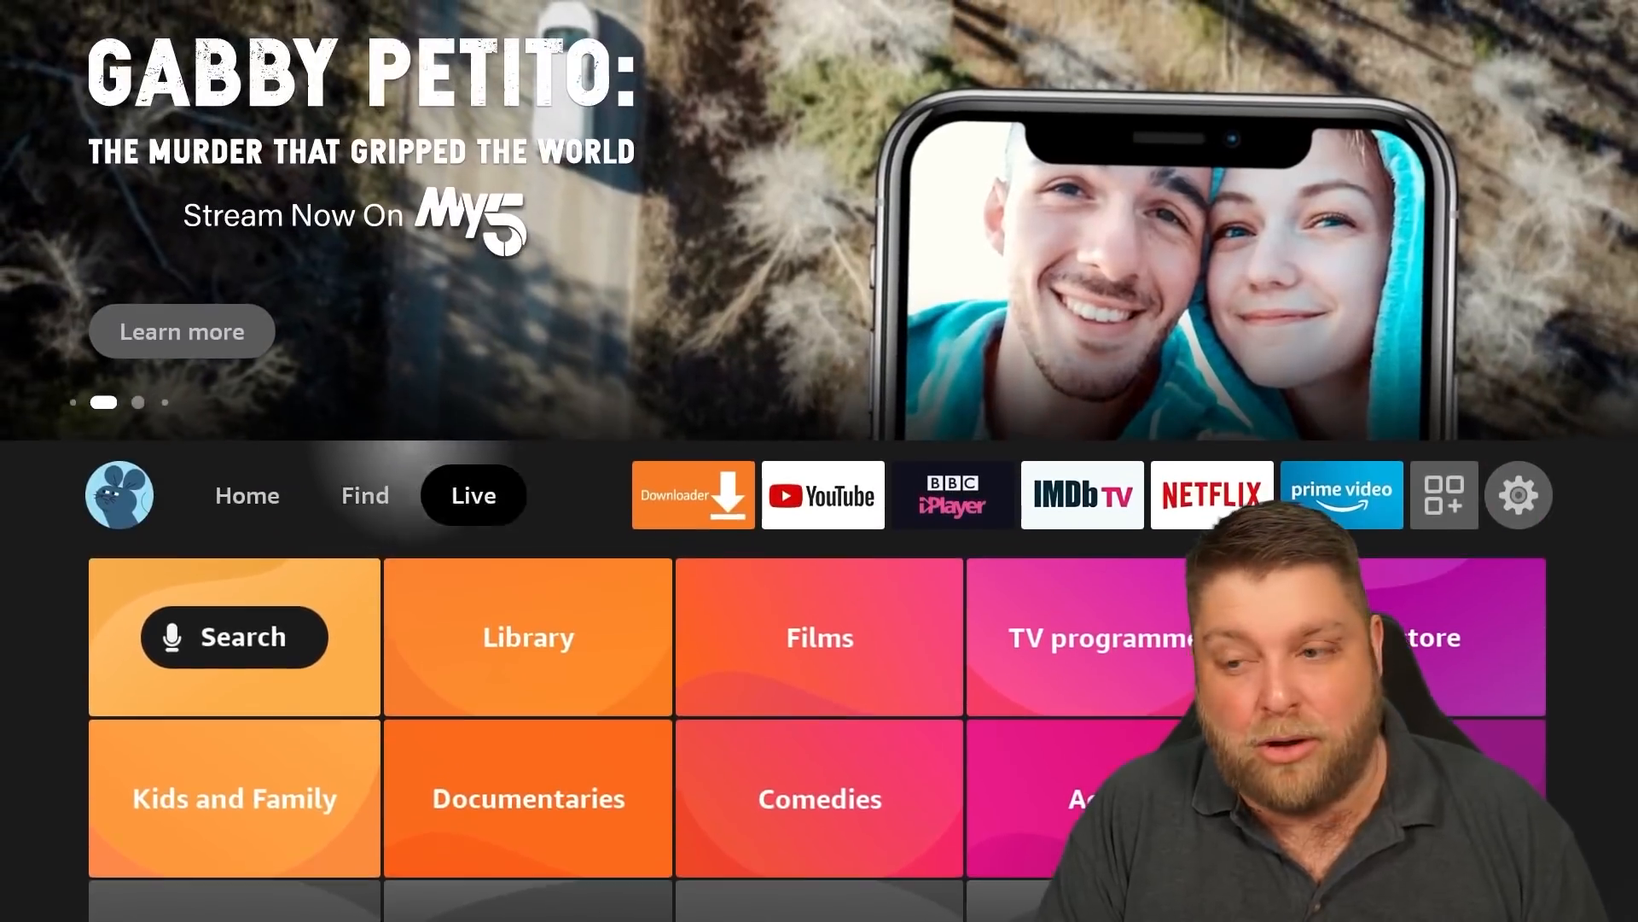
left_click(691, 495)
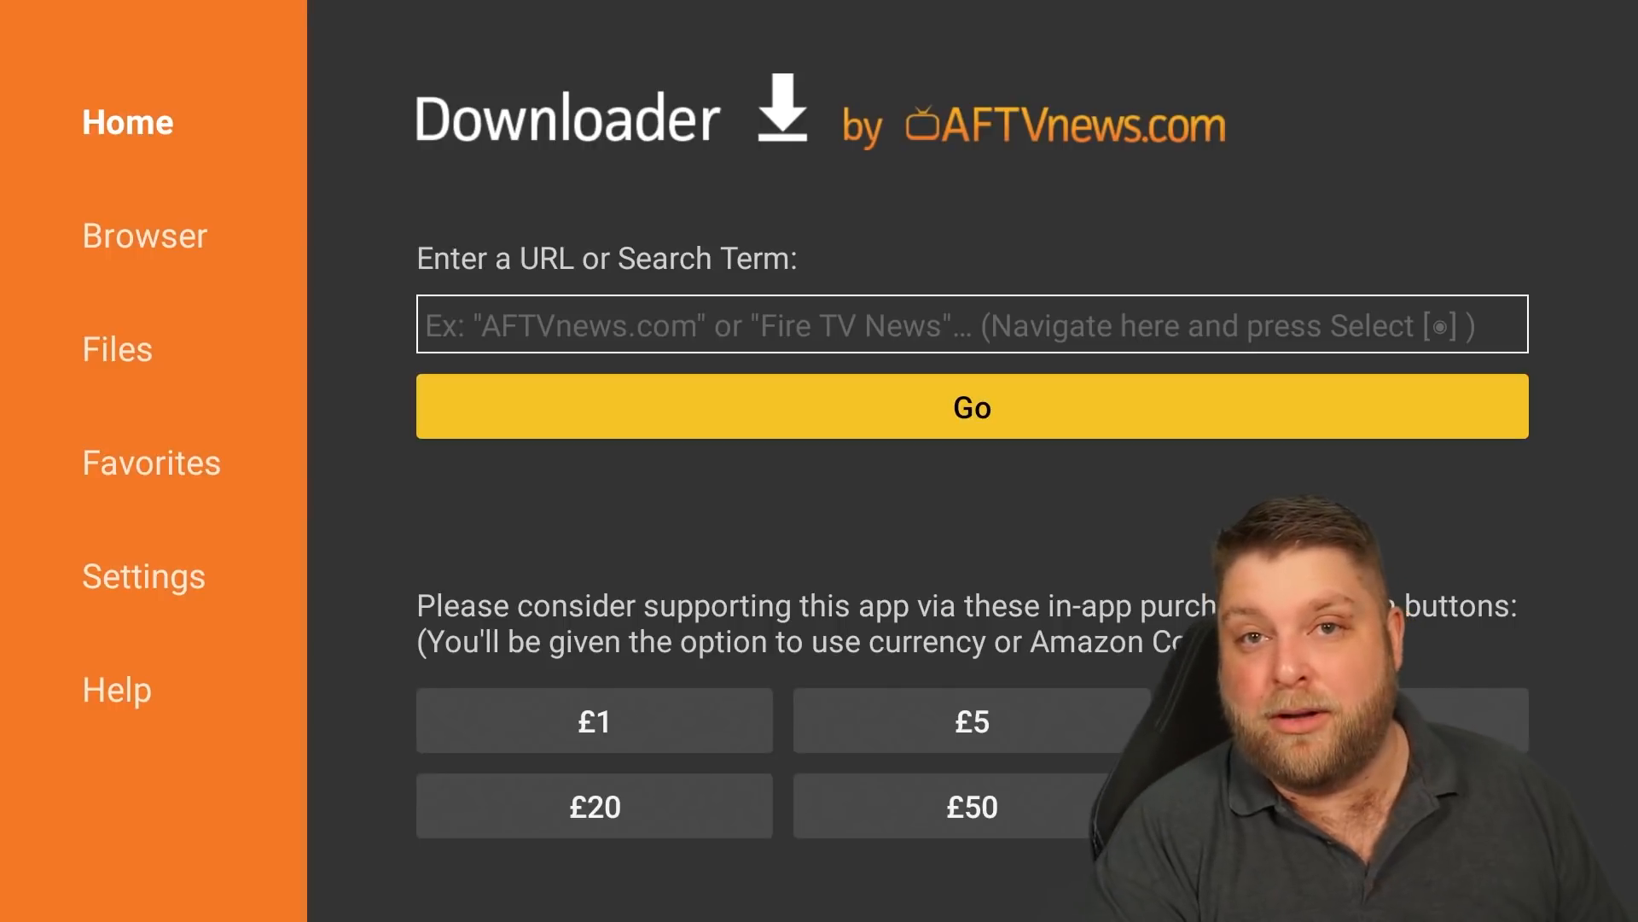
left_click(969, 325)
type("letscrackon.org")
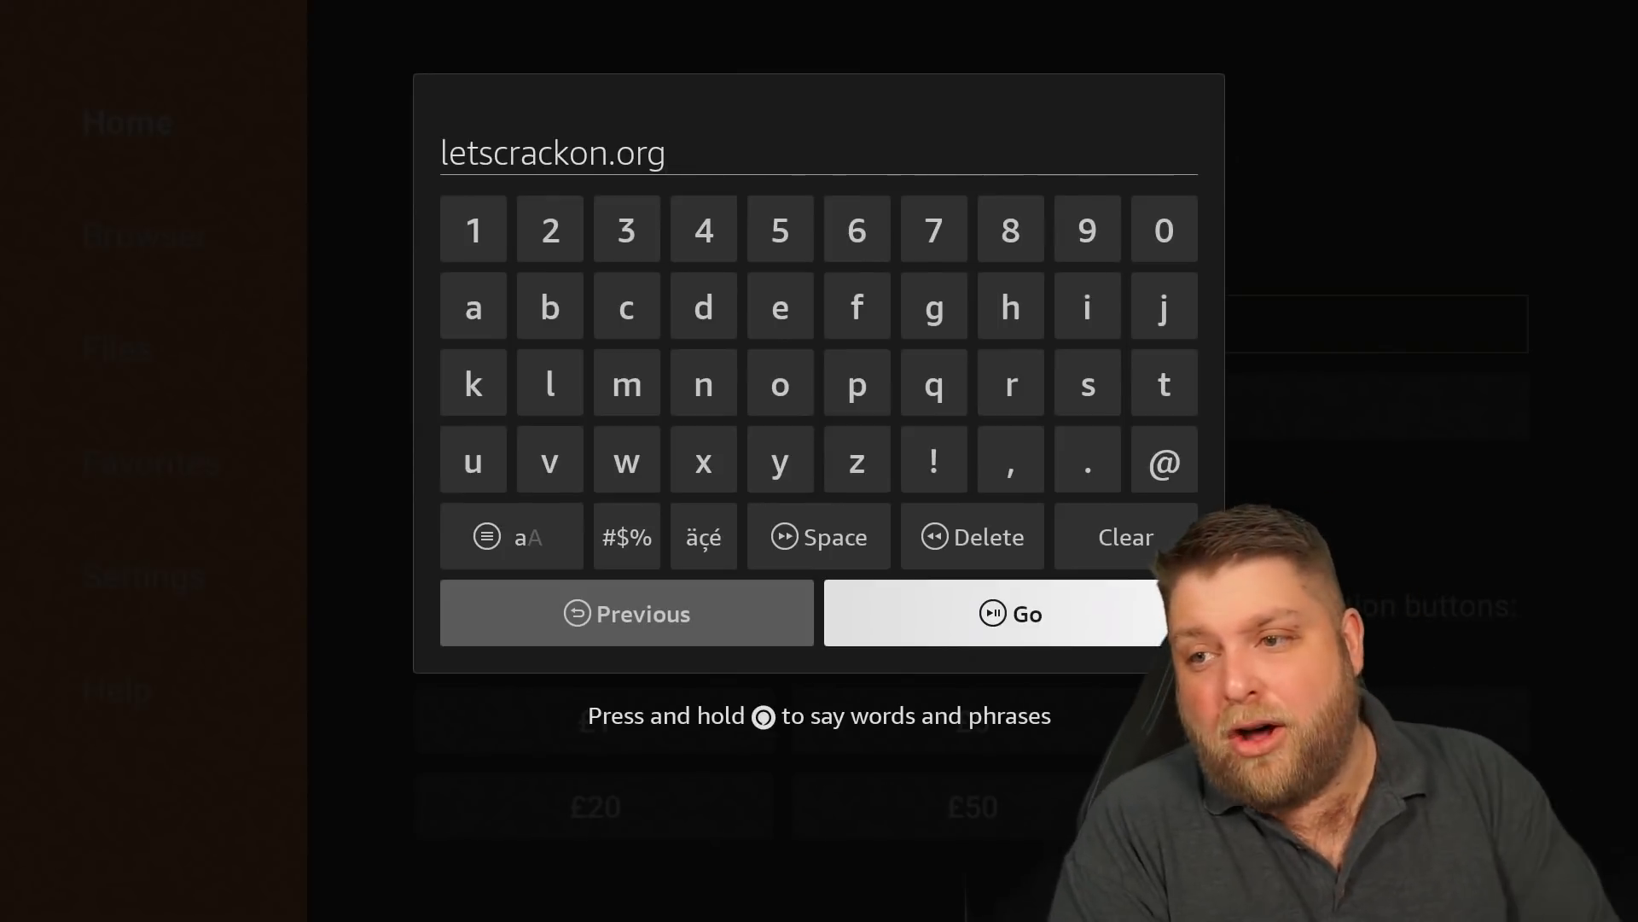
left_click(1011, 613)
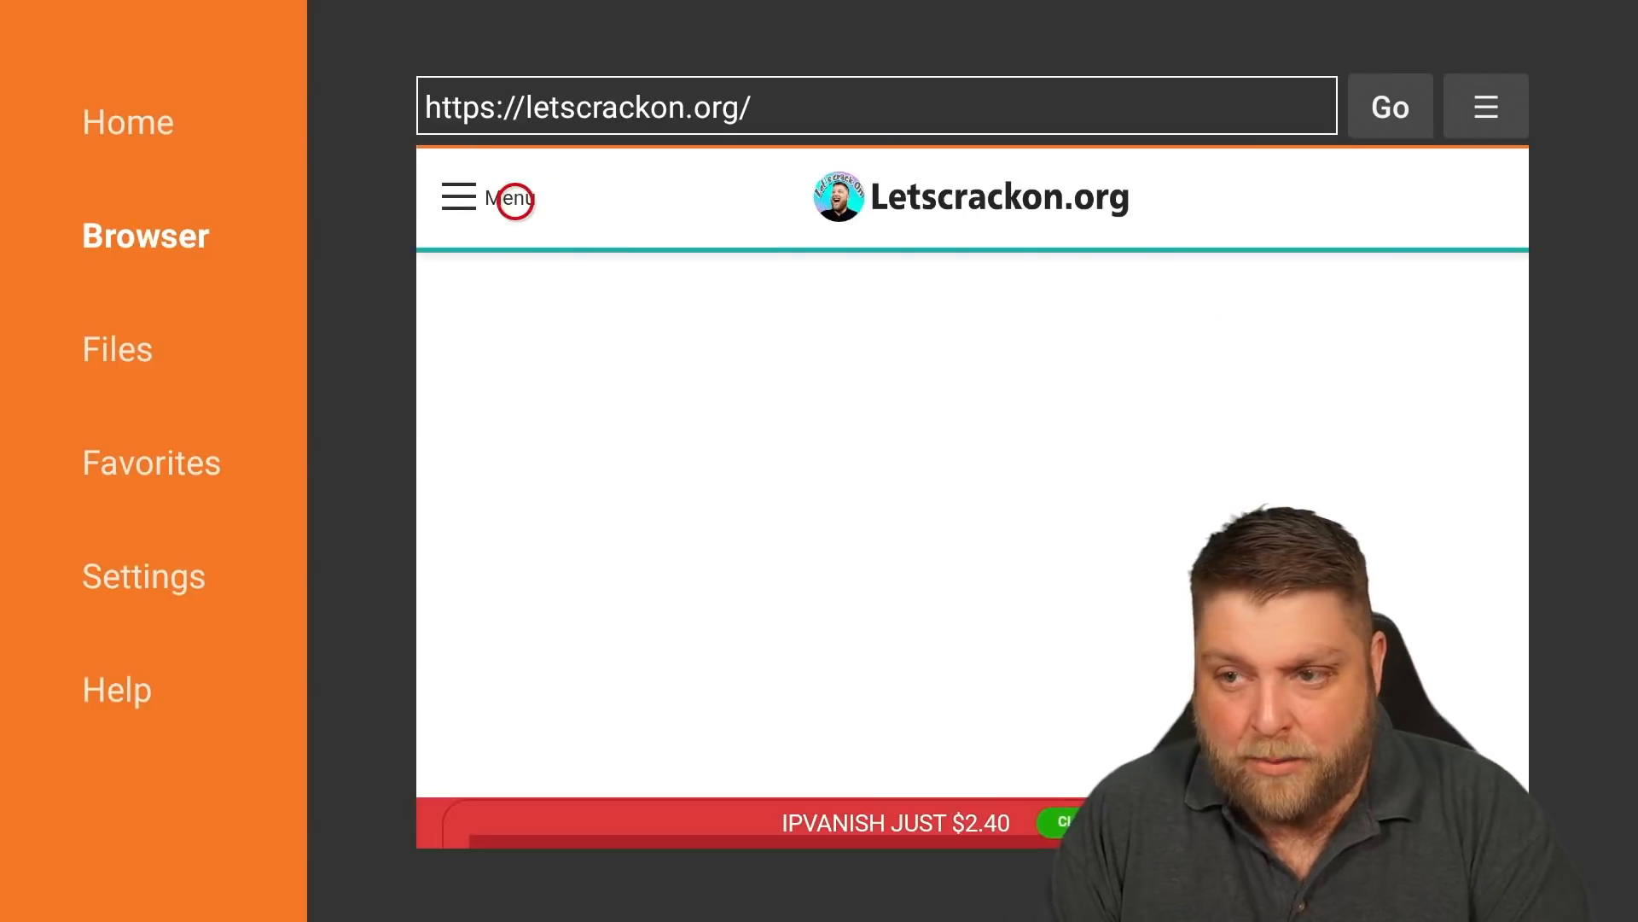
left_click(457, 196)
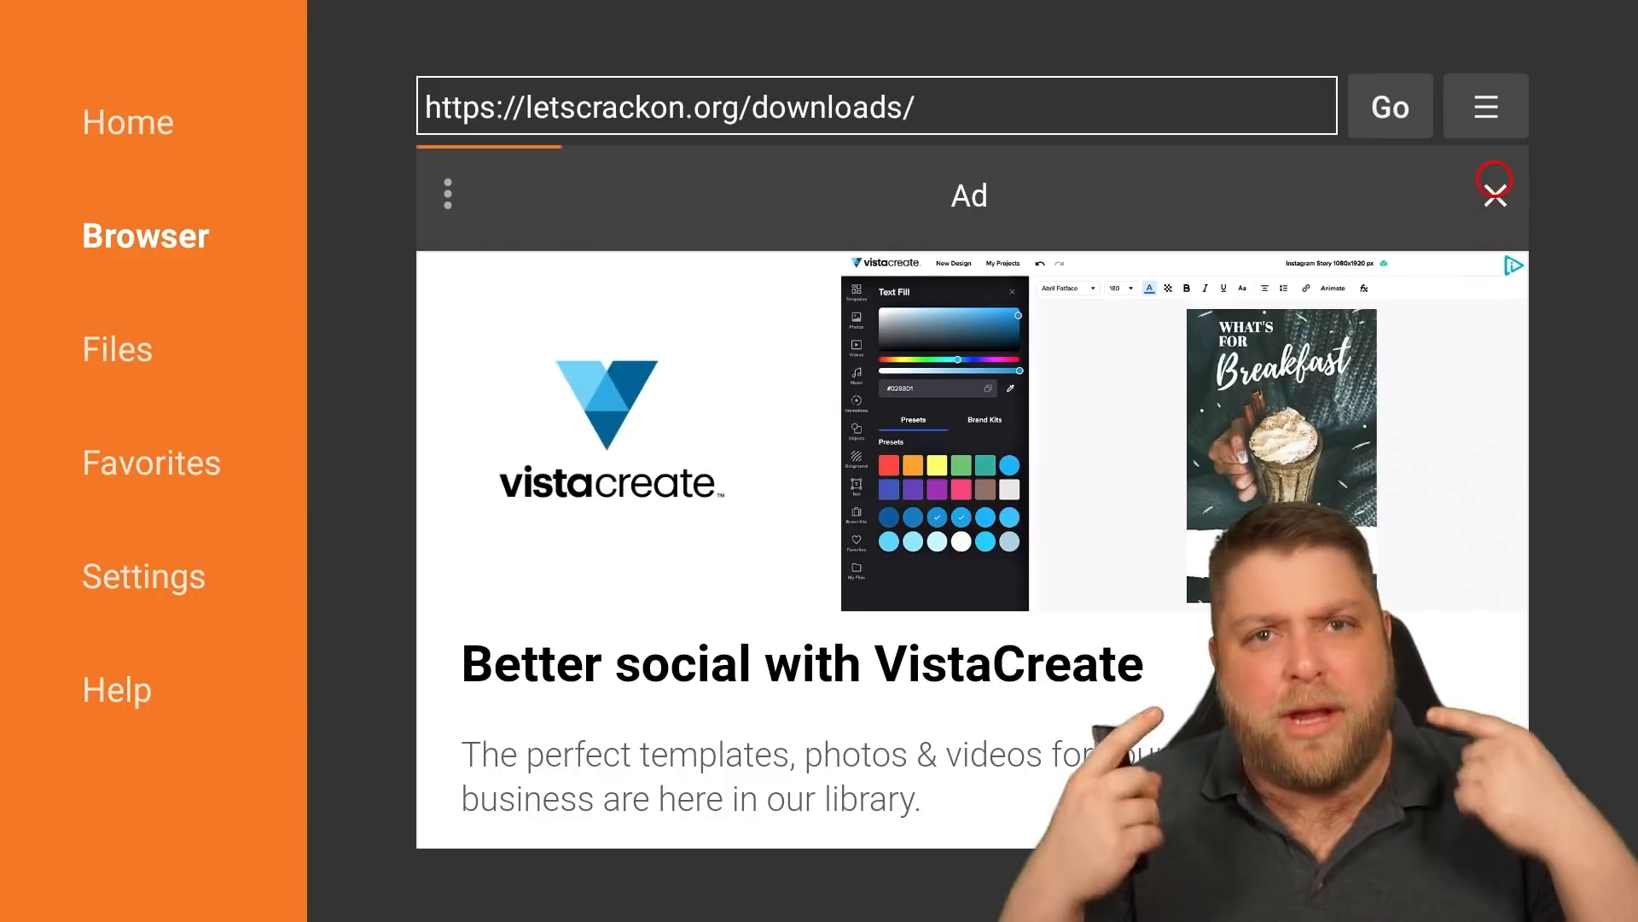
left_click(1495, 191)
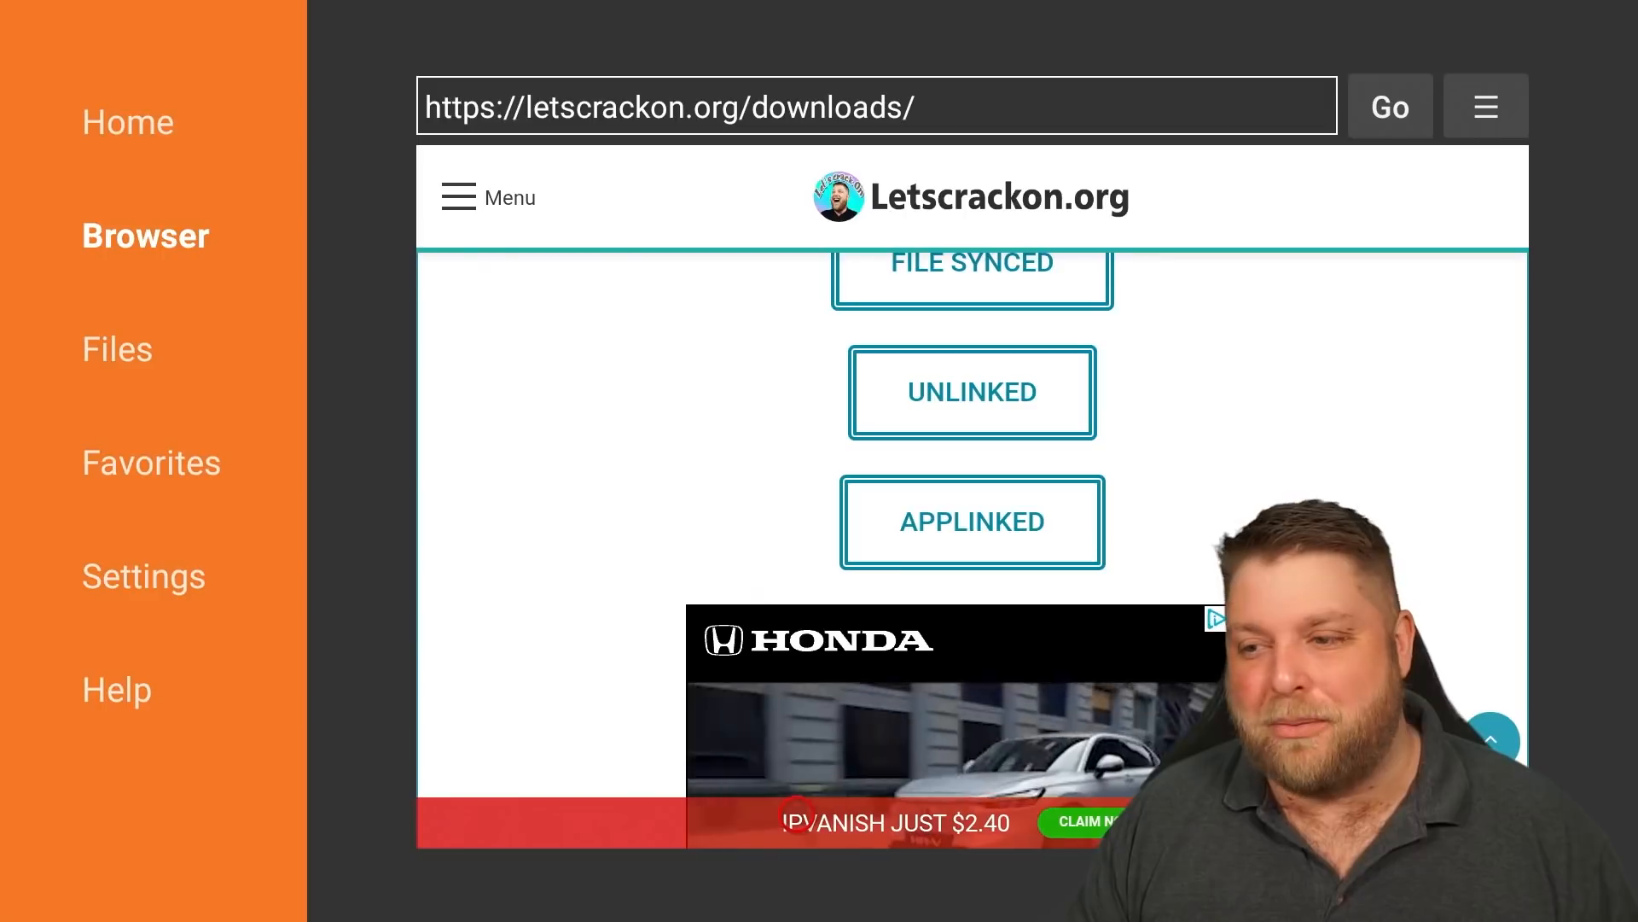
Step: Scroll through the downloads list of apps, then return to the Fire TV home screen
scroll("down", 3)
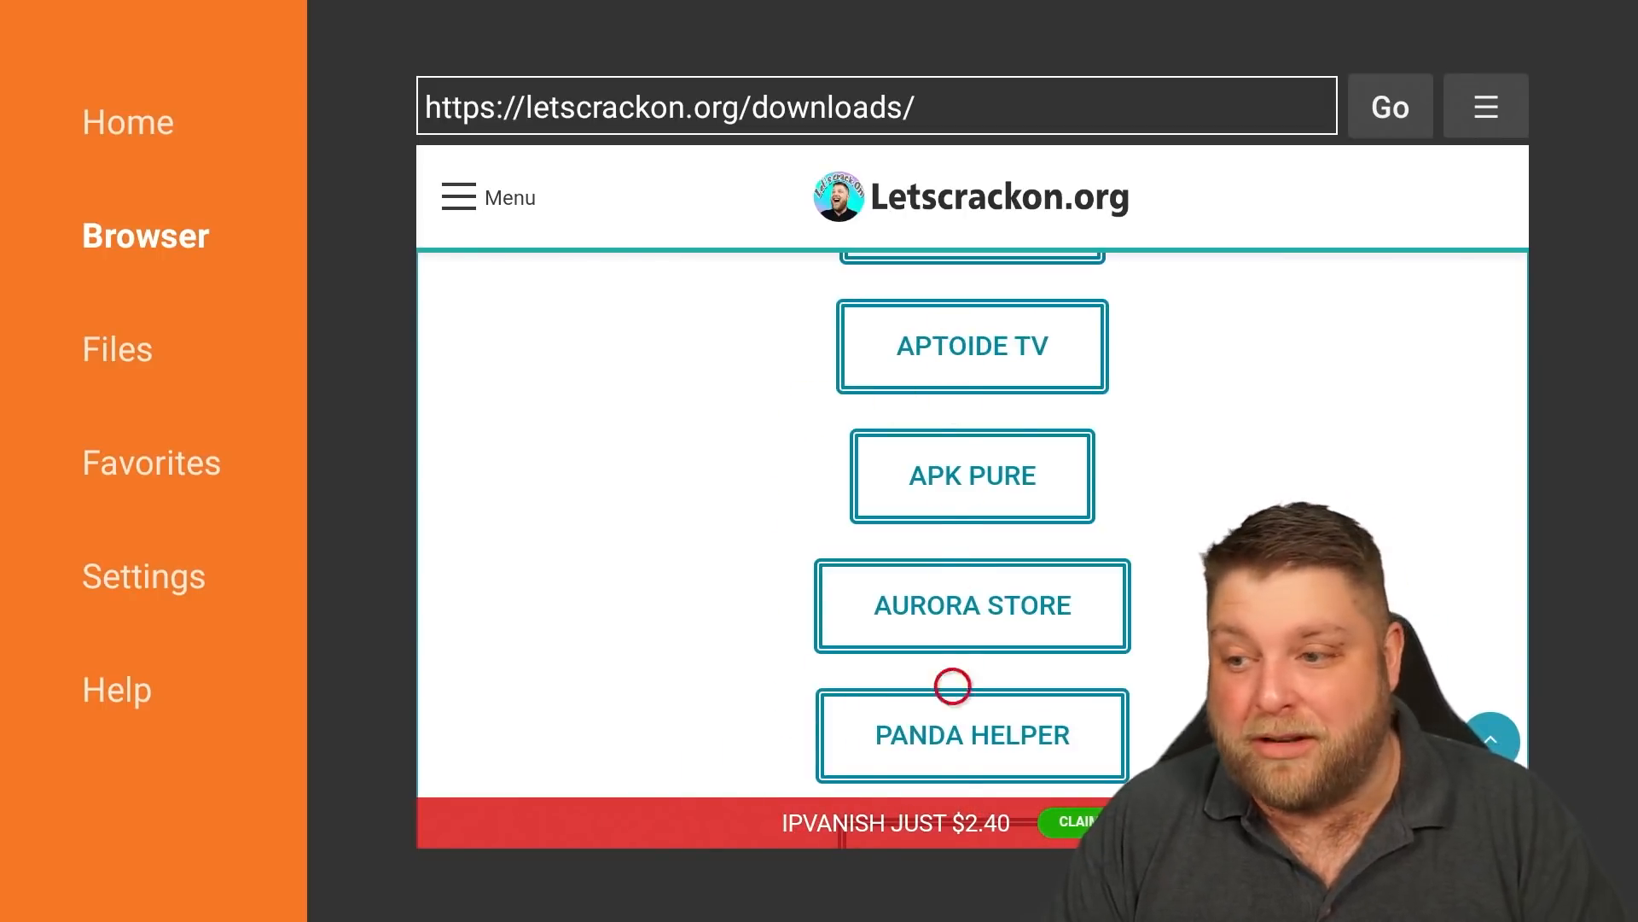
scroll("down", 3)
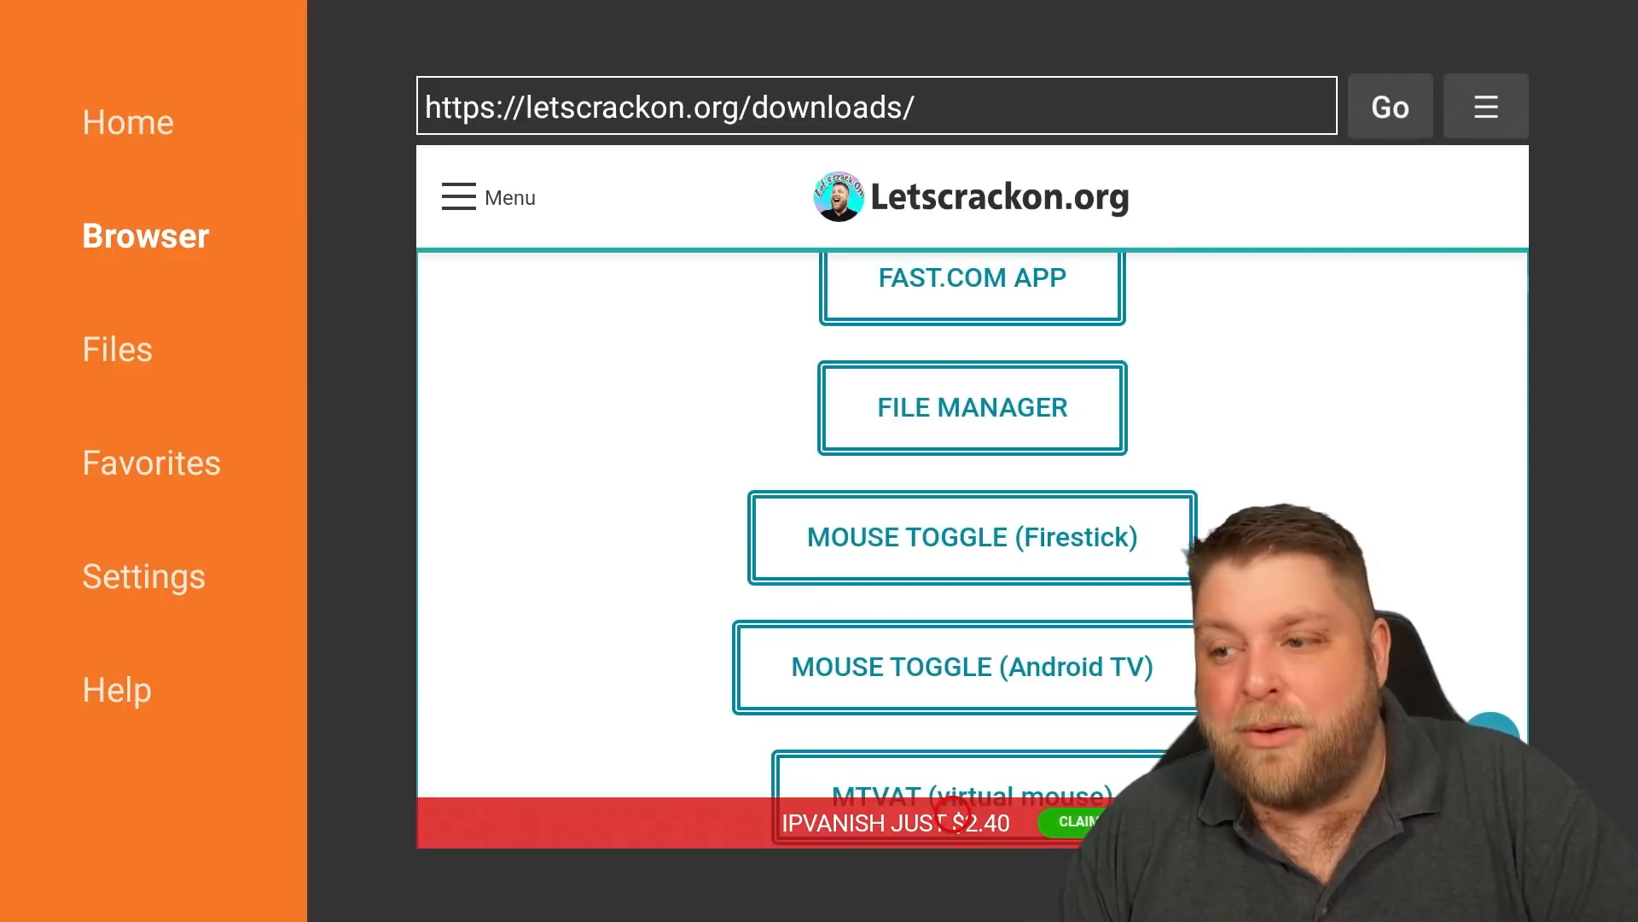
scroll("down", 3)
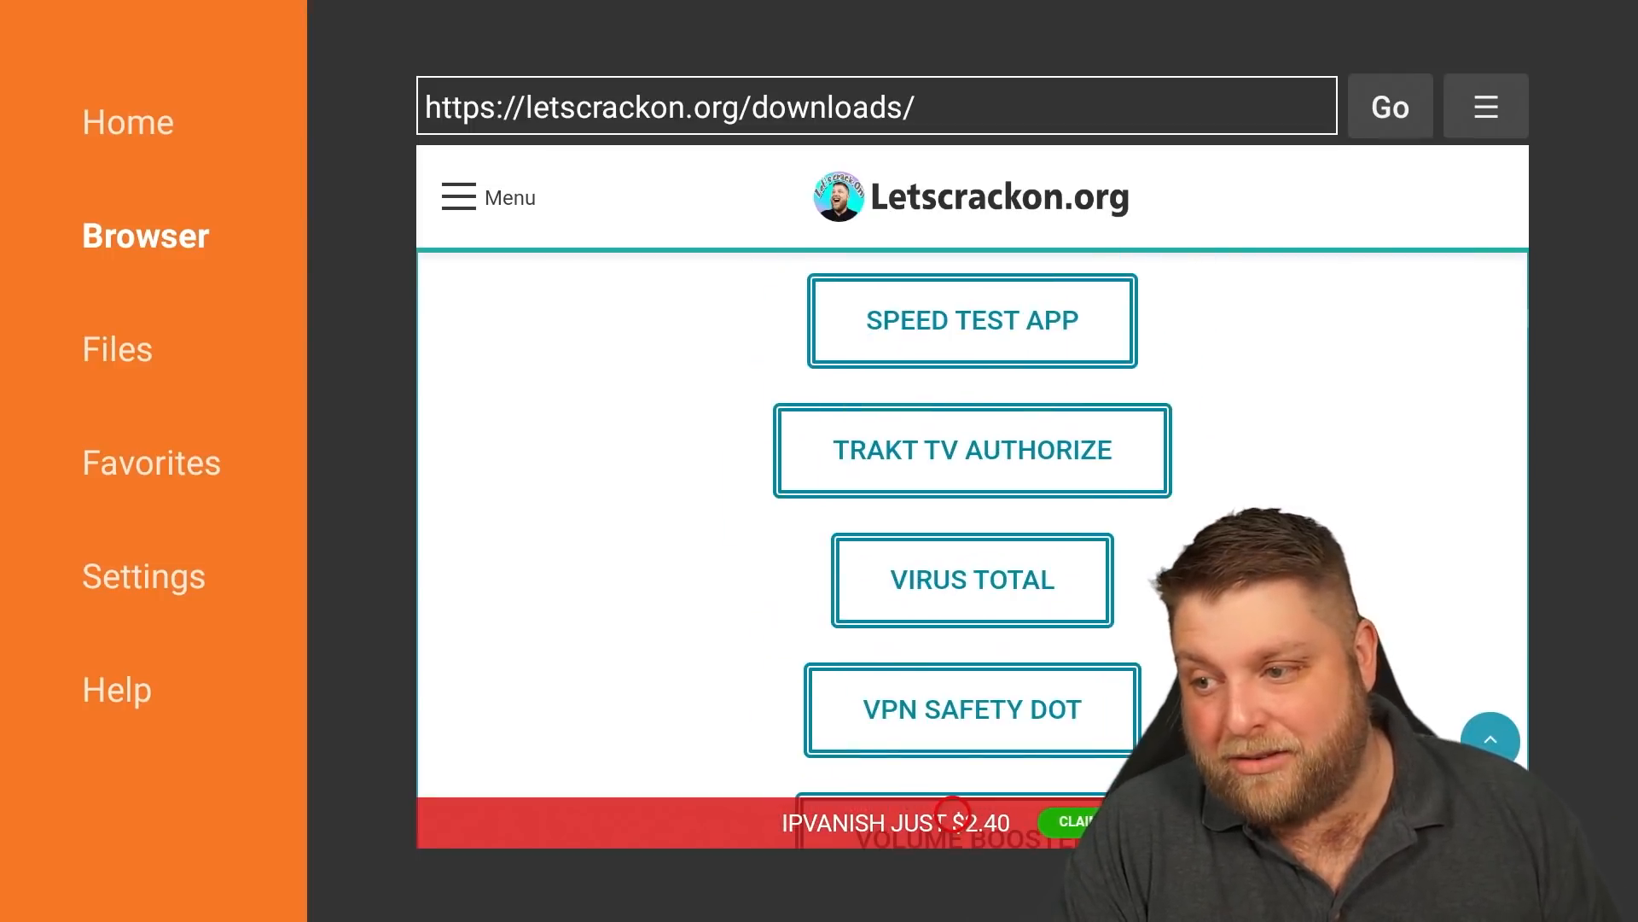
left_click(971, 708)
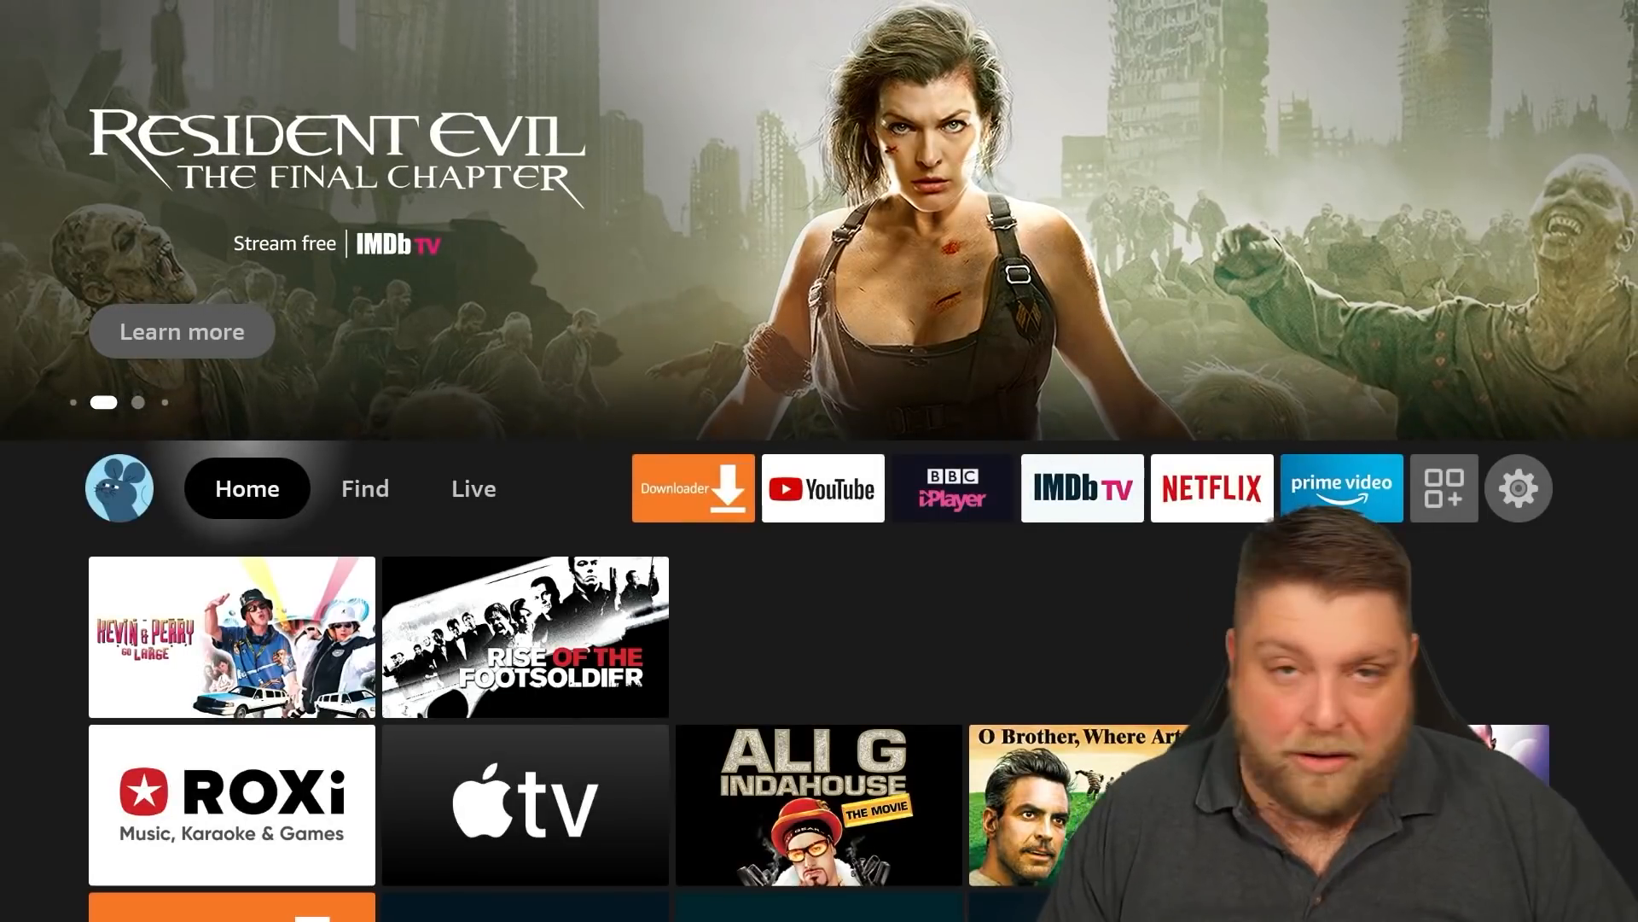
Step: Launch VPNSafetyDot from Your Apps & Channels
left_click(1446, 488)
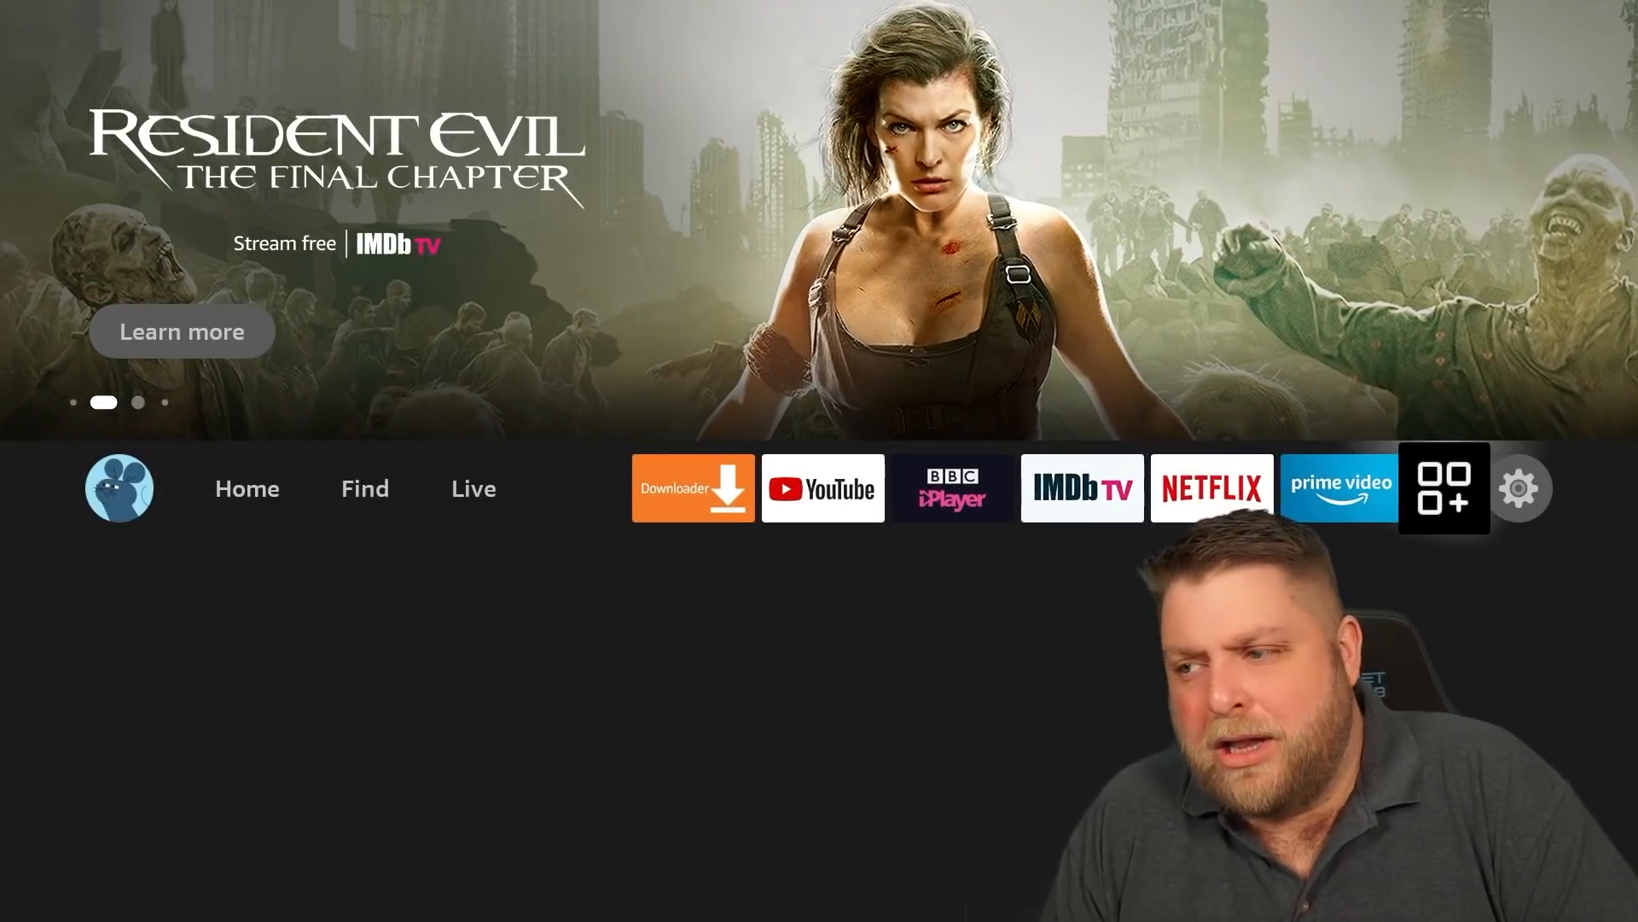
left_click(1444, 488)
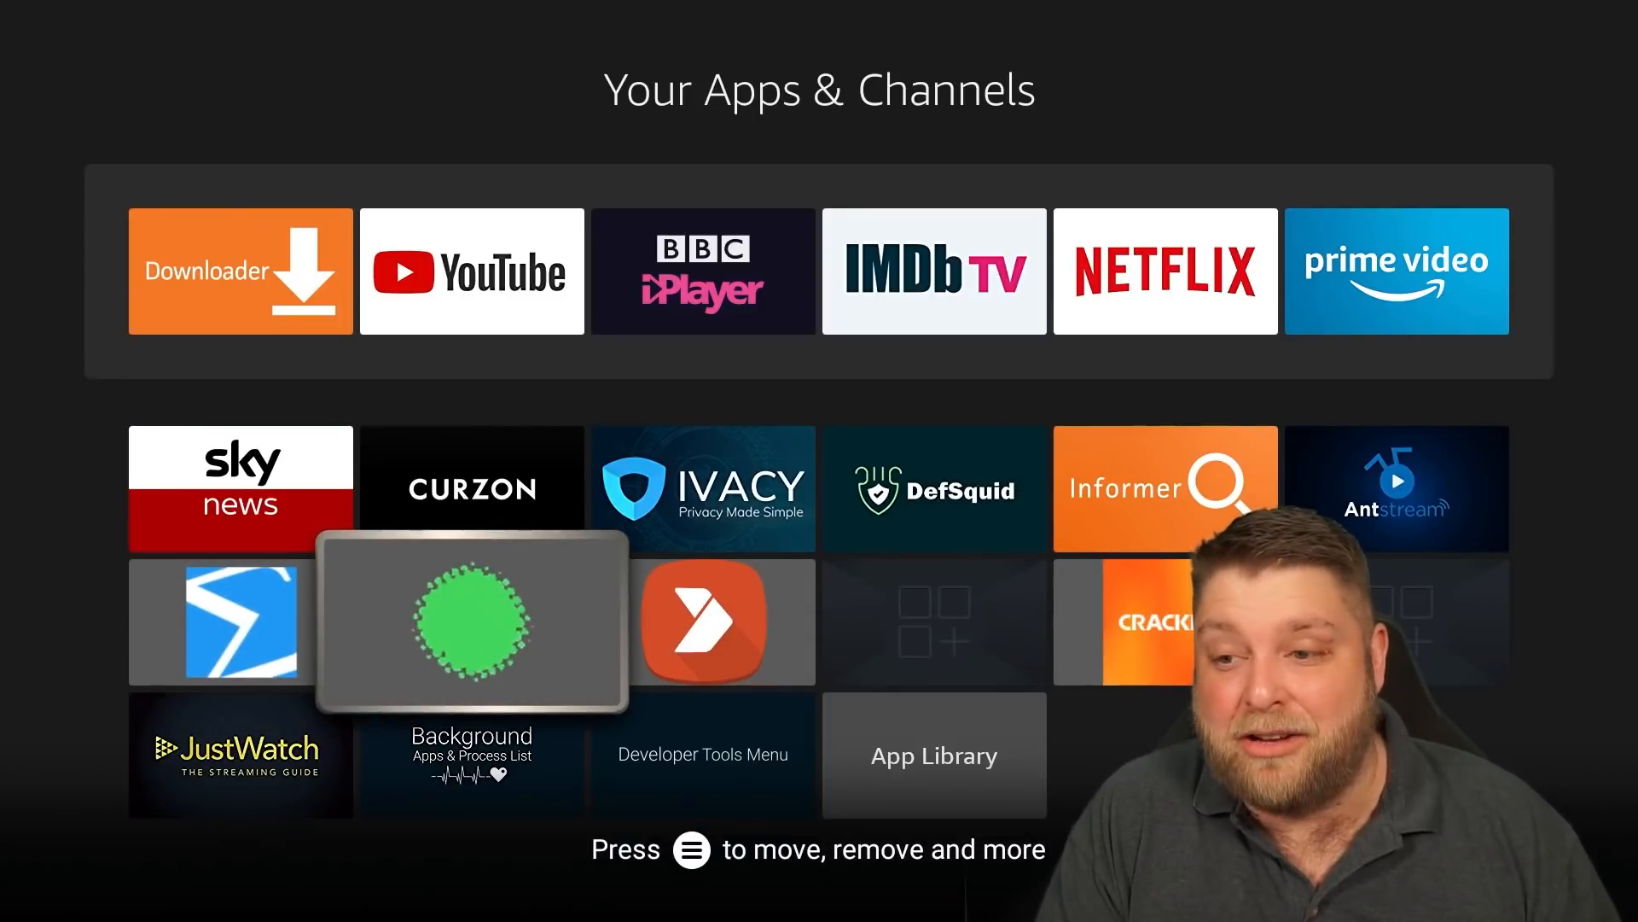
left_click(471, 621)
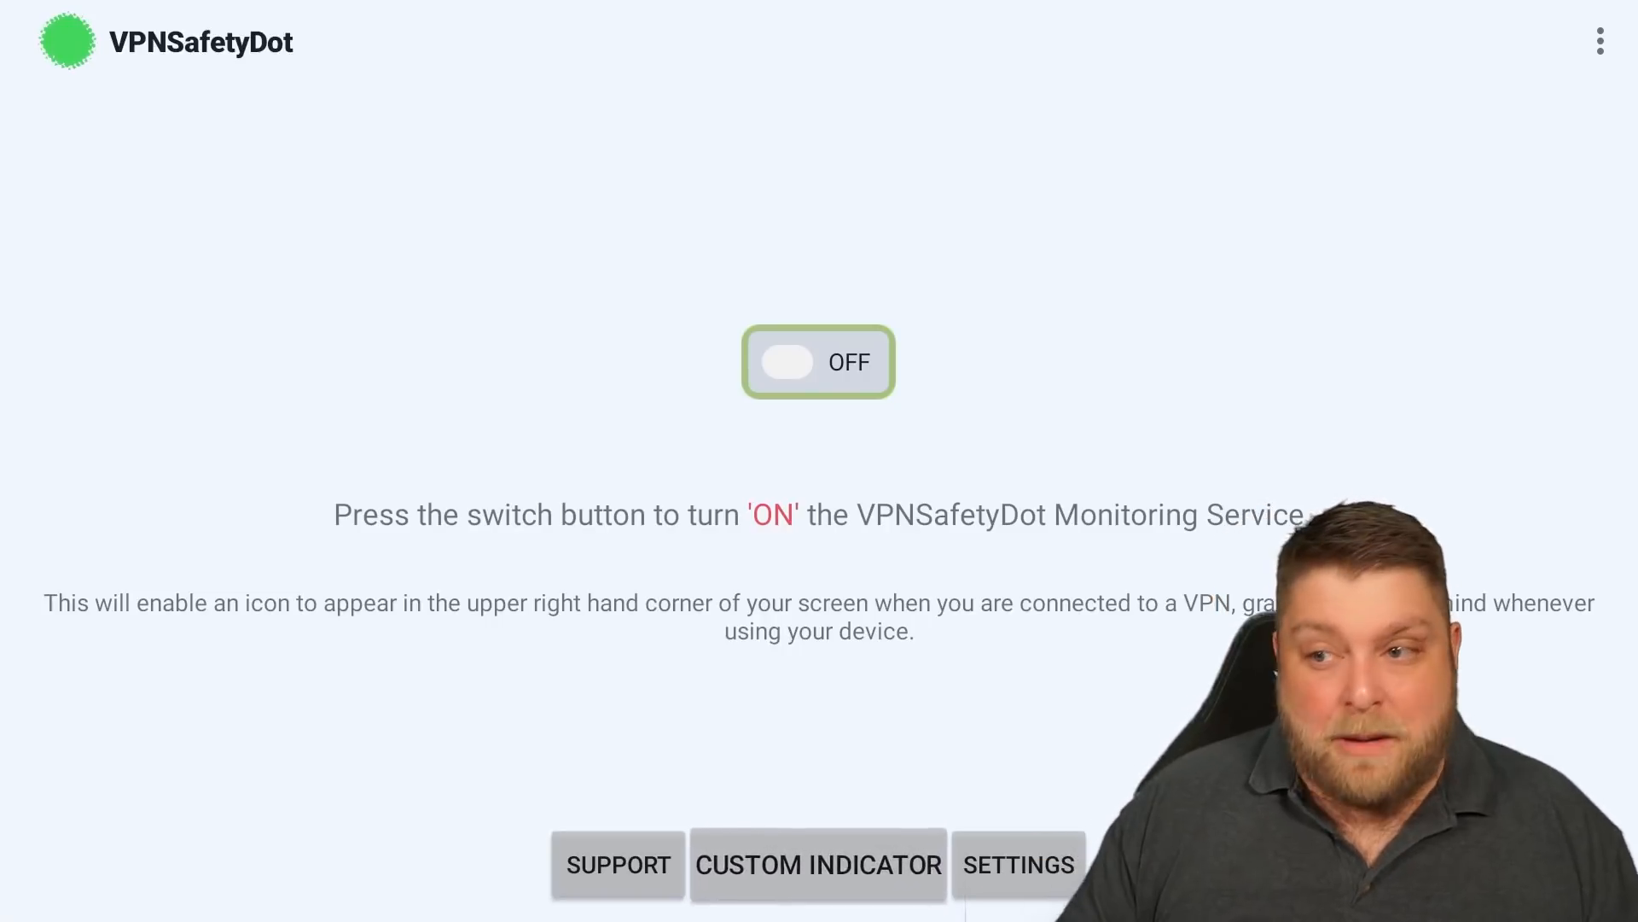
Step: Switch the VPN monitoring service ON and go to its indicator settings
left_click(817, 362)
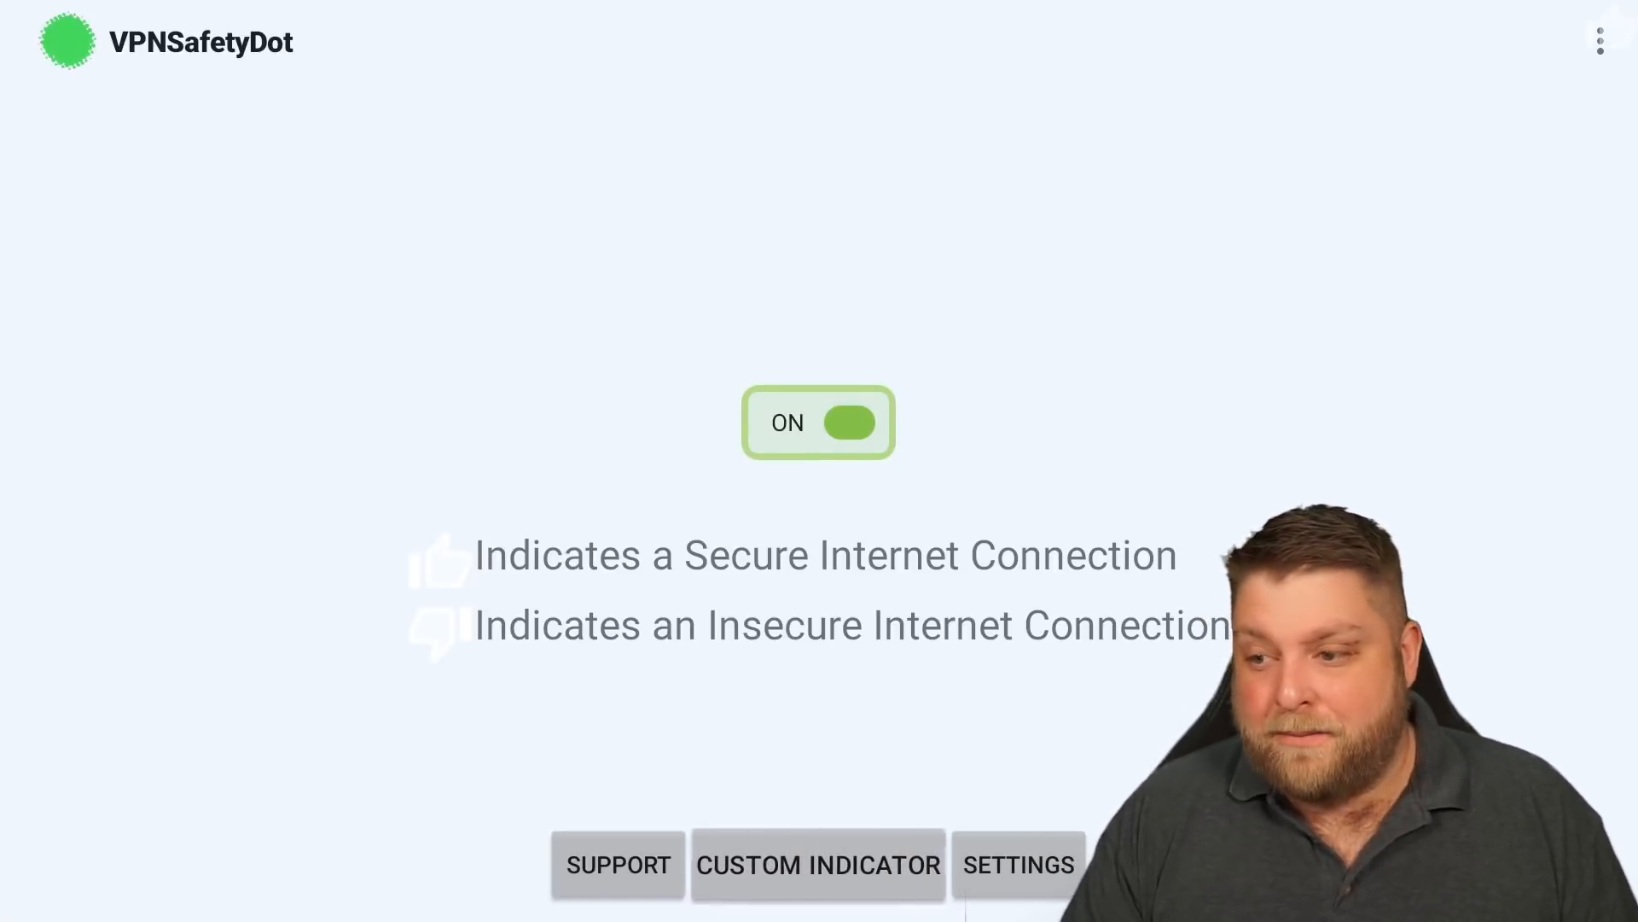
left_click(1017, 864)
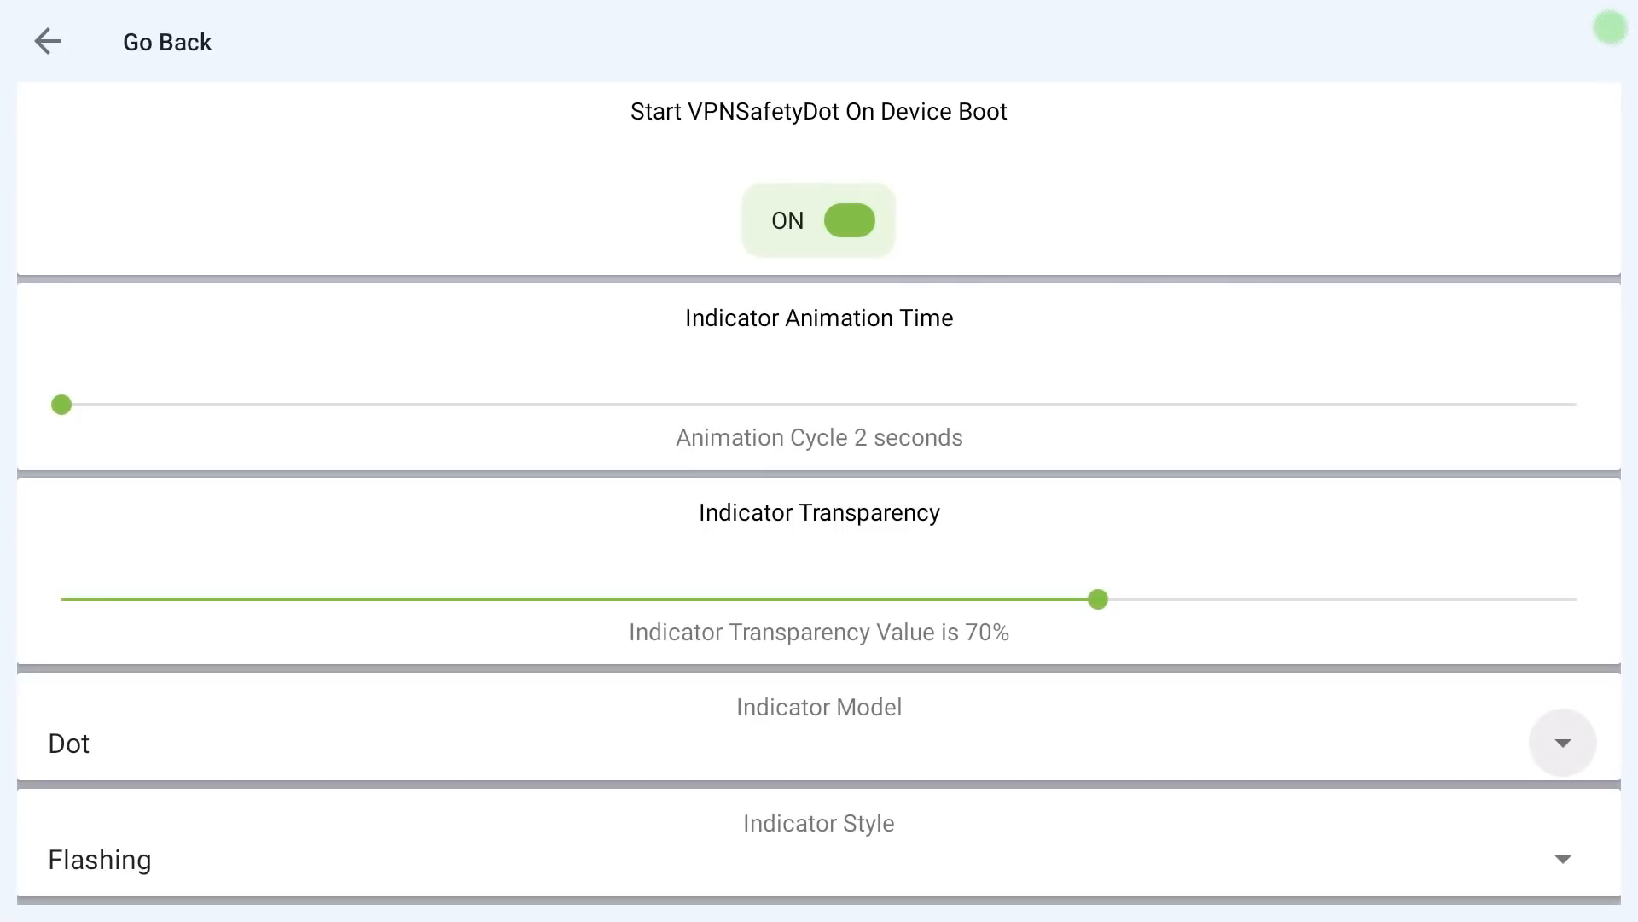
left_click(1561, 859)
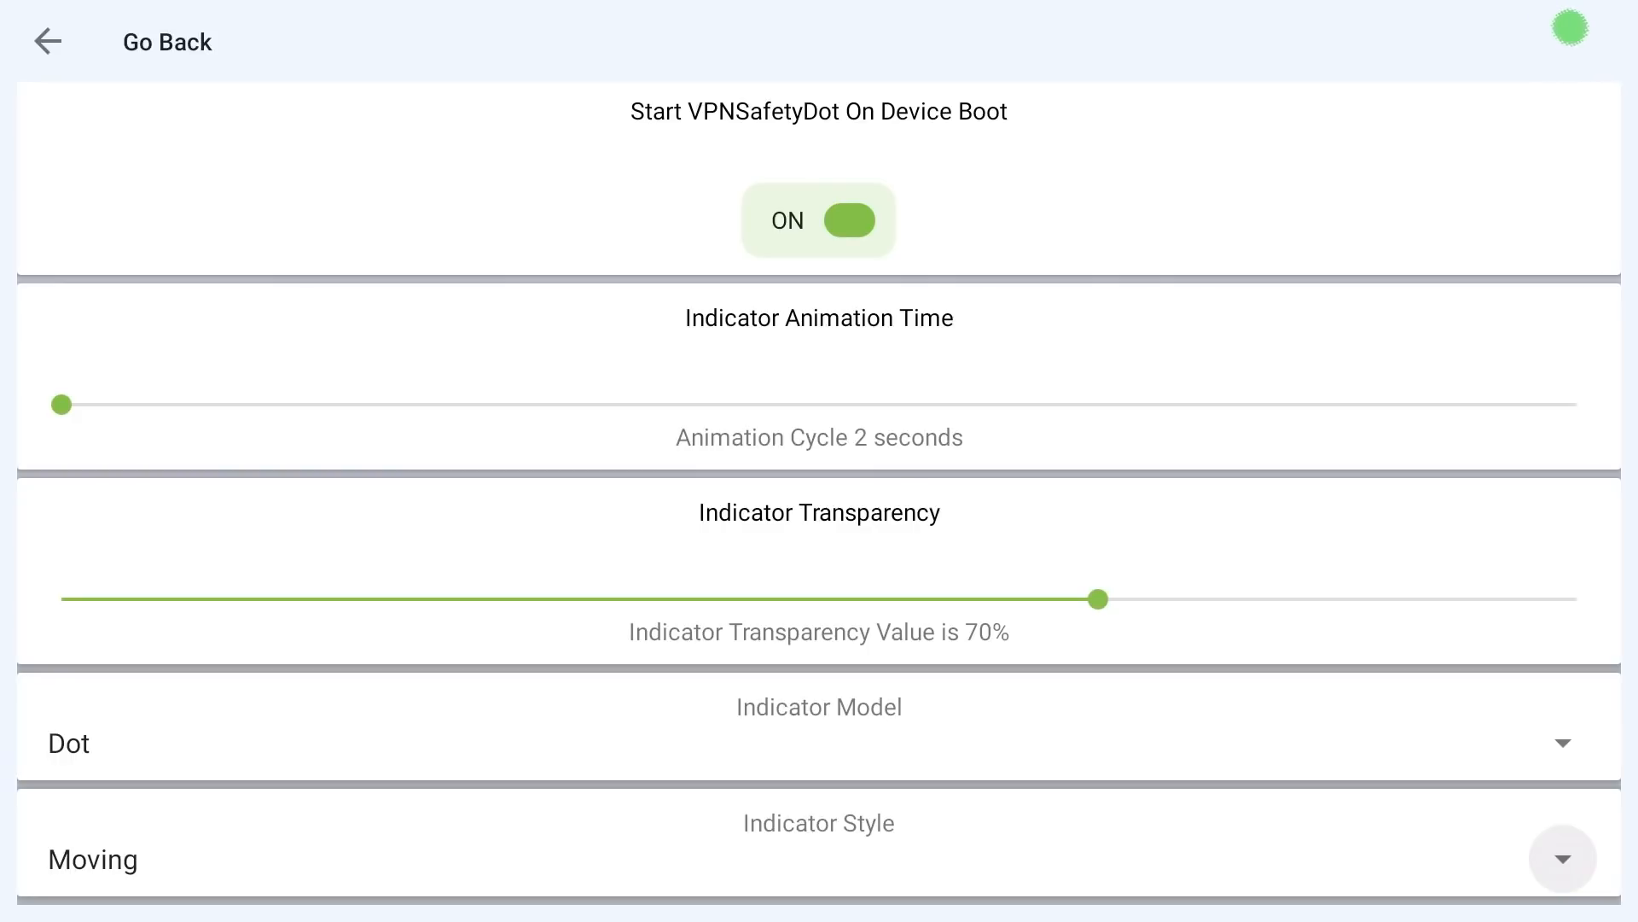
left_click(92, 859)
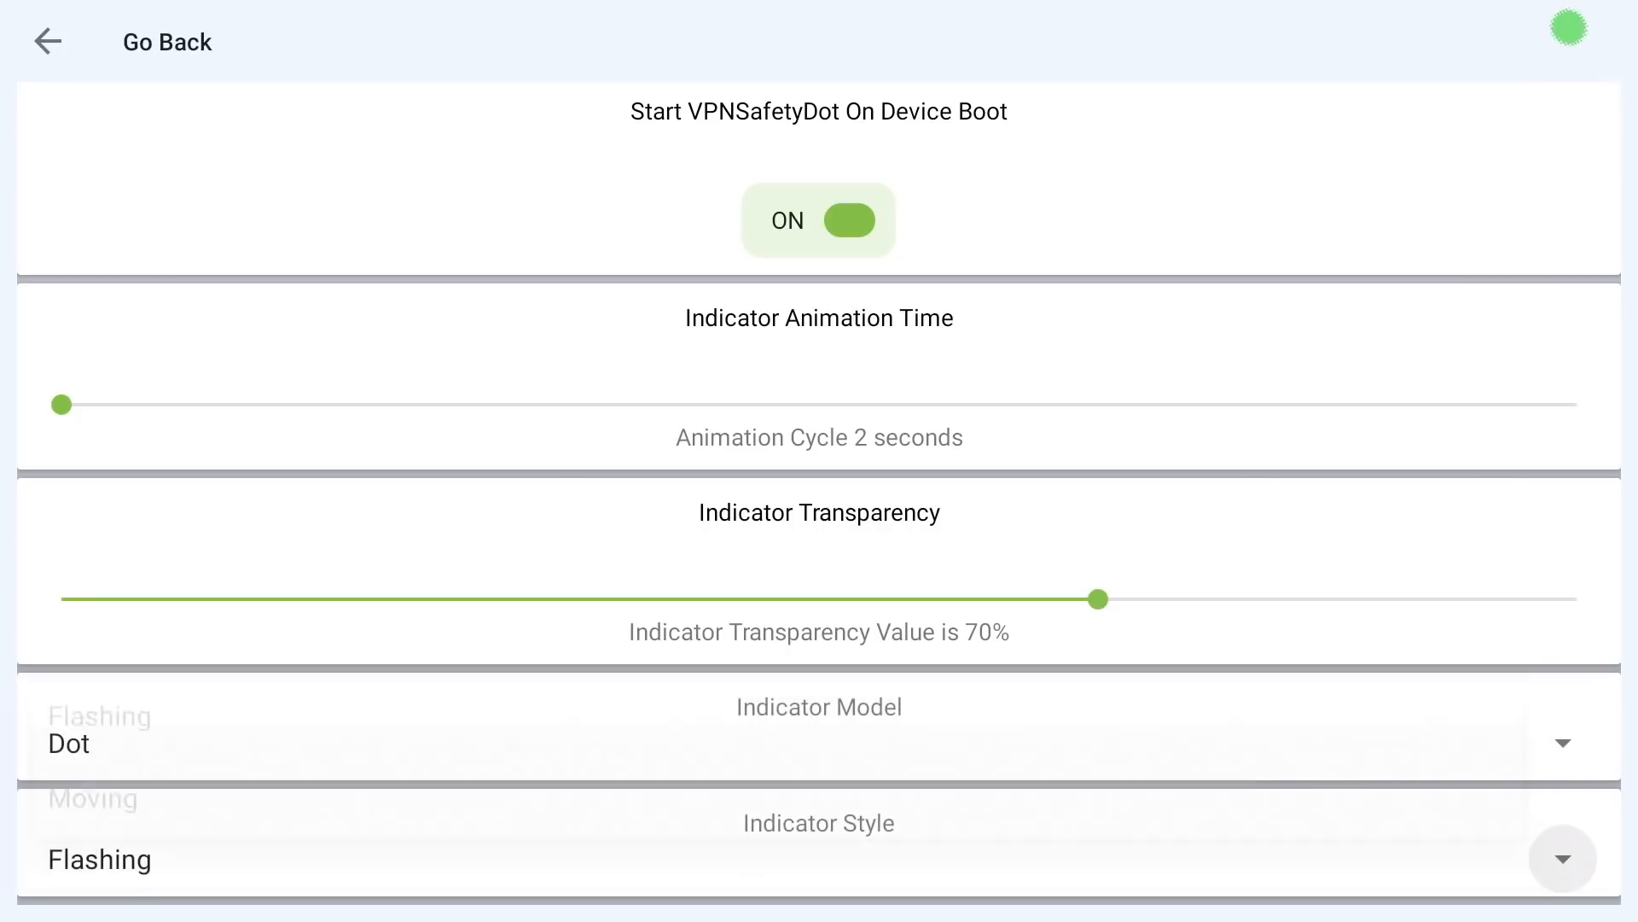
left_click_drag(1098, 597, 1017, 598)
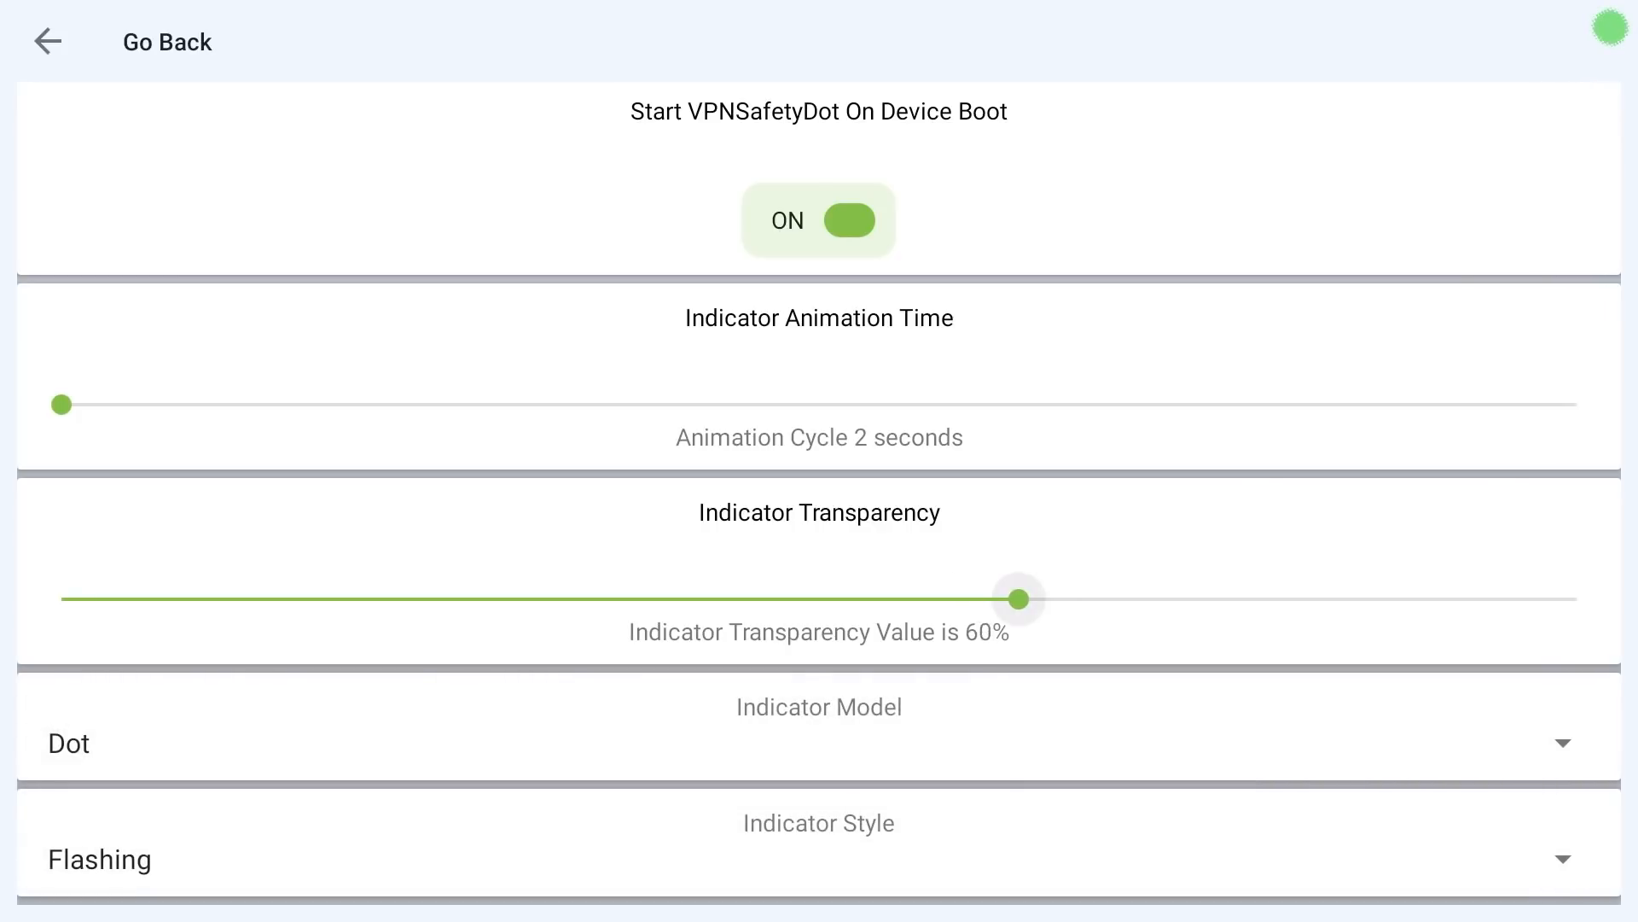
left_click_drag(1017, 599, 408, 599)
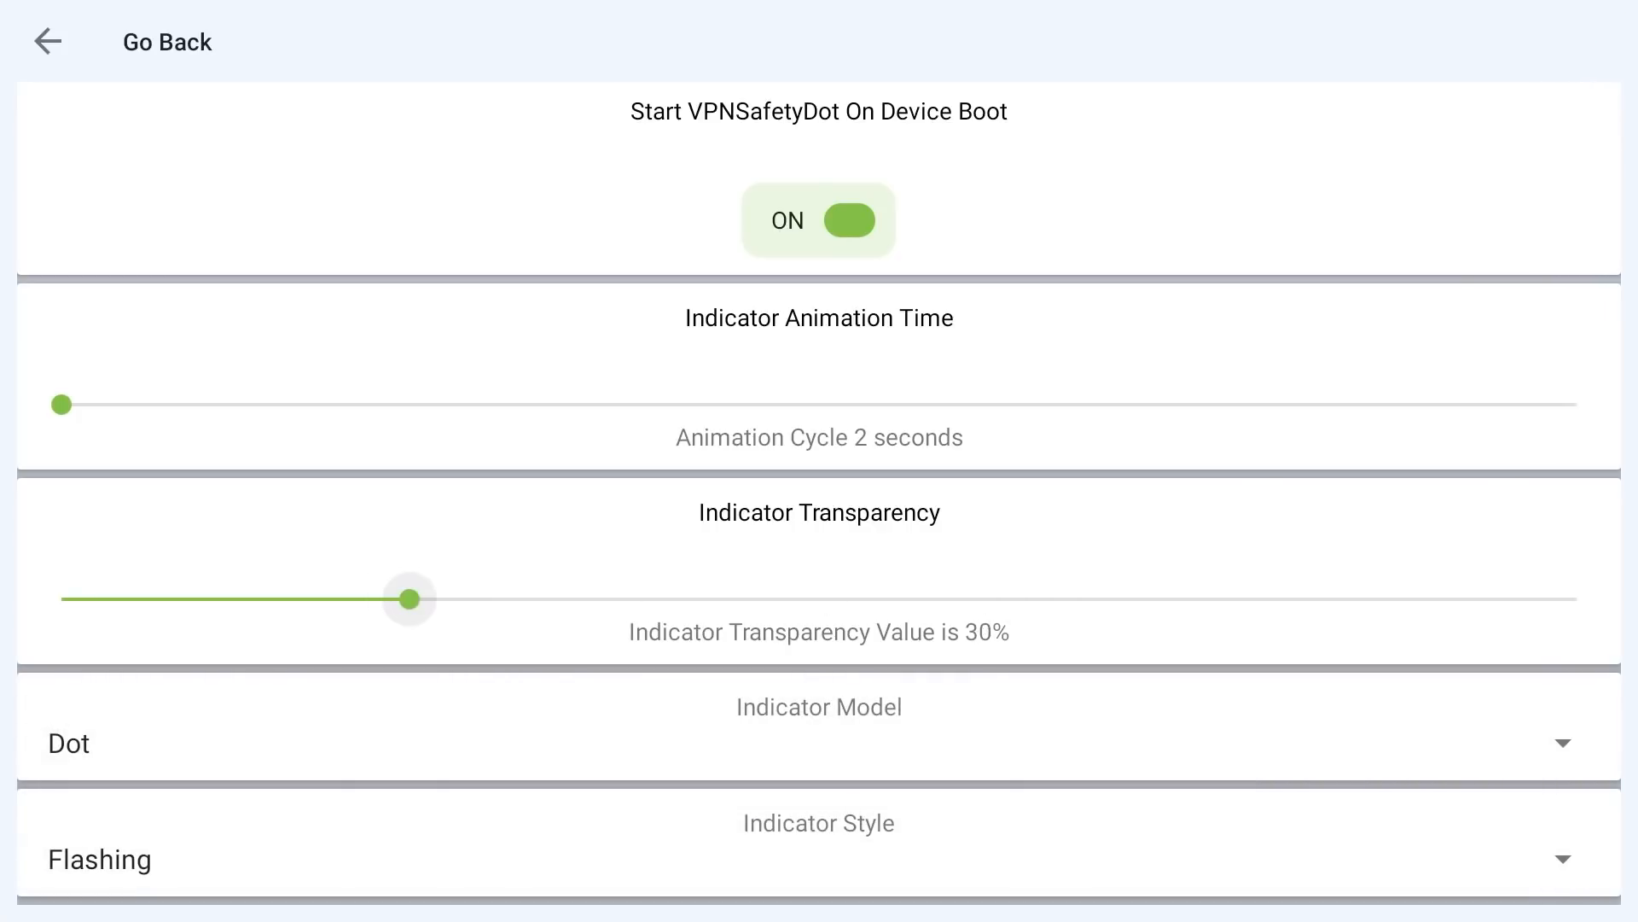
left_click_drag(408, 599, 1575, 599)
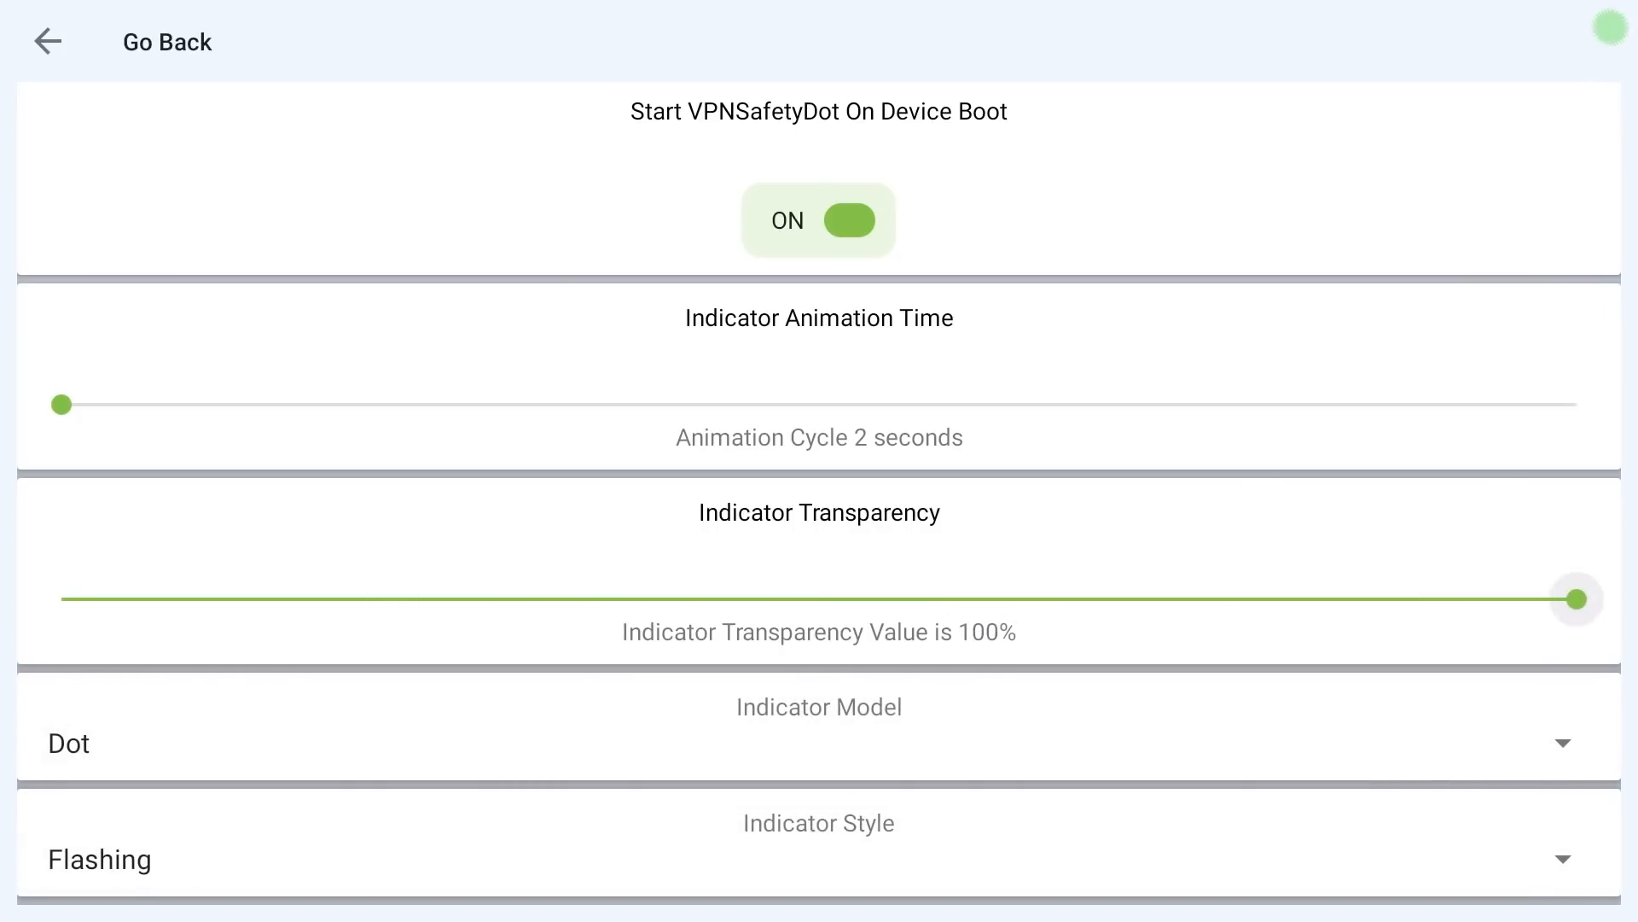
left_click_drag(1575, 597, 1099, 597)
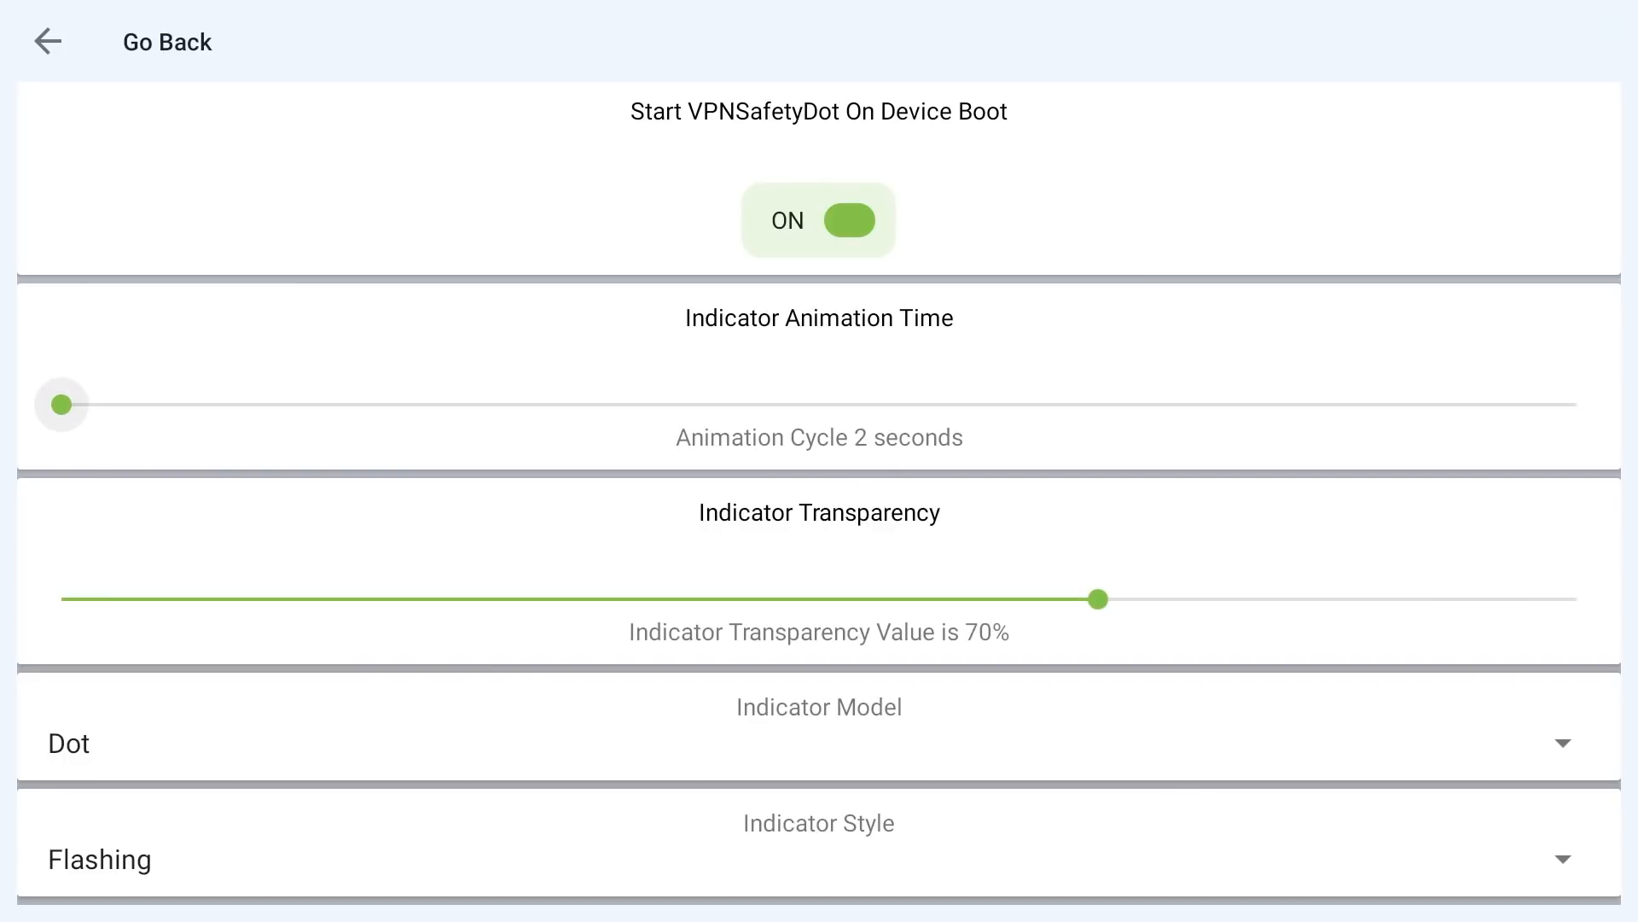
left_click_drag(61, 404, 734, 405)
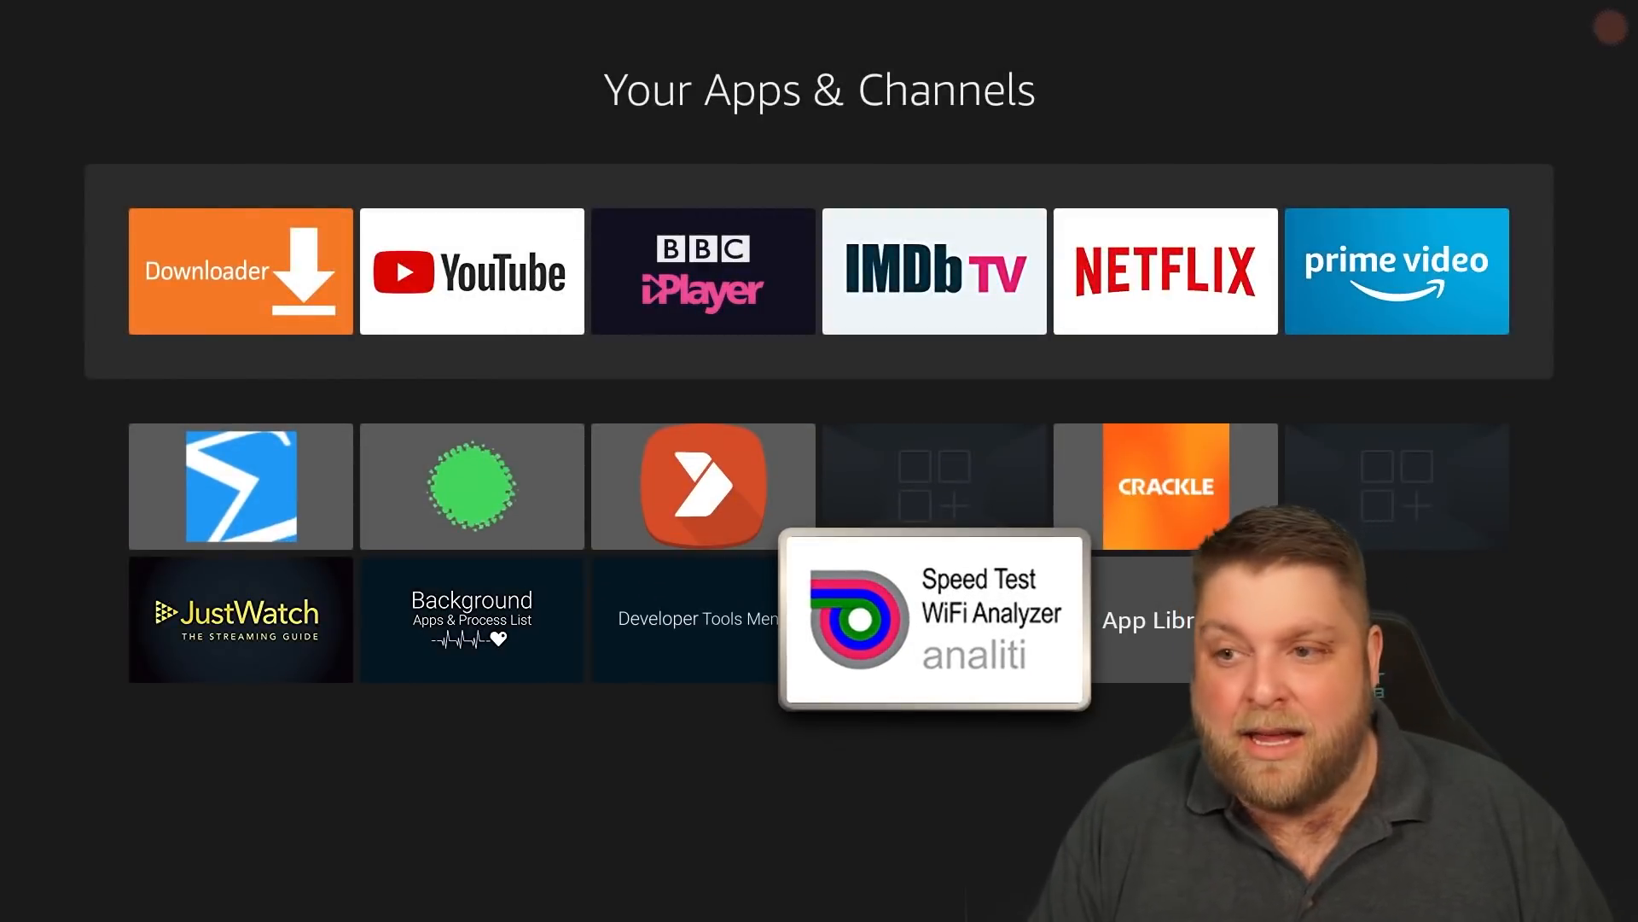
Step: Launch Speed Test WiFi Analyzer before the remote pairing request appears
left_click(934, 621)
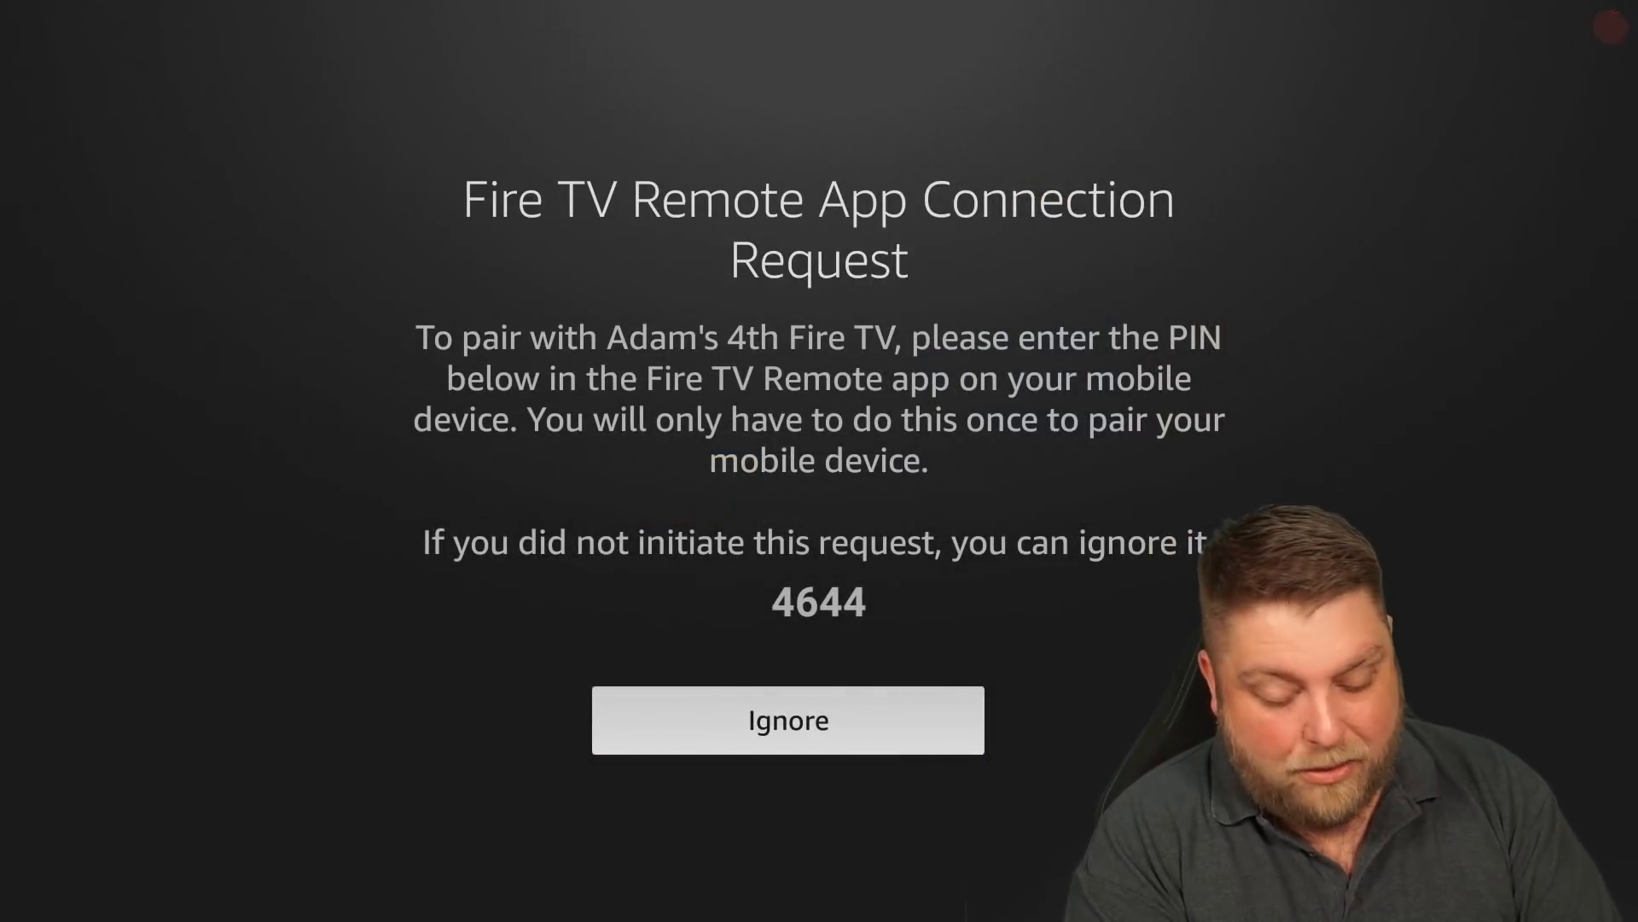
Step: Dismiss the pairing request, navigate Live and Find with the phone remote, and return home
left_click(788, 718)
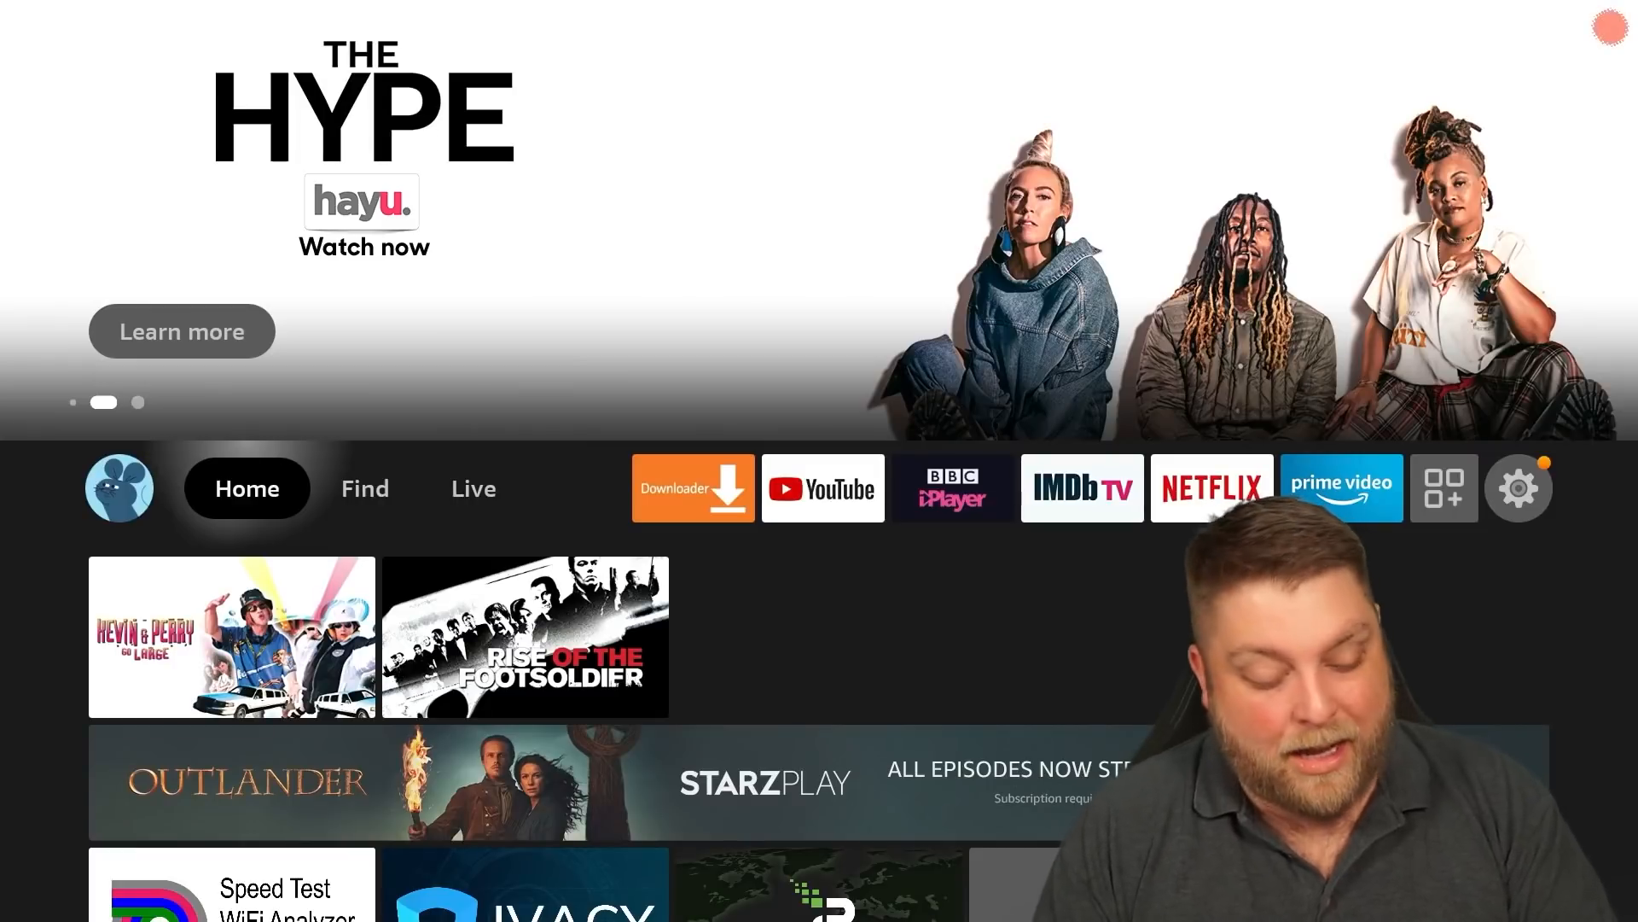
left_click(472, 488)
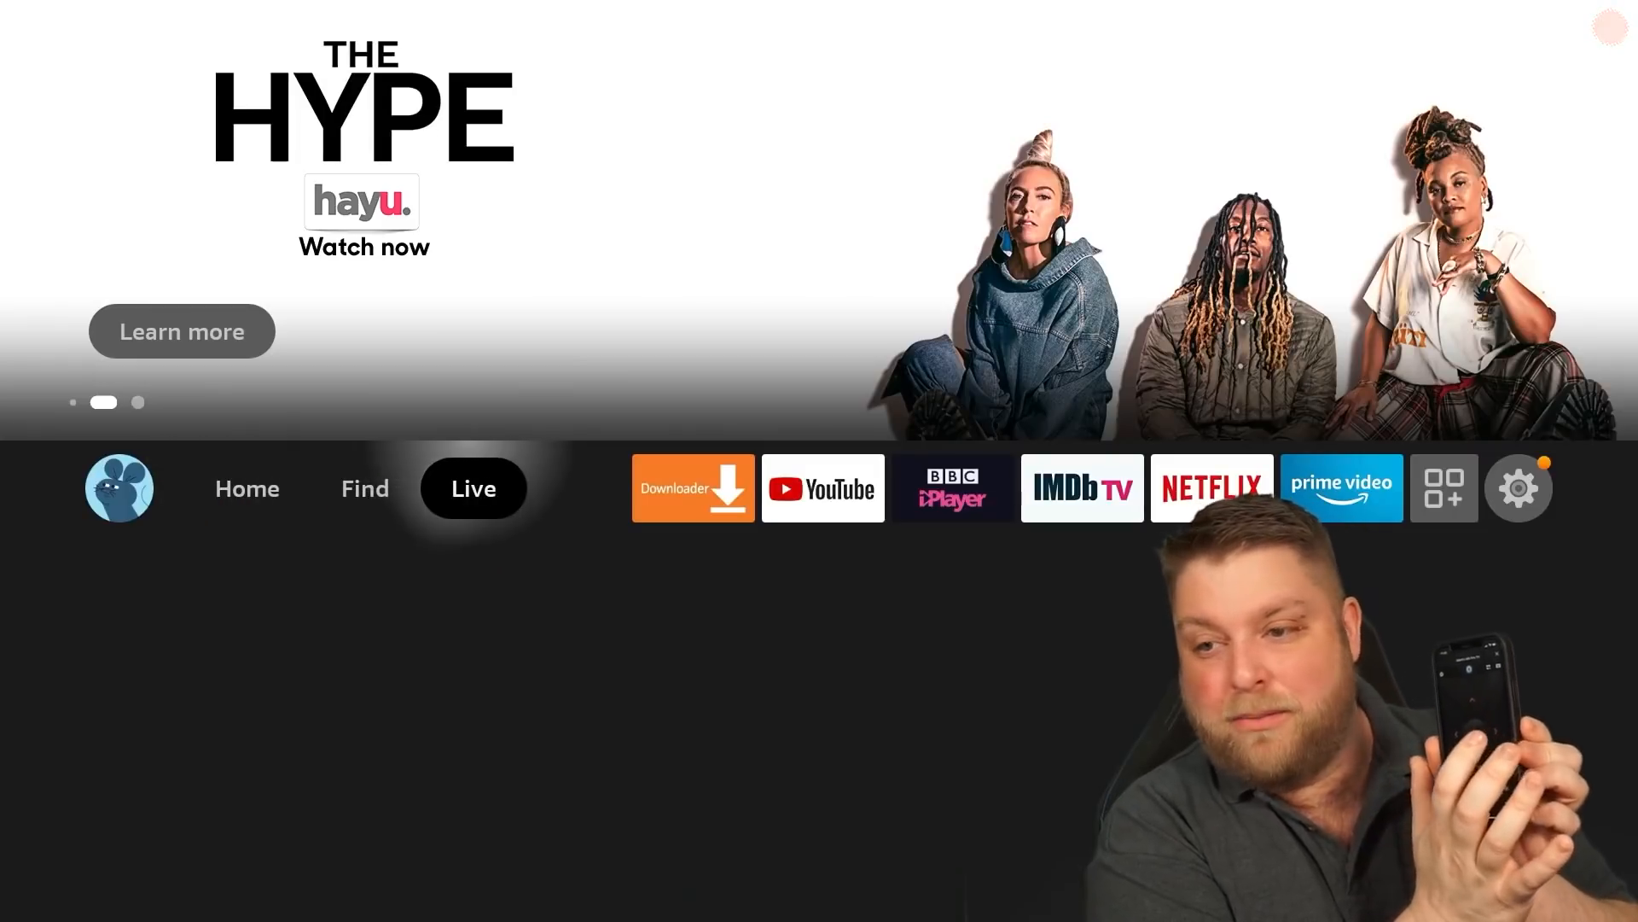
left_click(1341, 488)
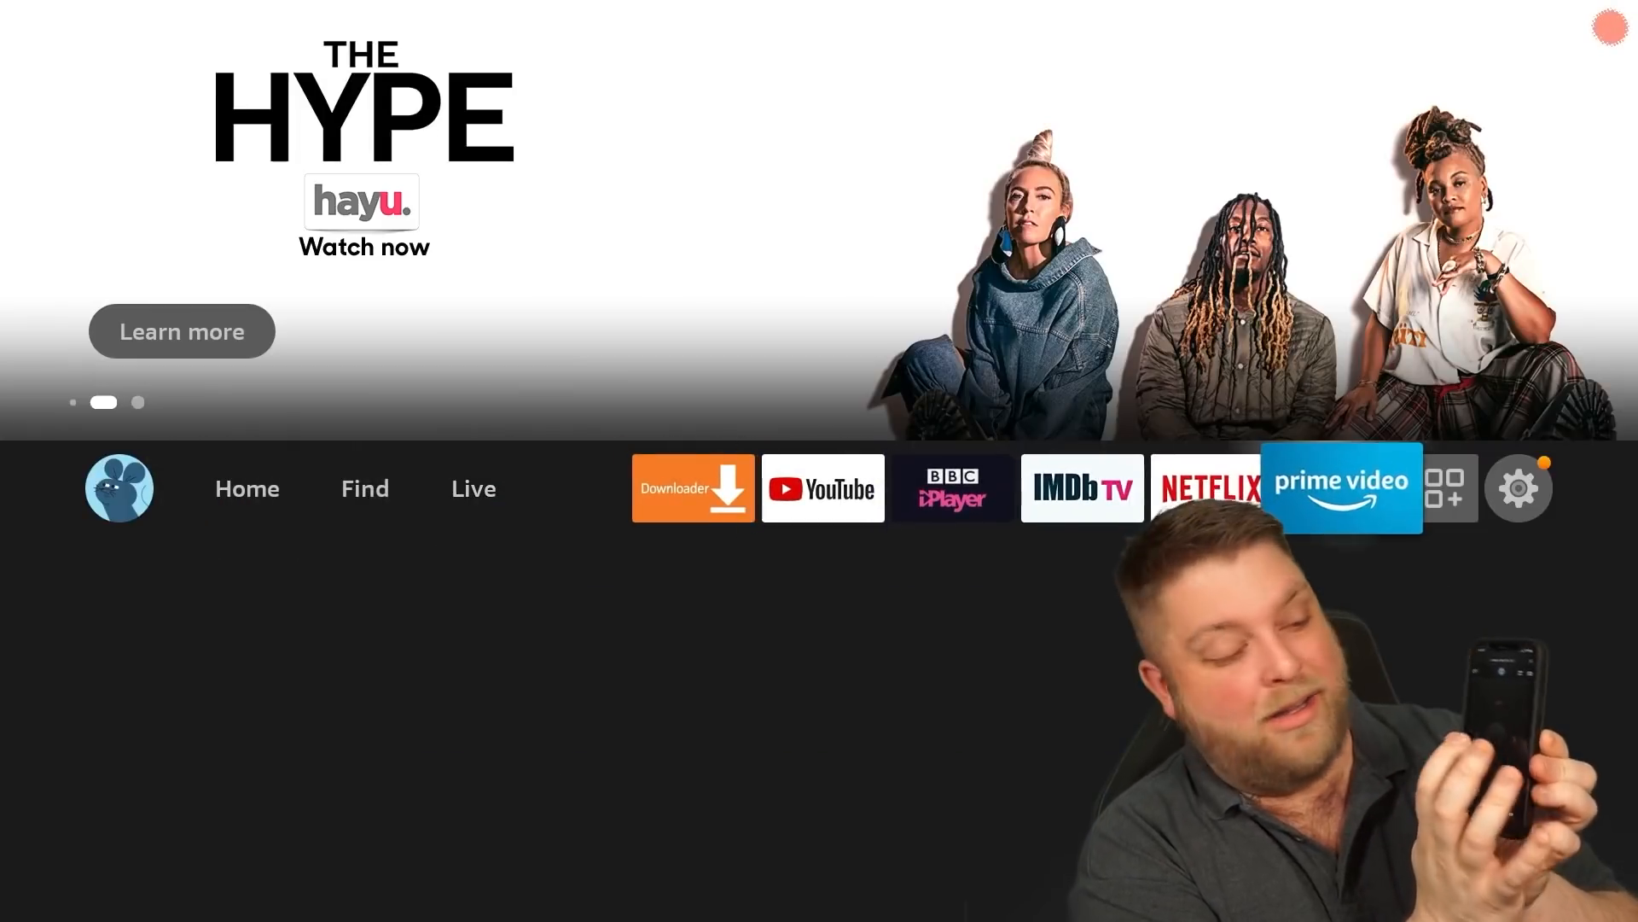
left_click(365, 489)
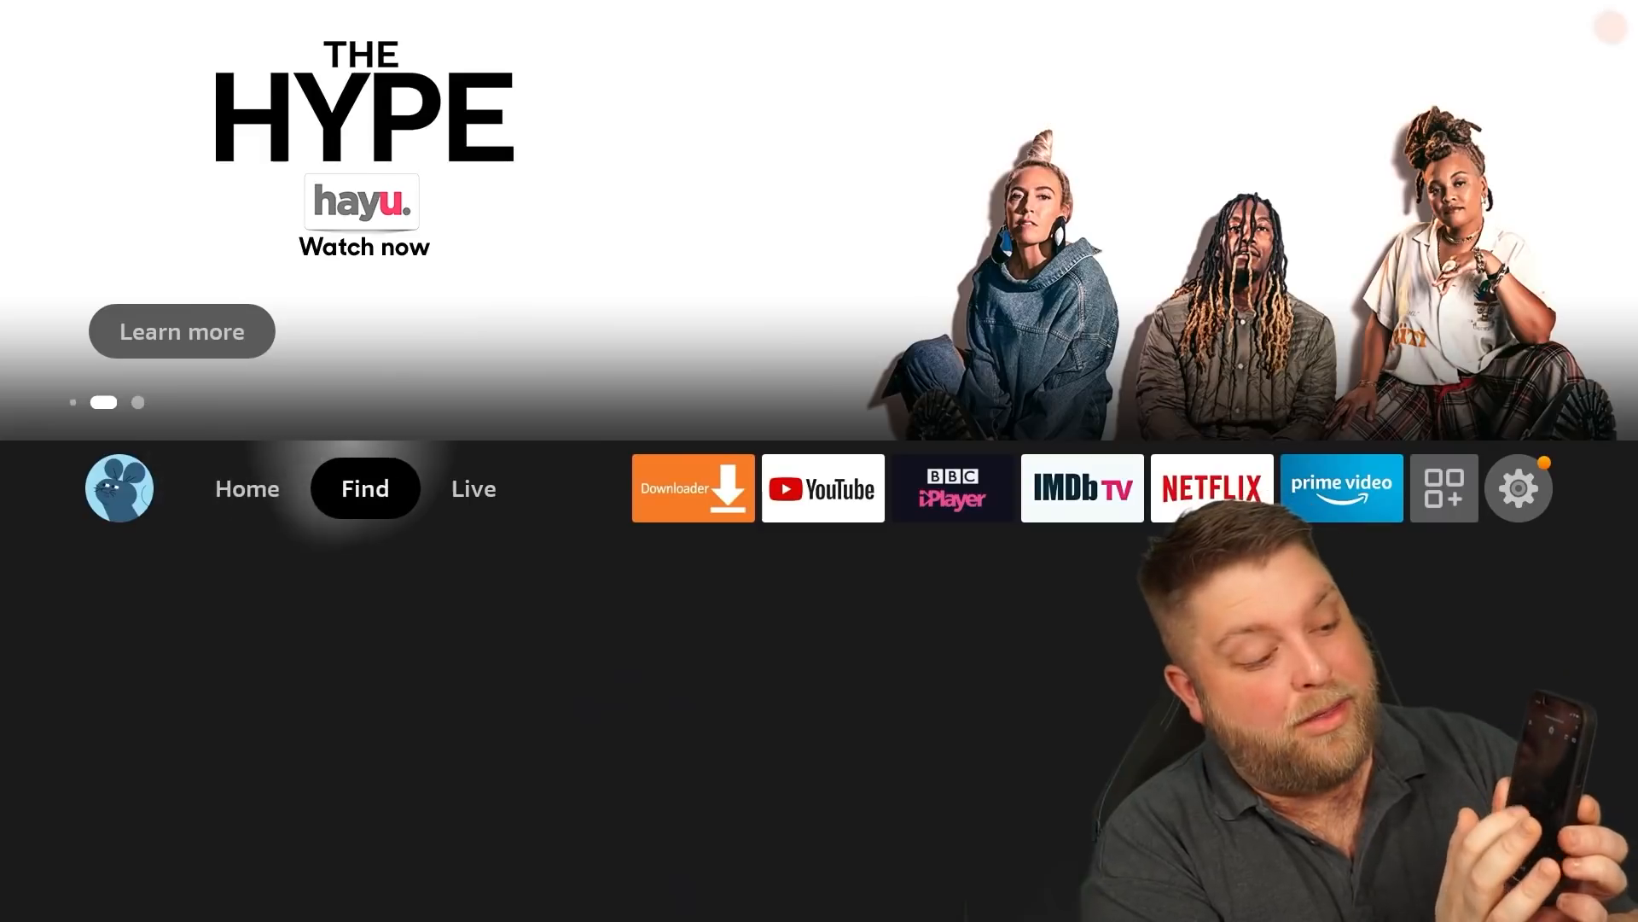
left_click(365, 488)
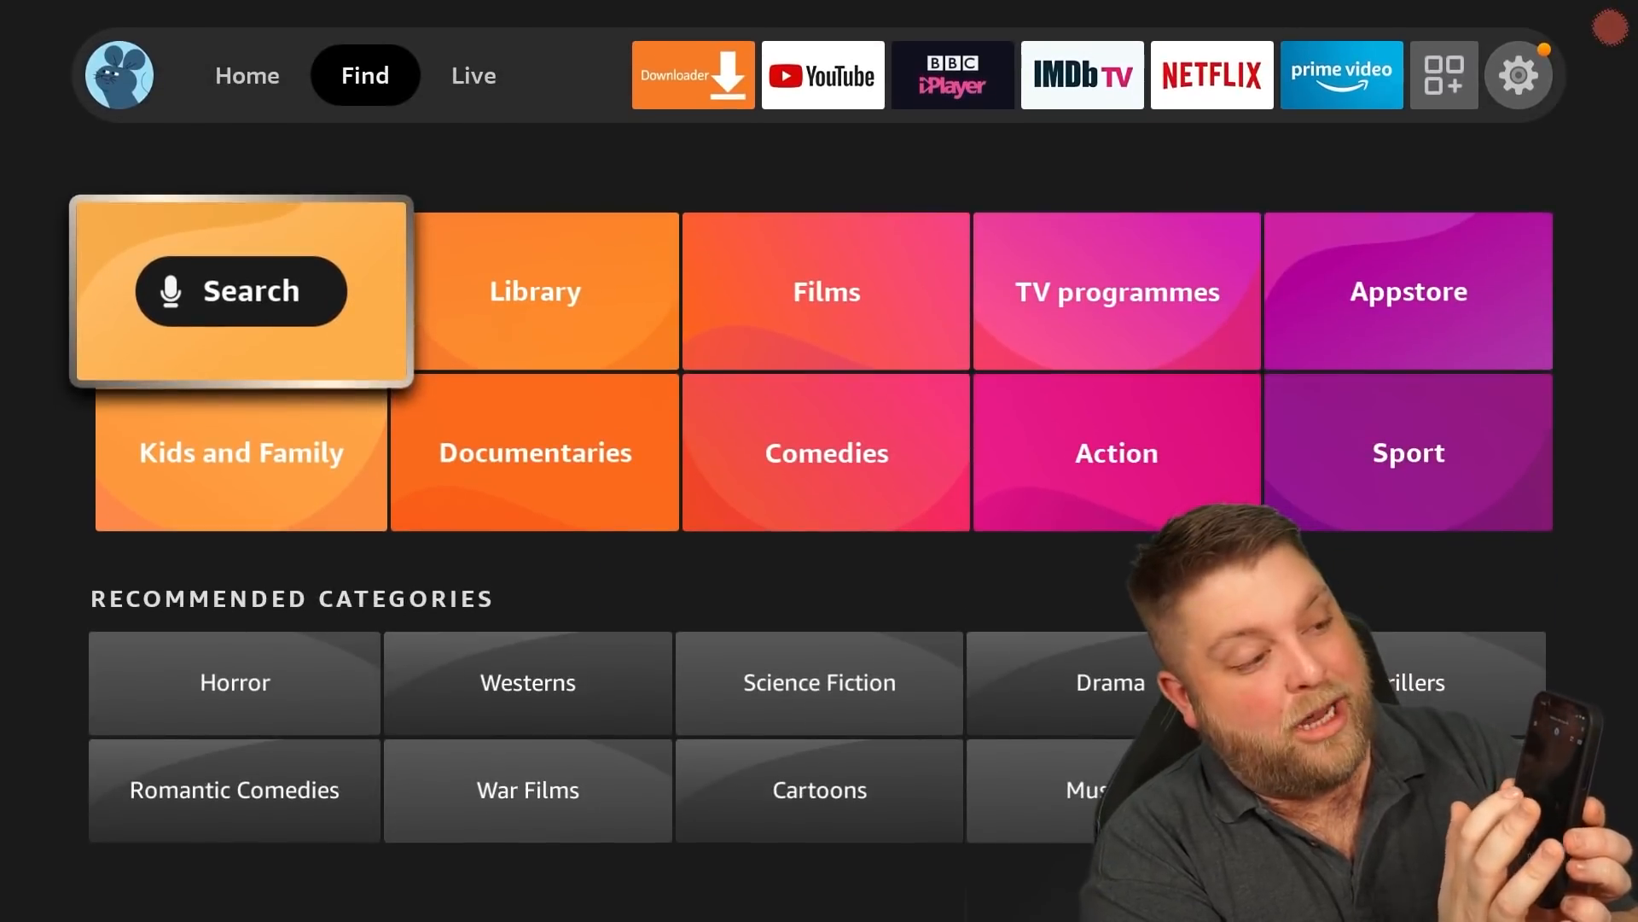
left_click(240, 290)
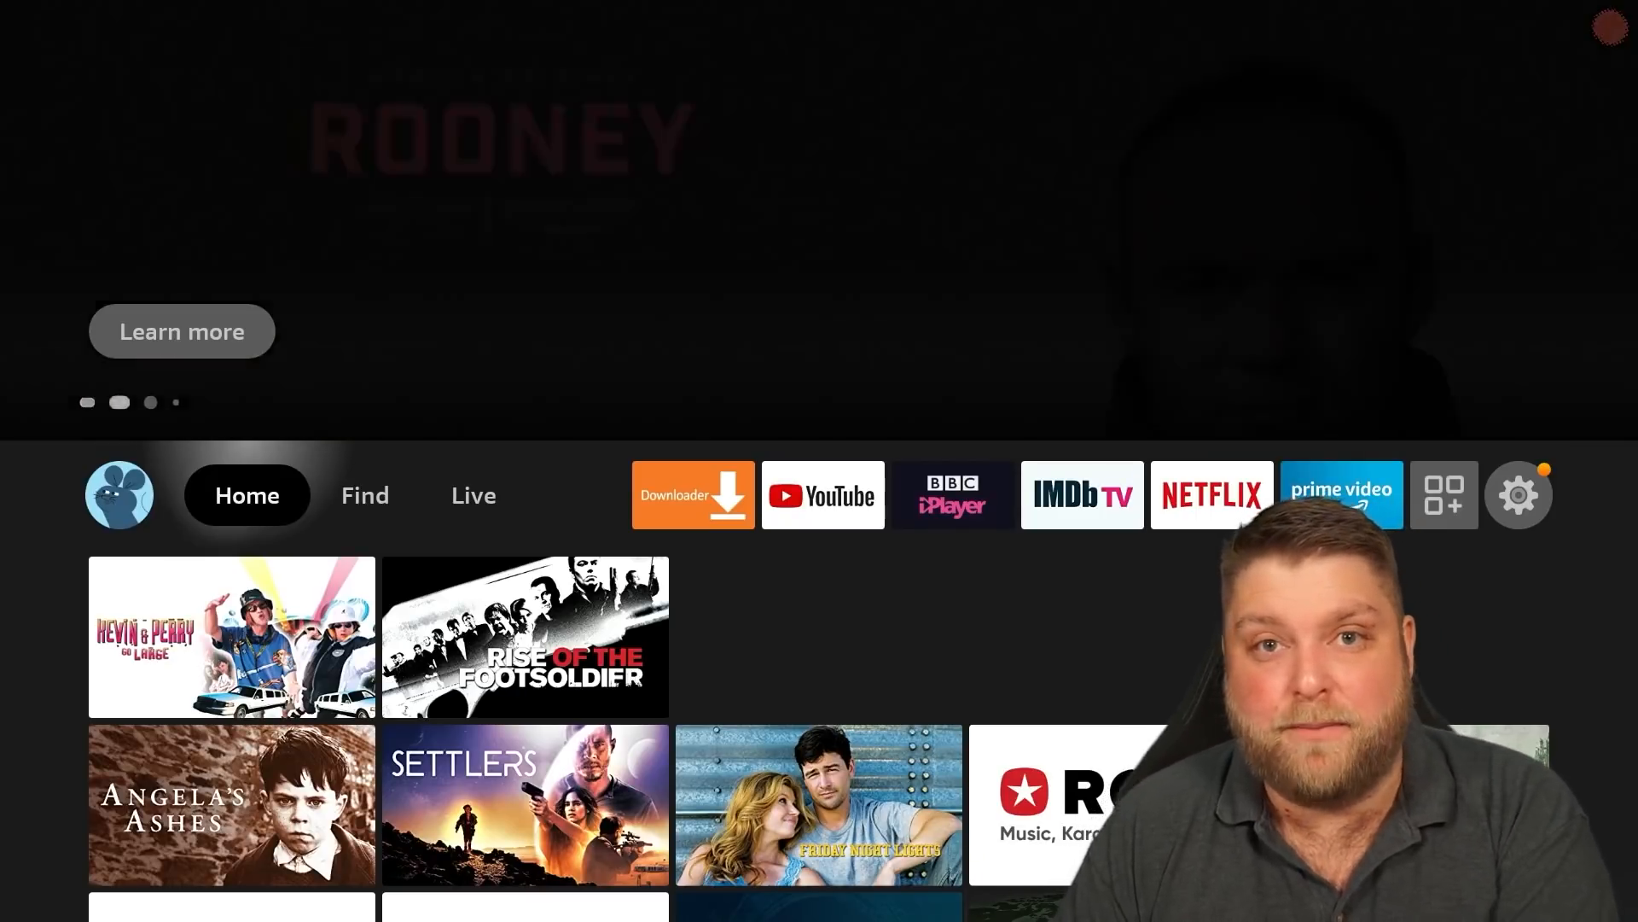
Step: From Find, search "Infor" and choose the Informer App suggestion to show its result
left_click(365, 495)
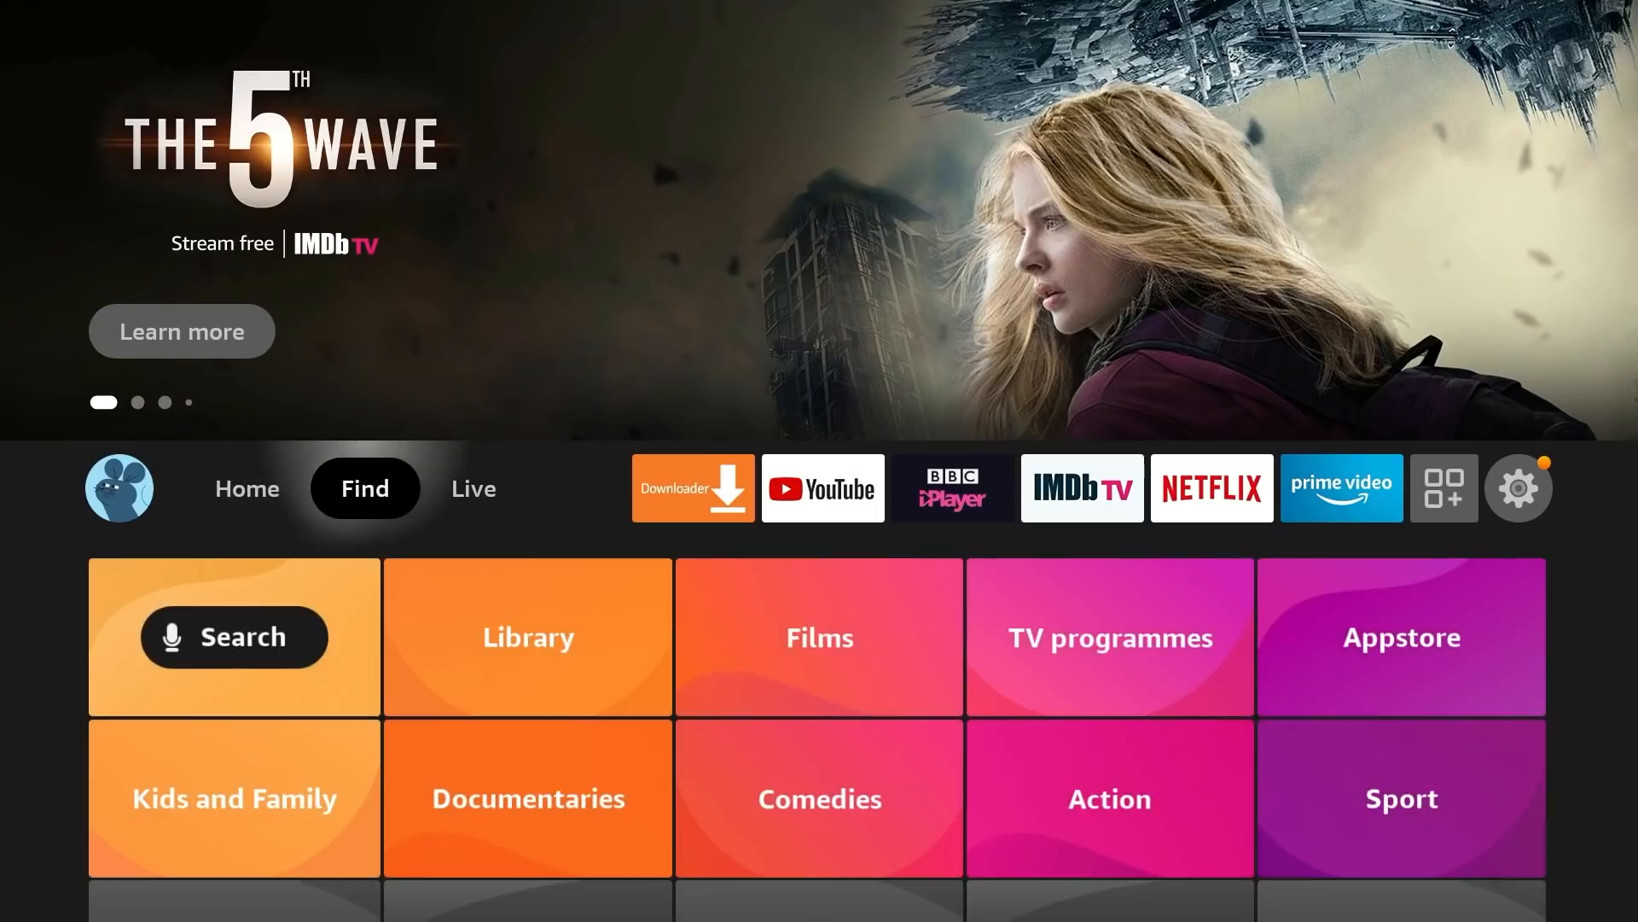
left_click(234, 636)
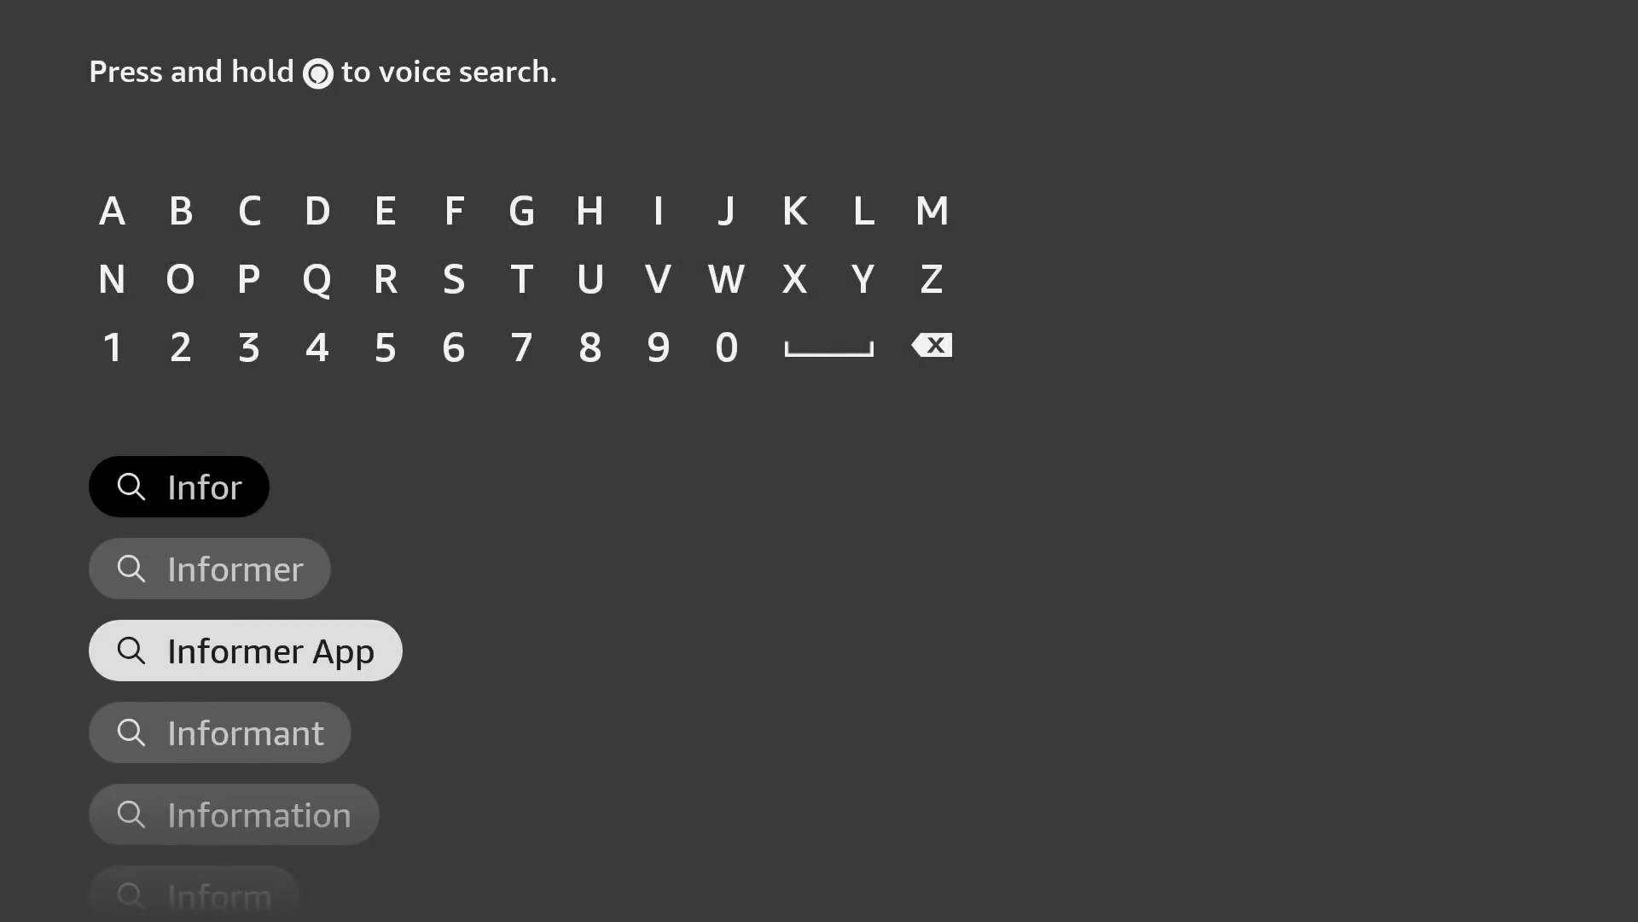
left_click(244, 650)
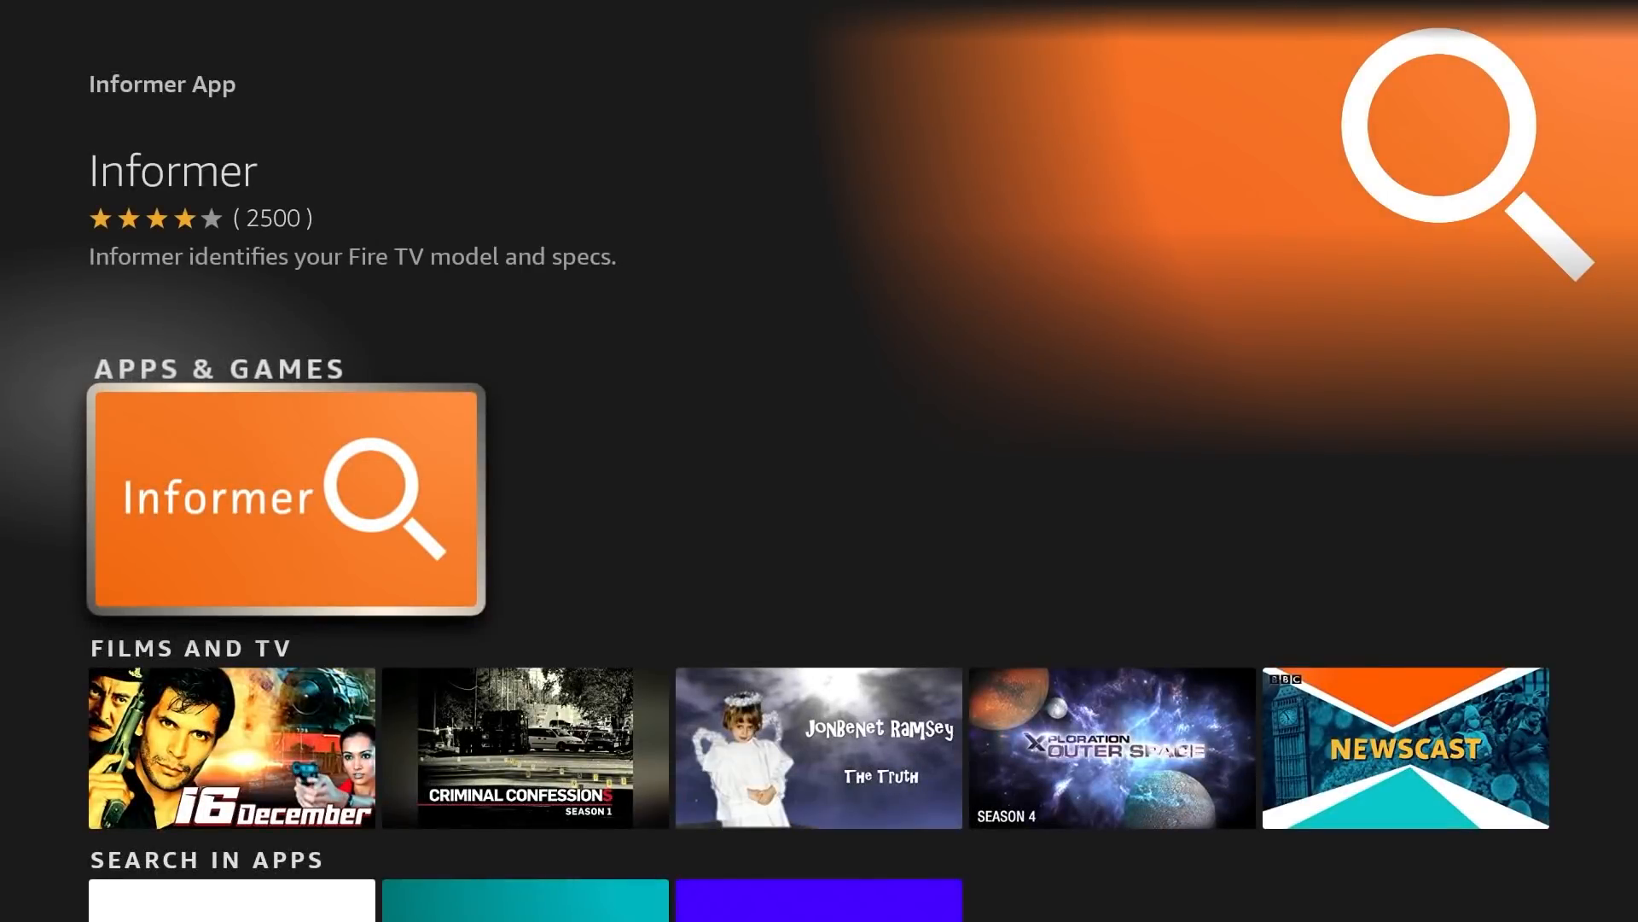